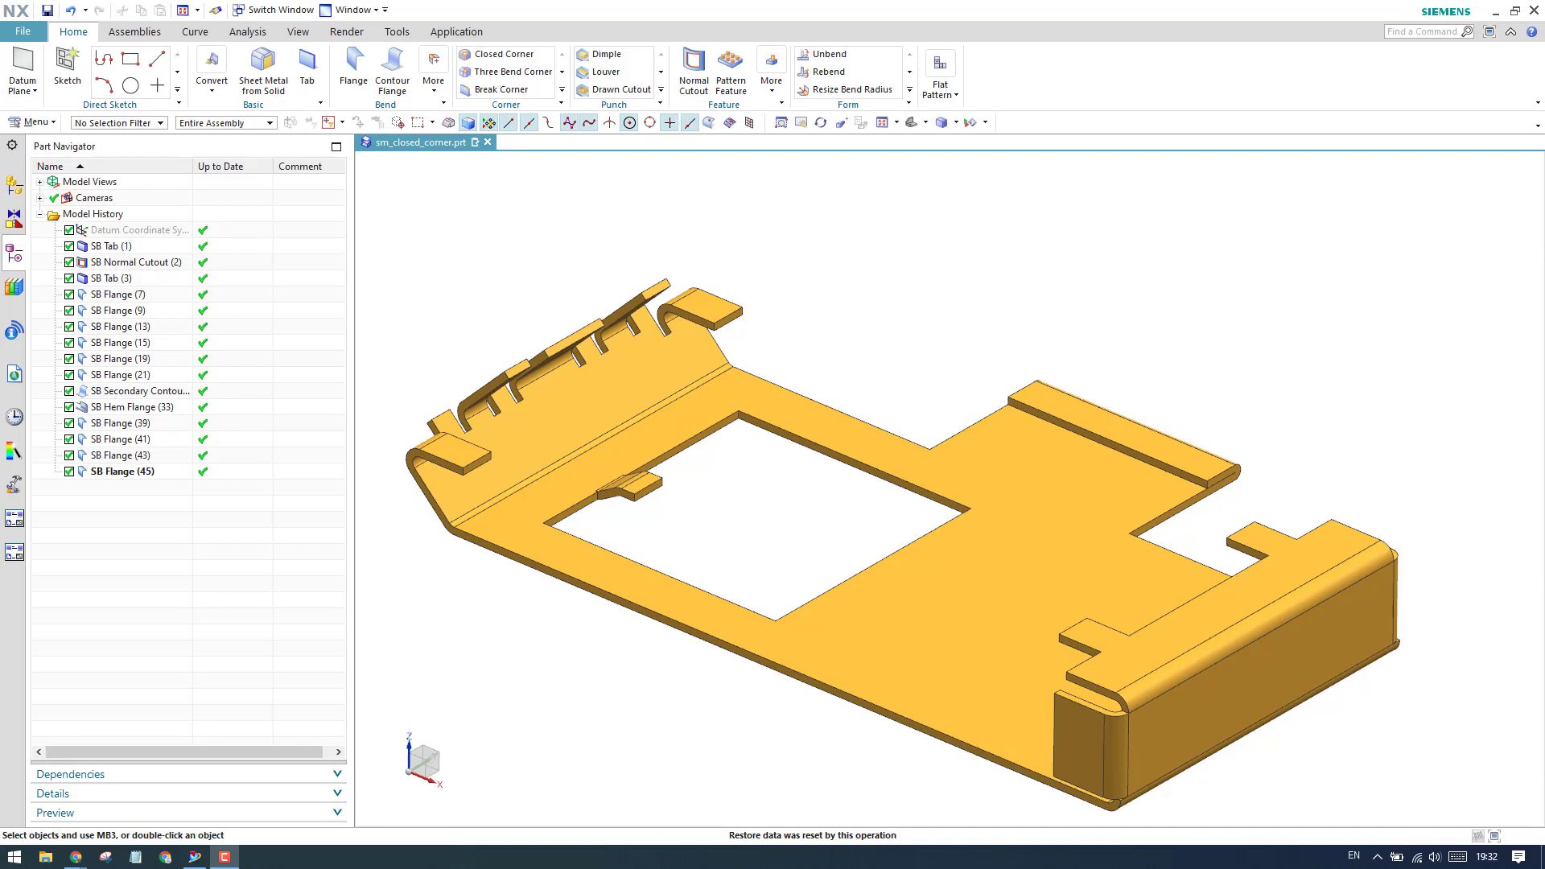
mouse_move(529, 108)
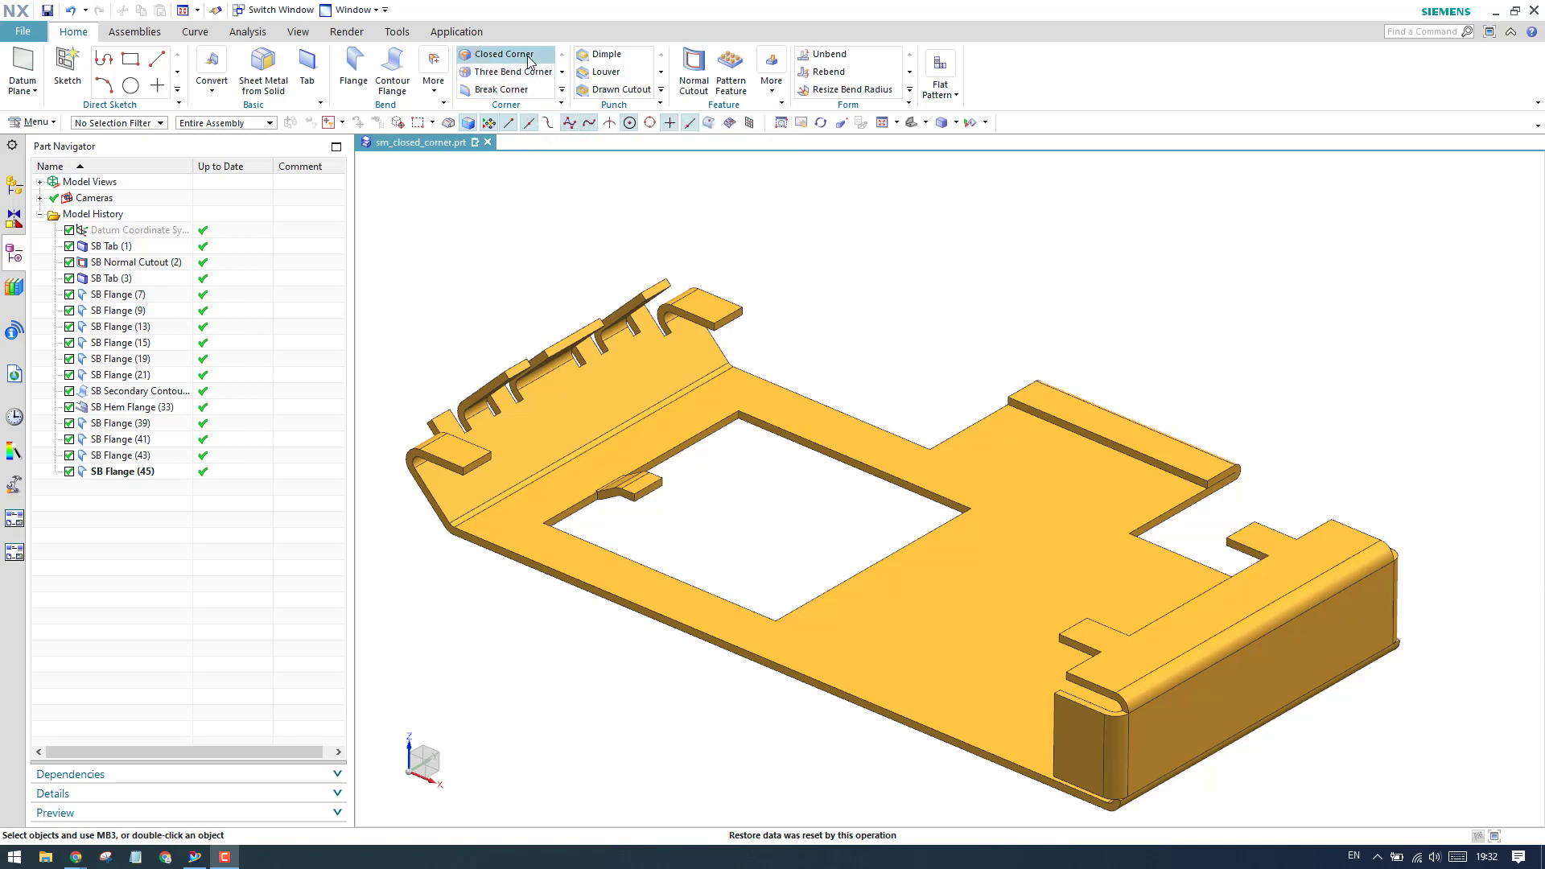
mouse_move(499, 180)
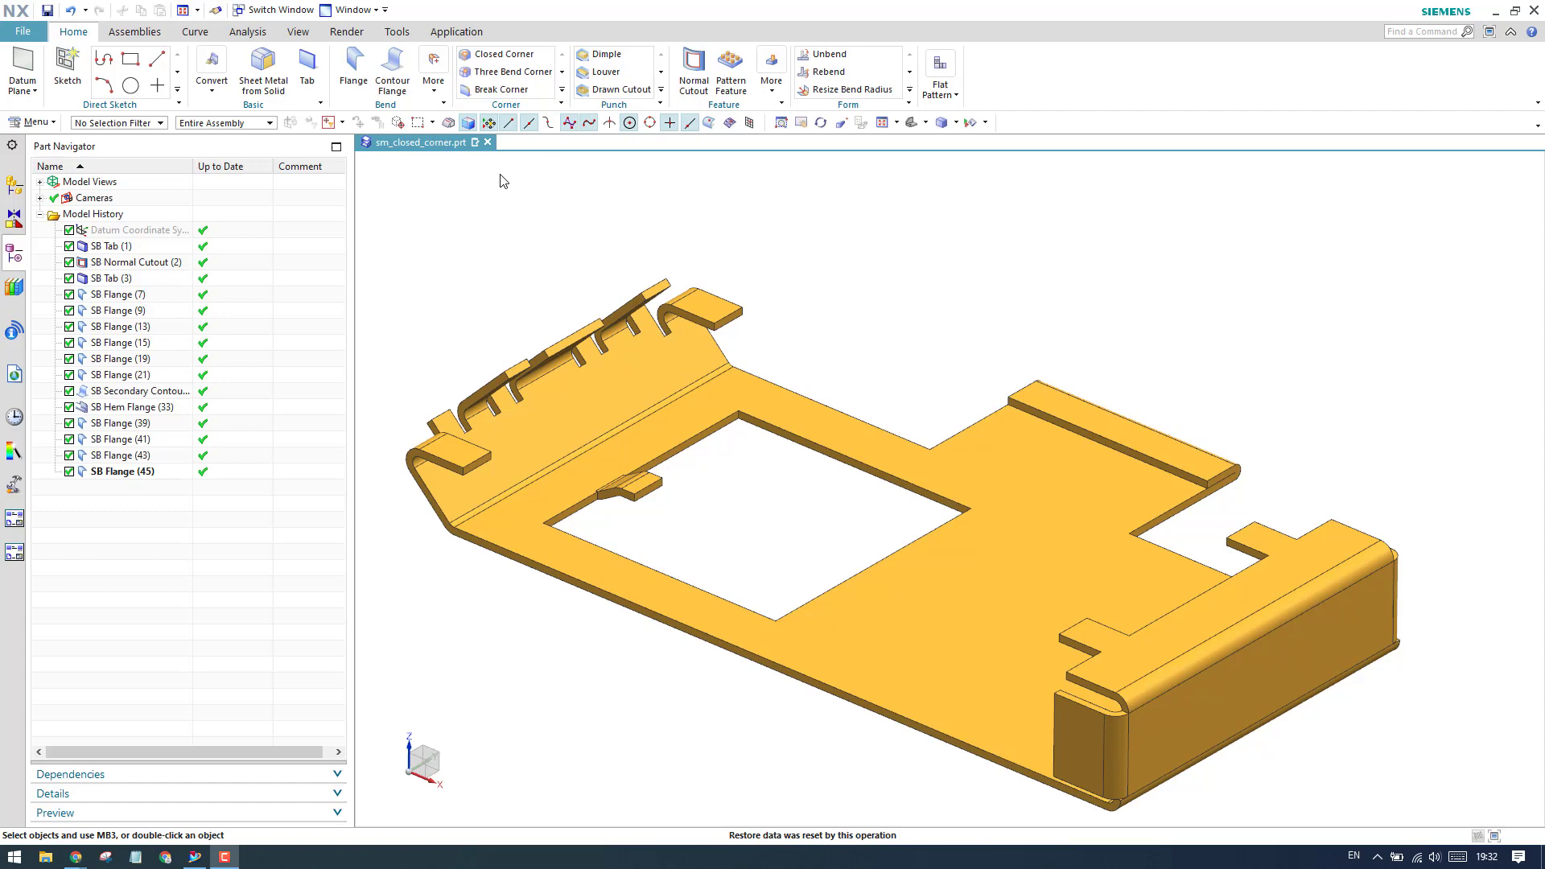
mouse_move(734, 285)
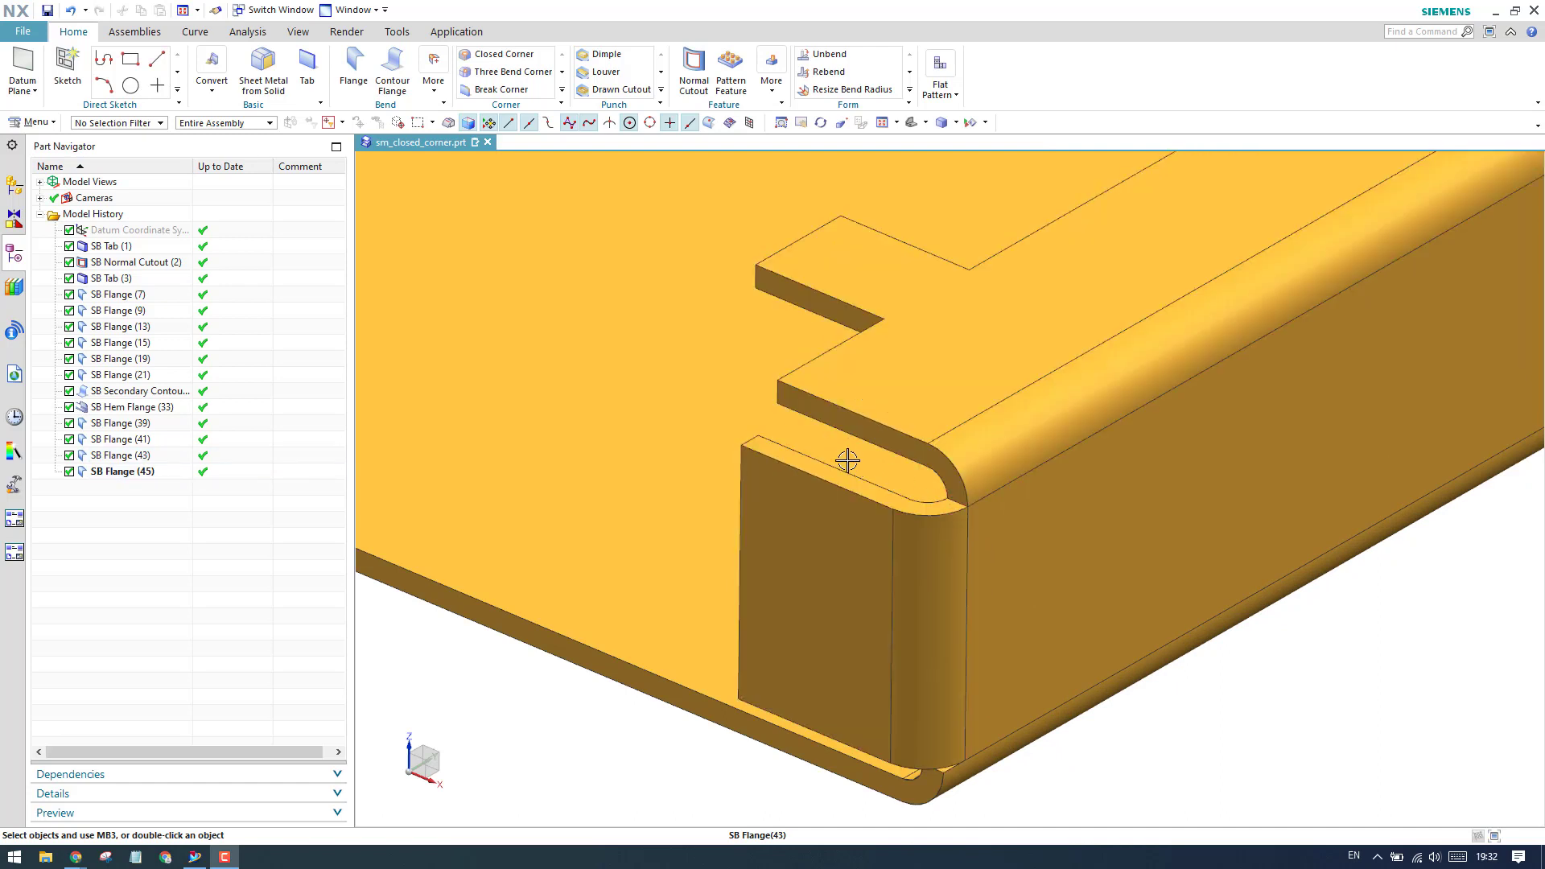
left_click(111, 245)
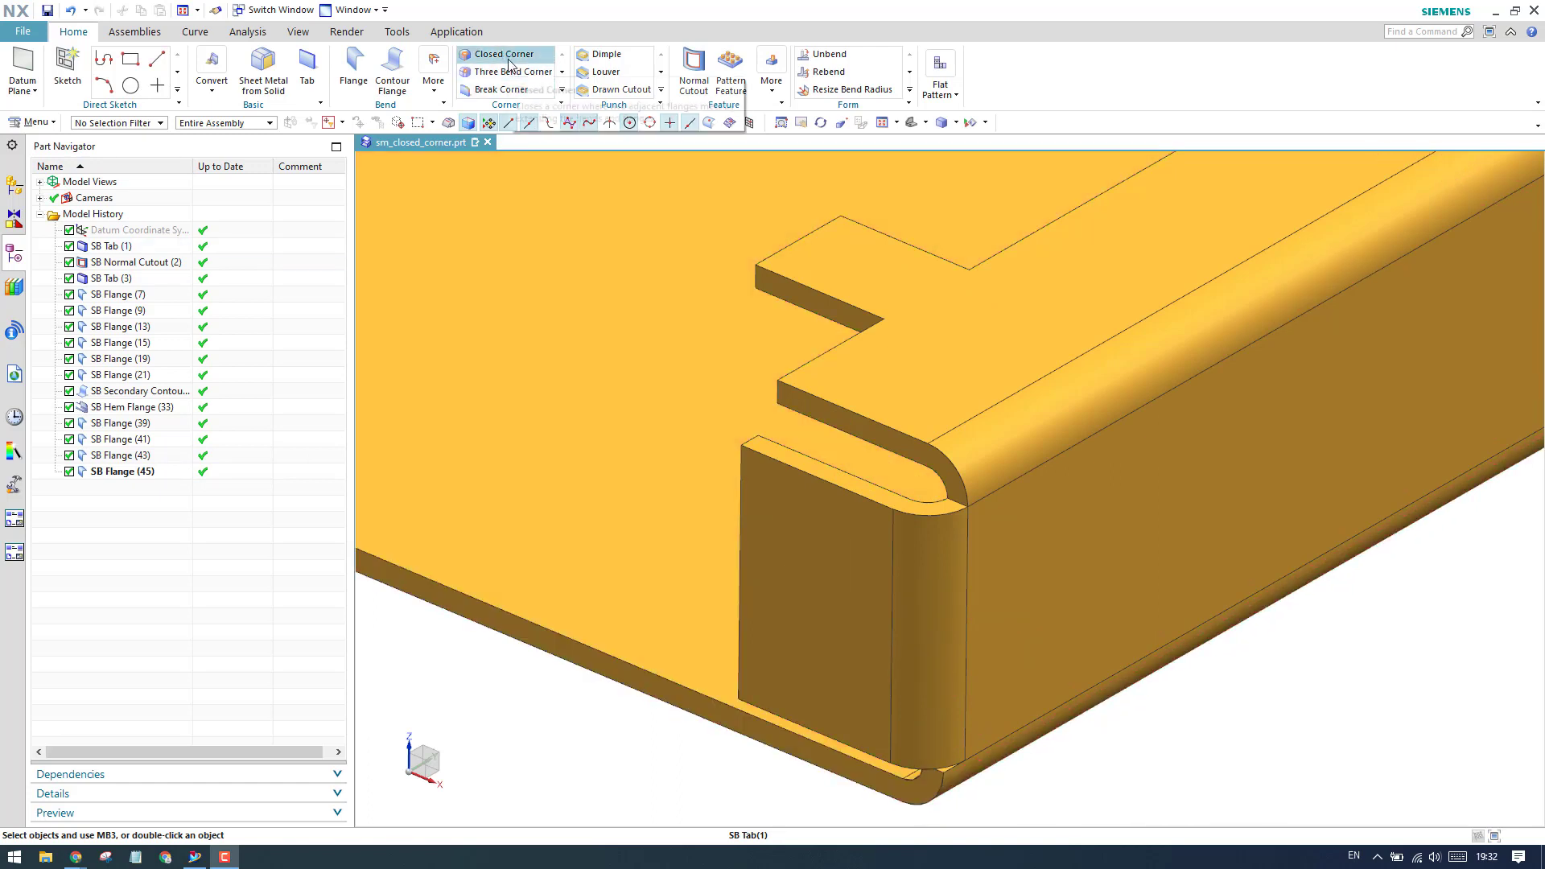
mouse_move(502, 53)
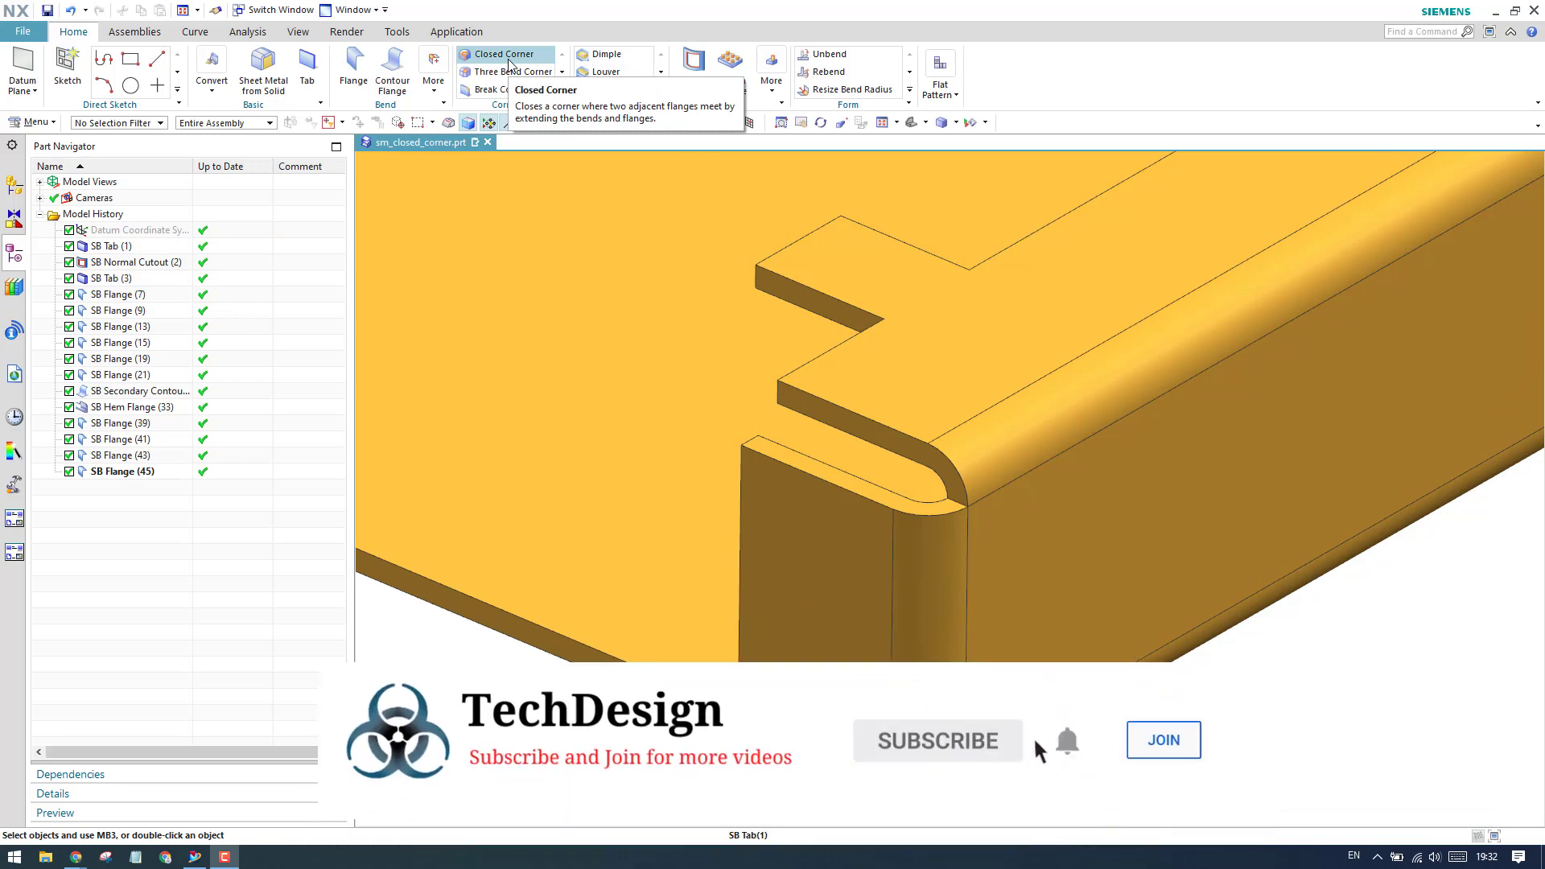
mouse_move(1162, 748)
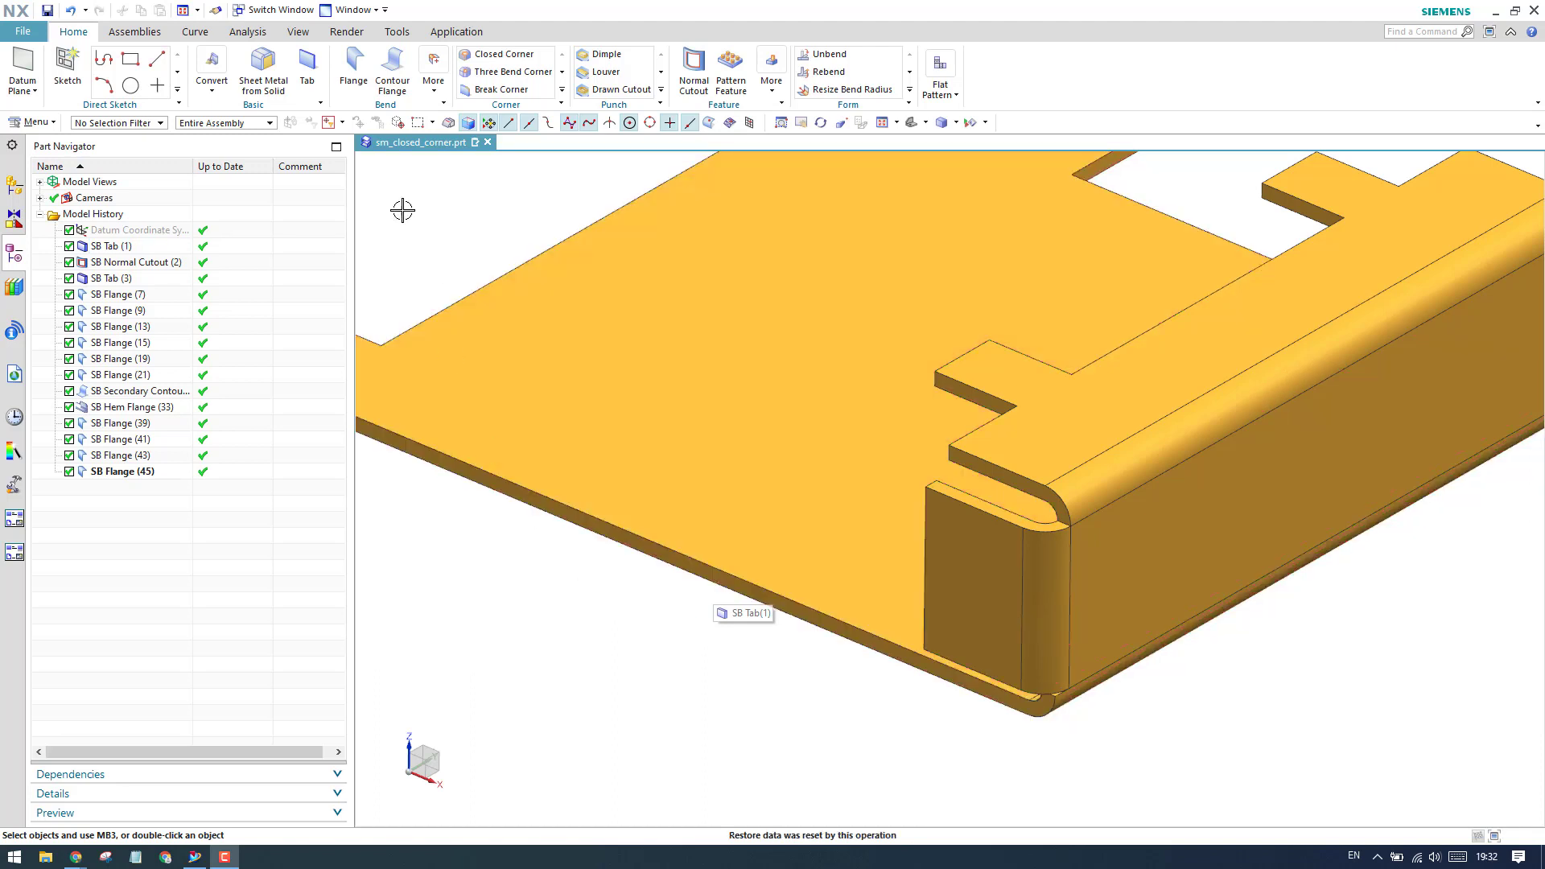
mouse_move(392, 71)
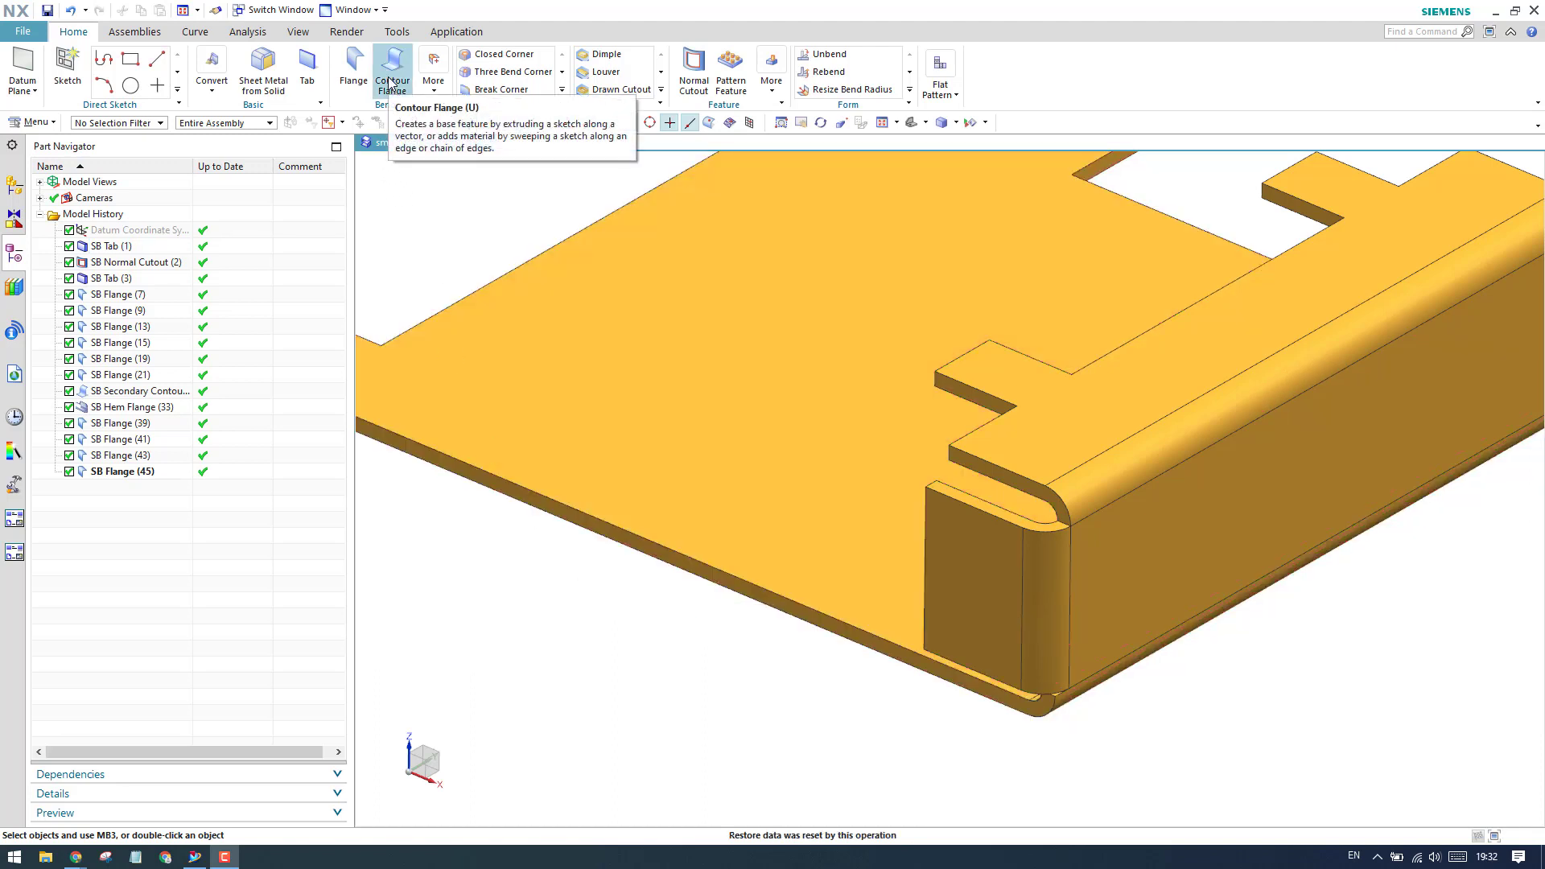
mouse_move(510, 71)
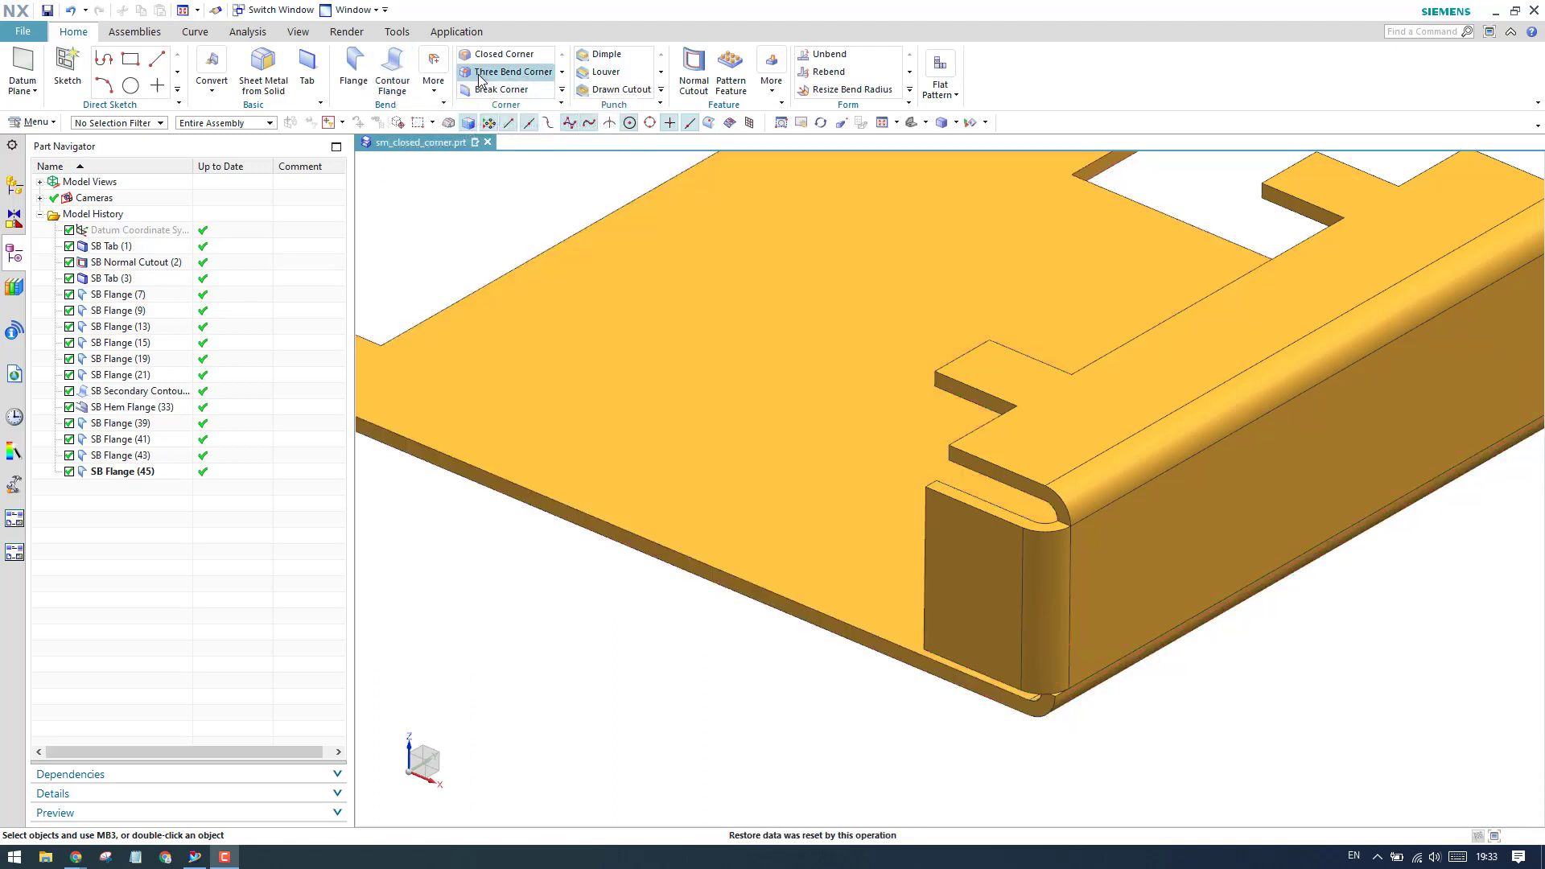
mouse_move(502, 55)
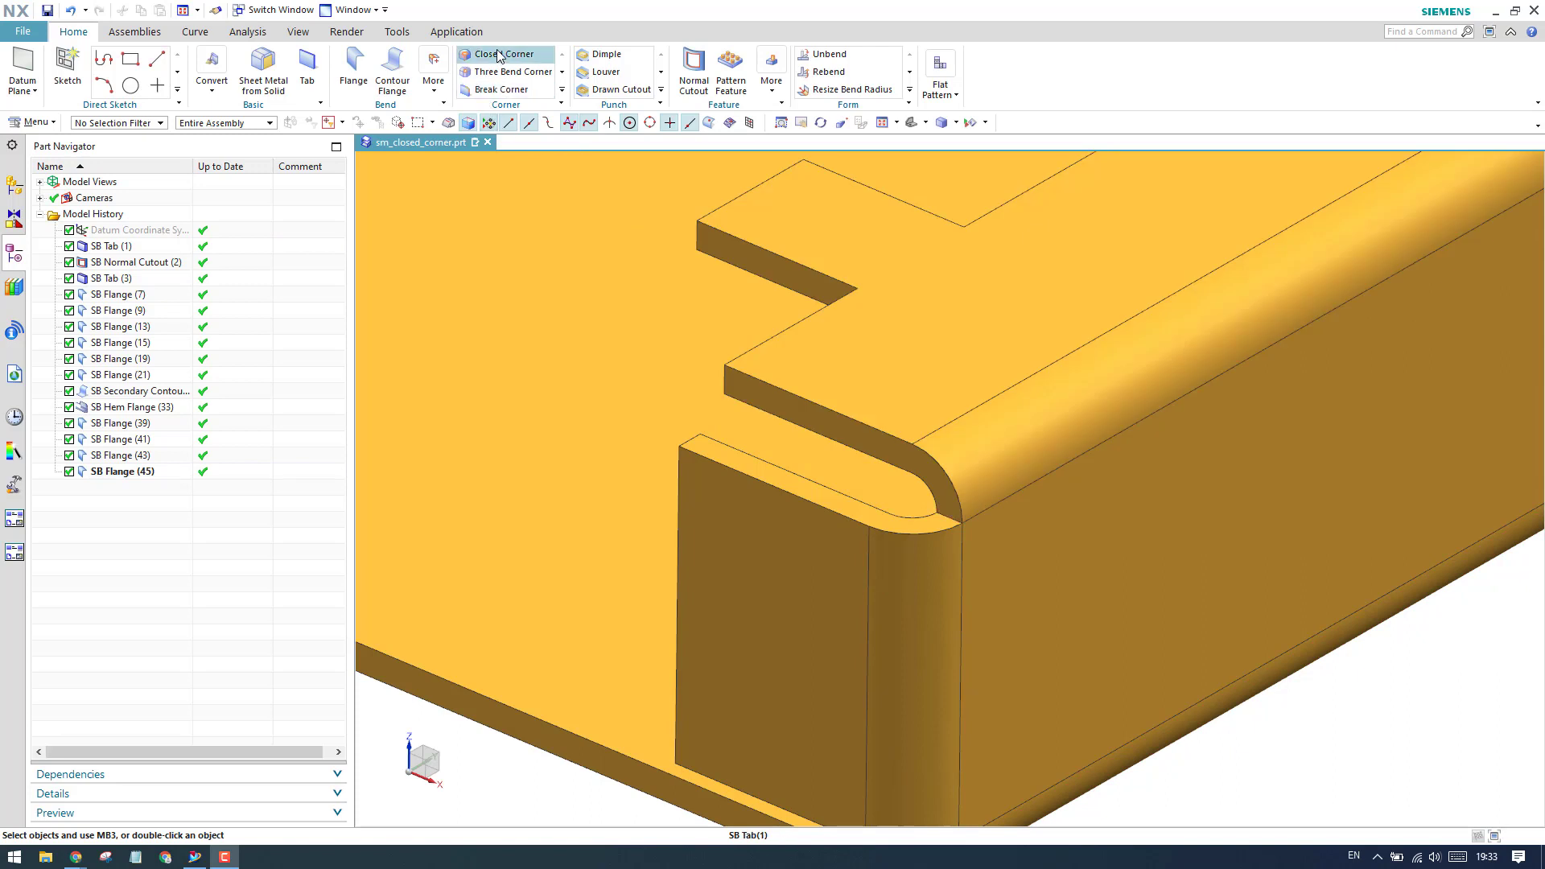
mouse_move(504, 54)
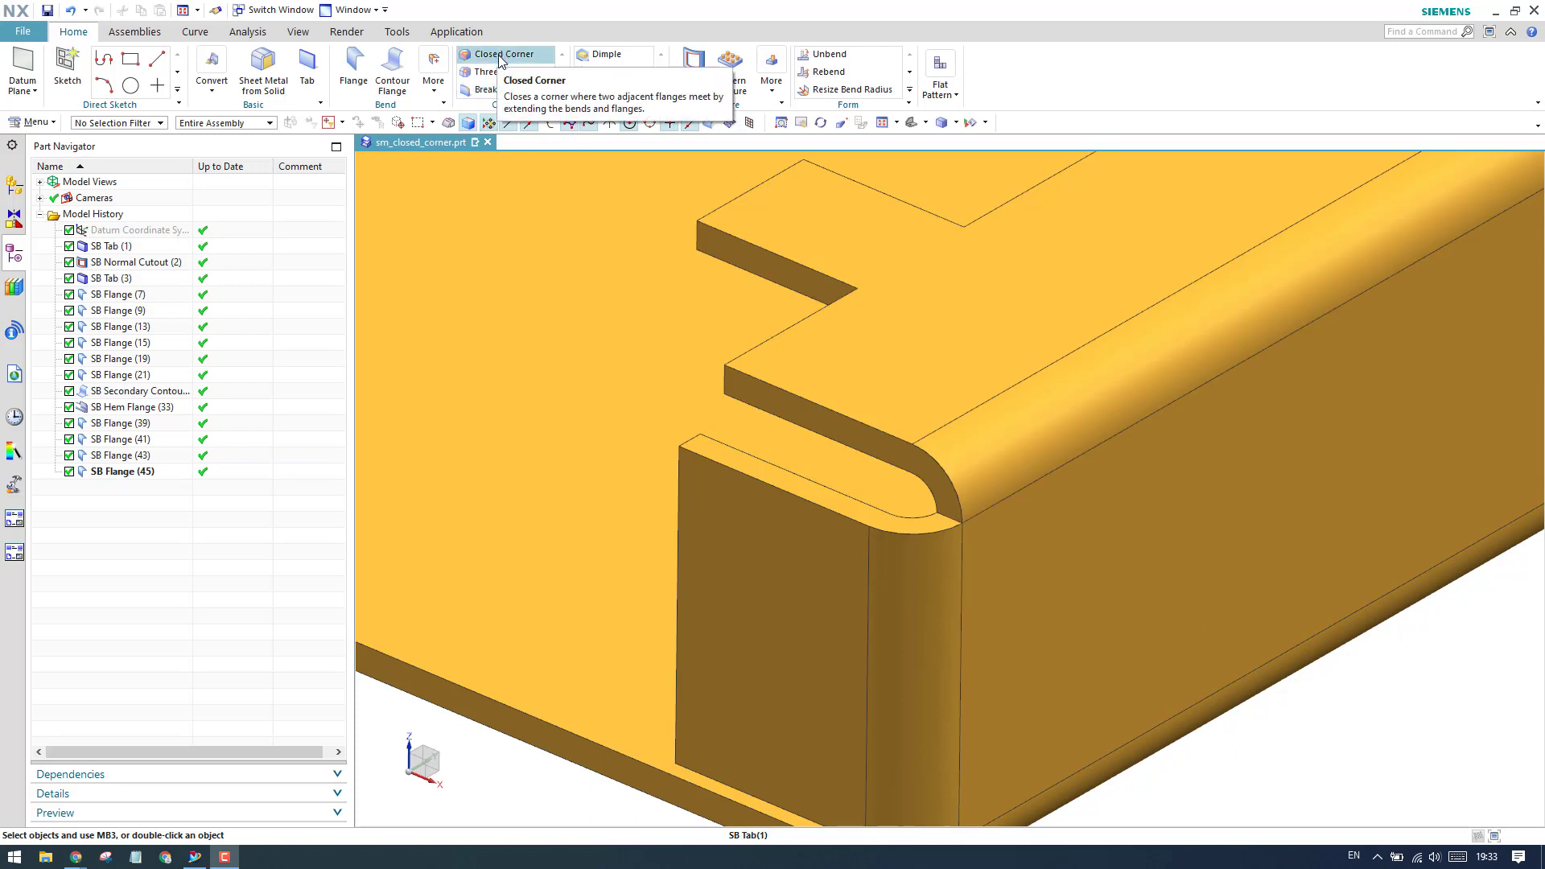
Start a Closed Corner feature and keep Close and Relief as the corner type.
left_click(504, 55)
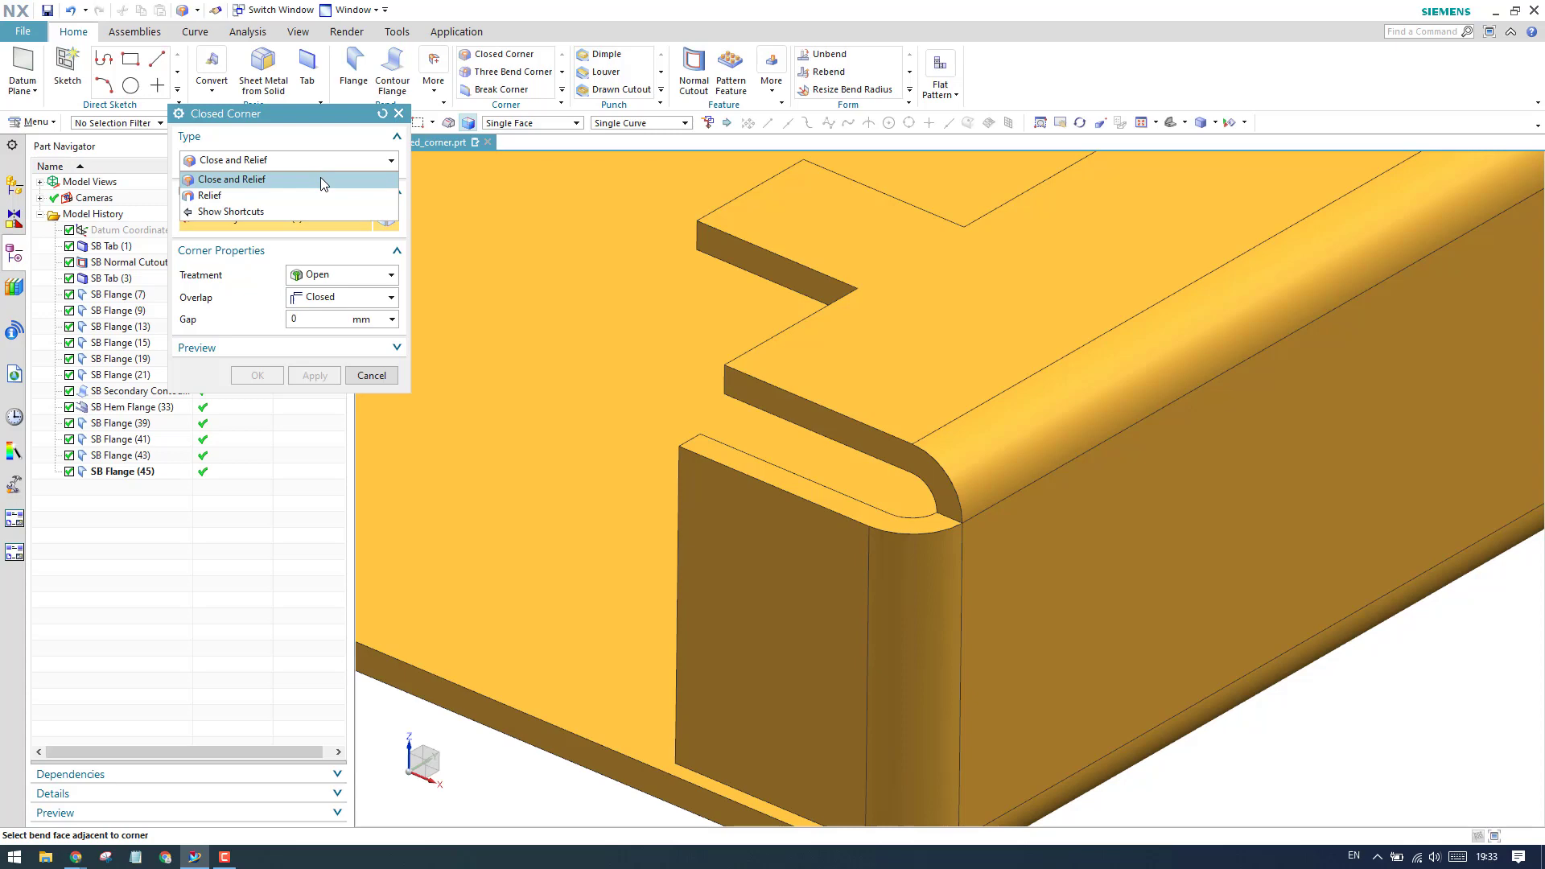
left_click(230, 179)
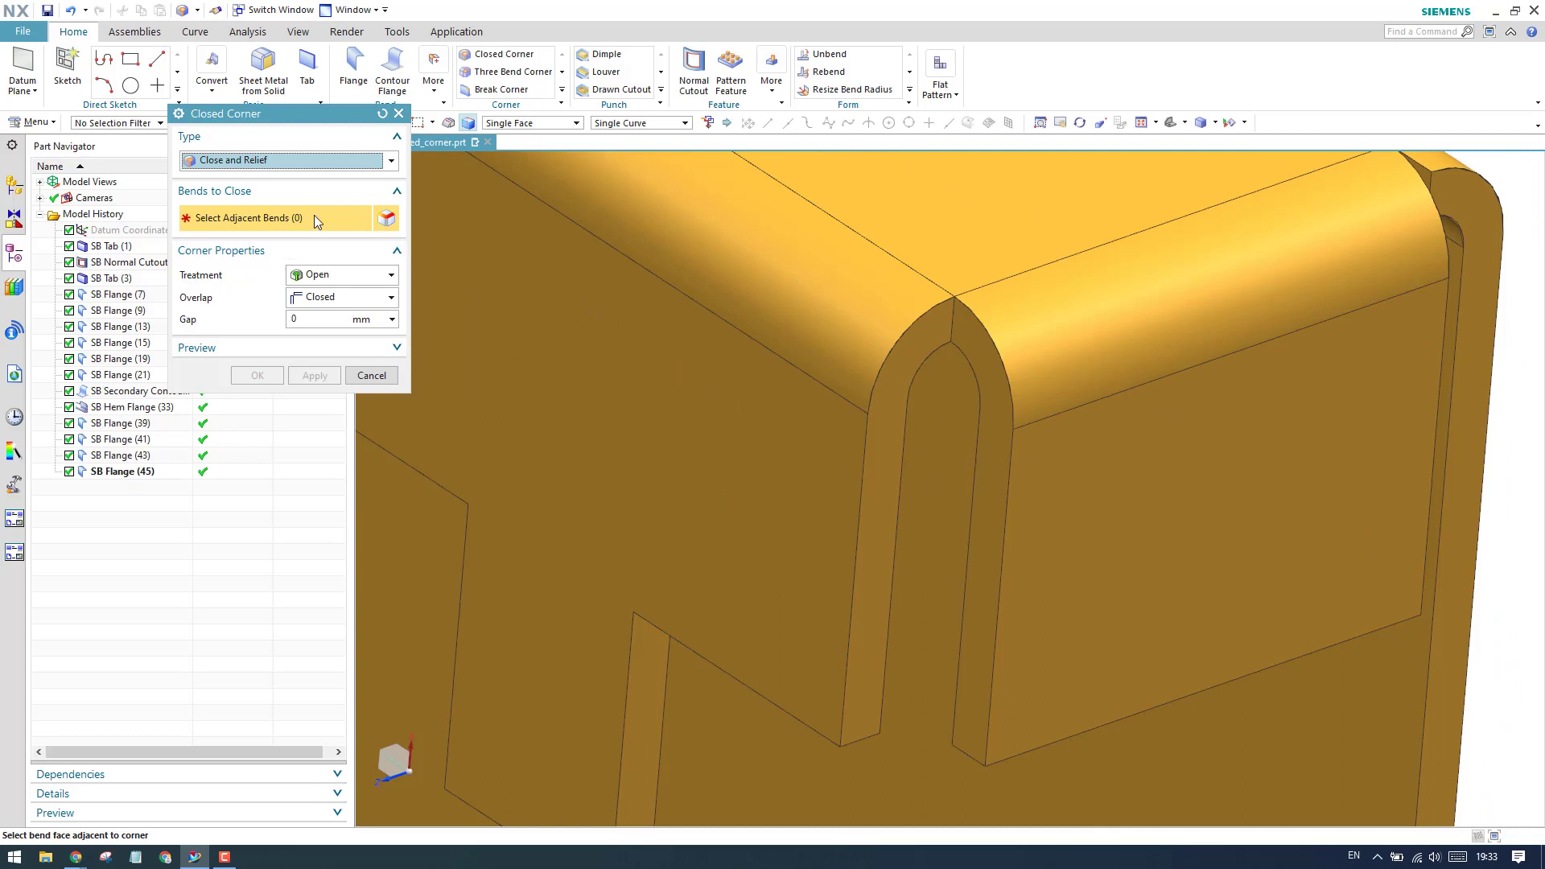
mouse_move(921, 396)
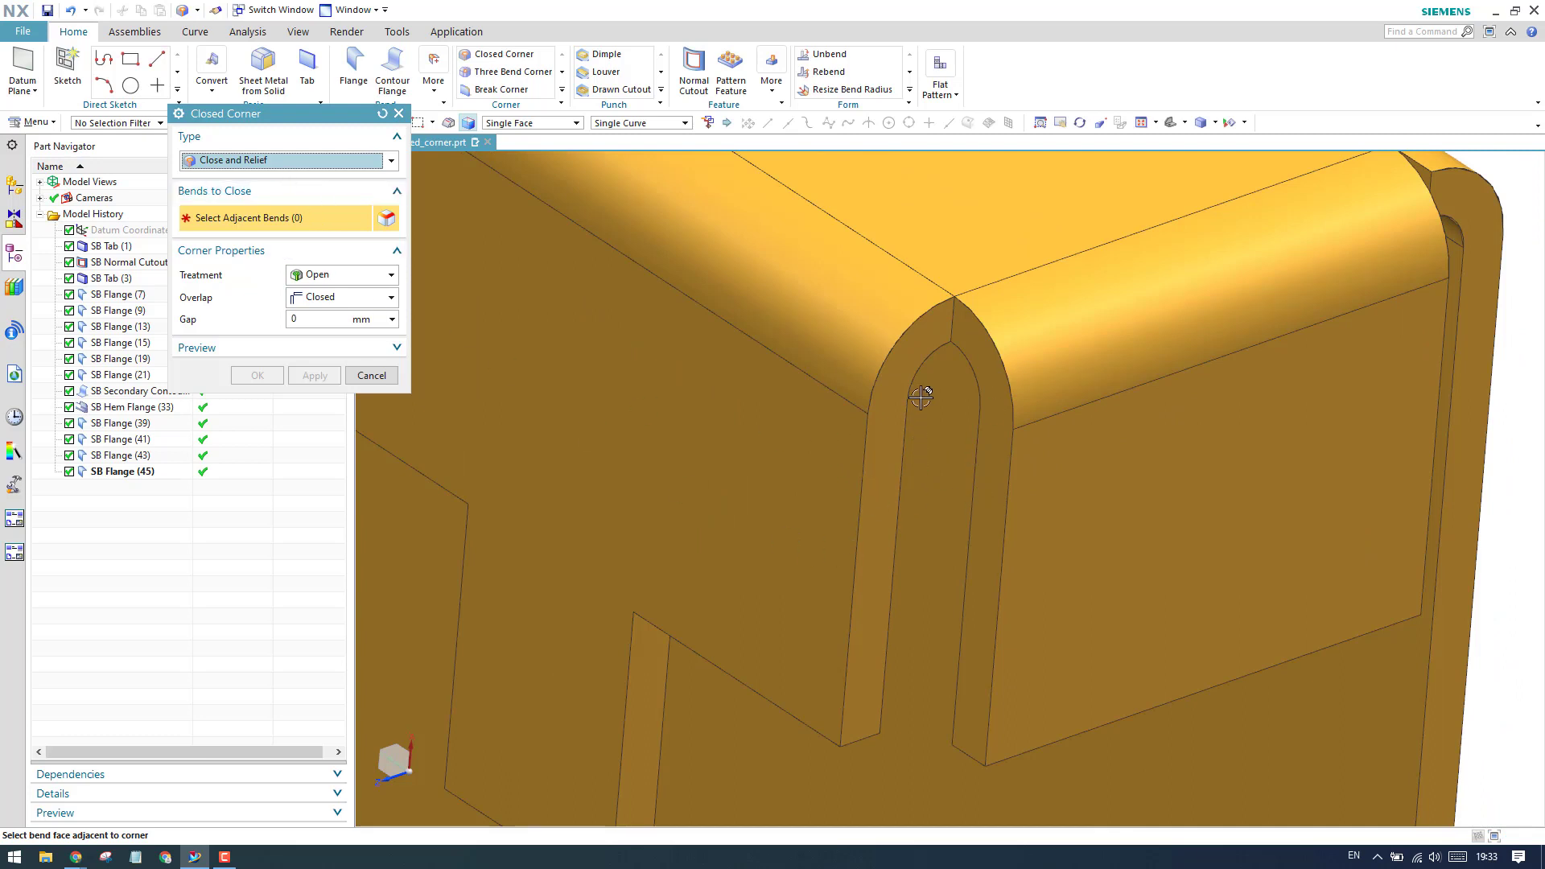
mouse_move(872, 493)
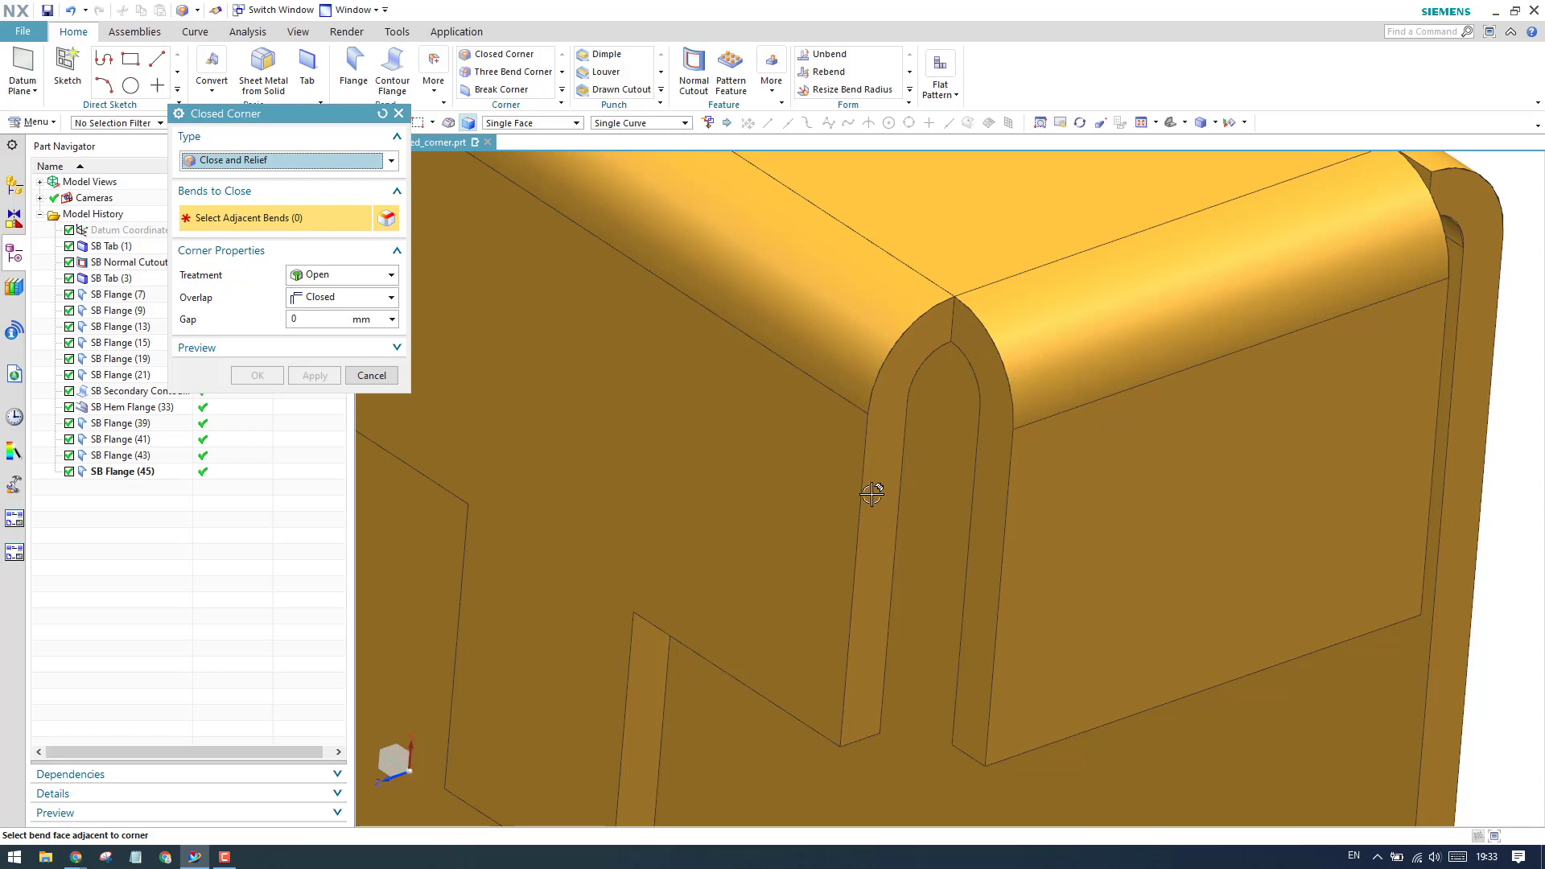
mouse_move(469, 254)
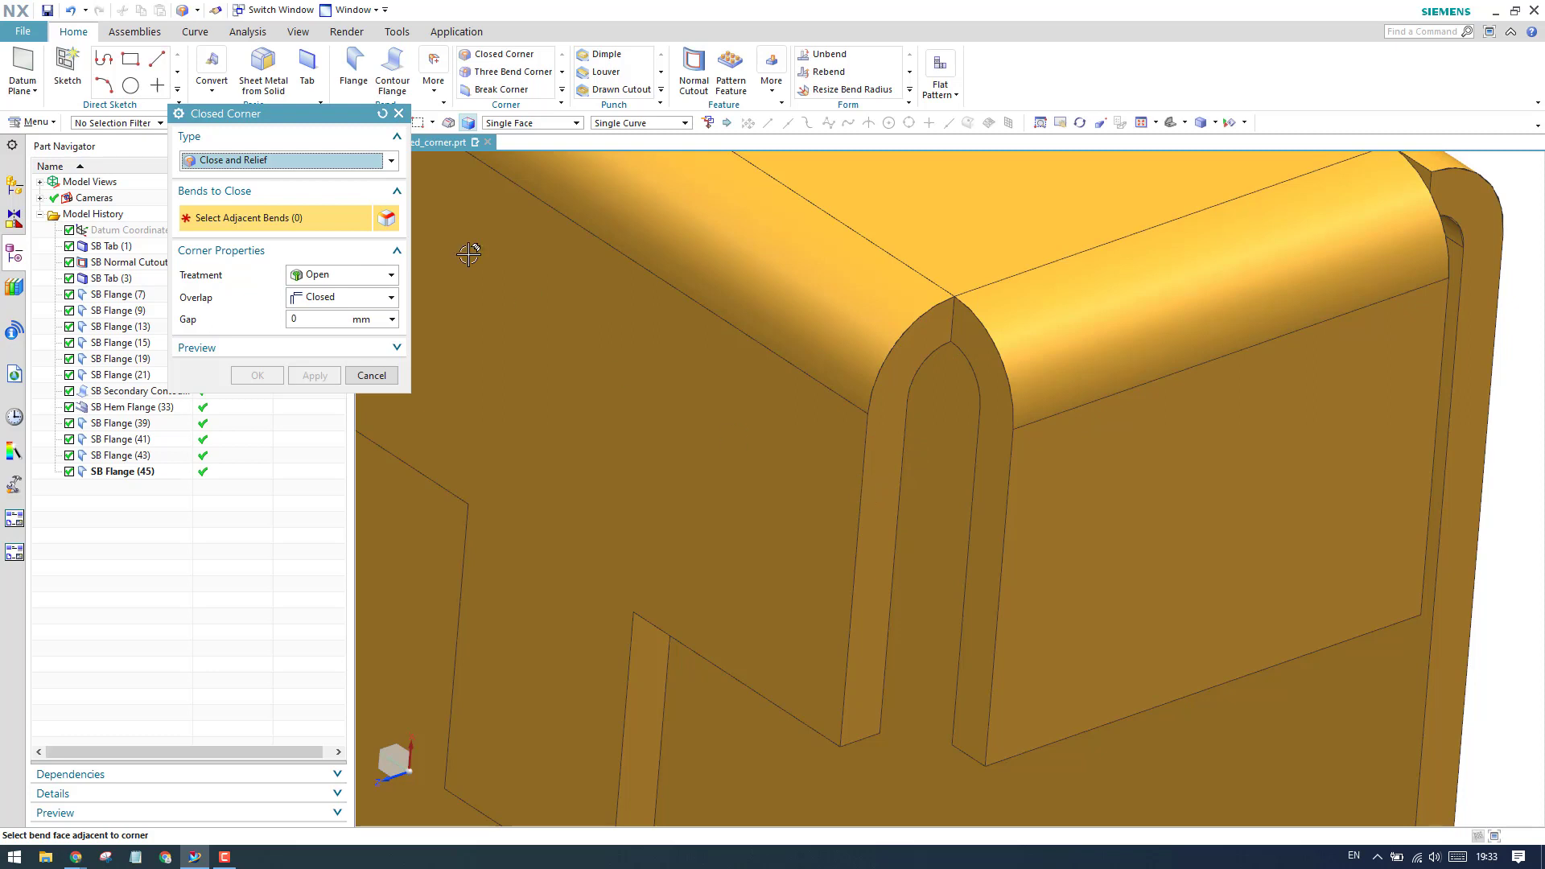
left_click(390, 159)
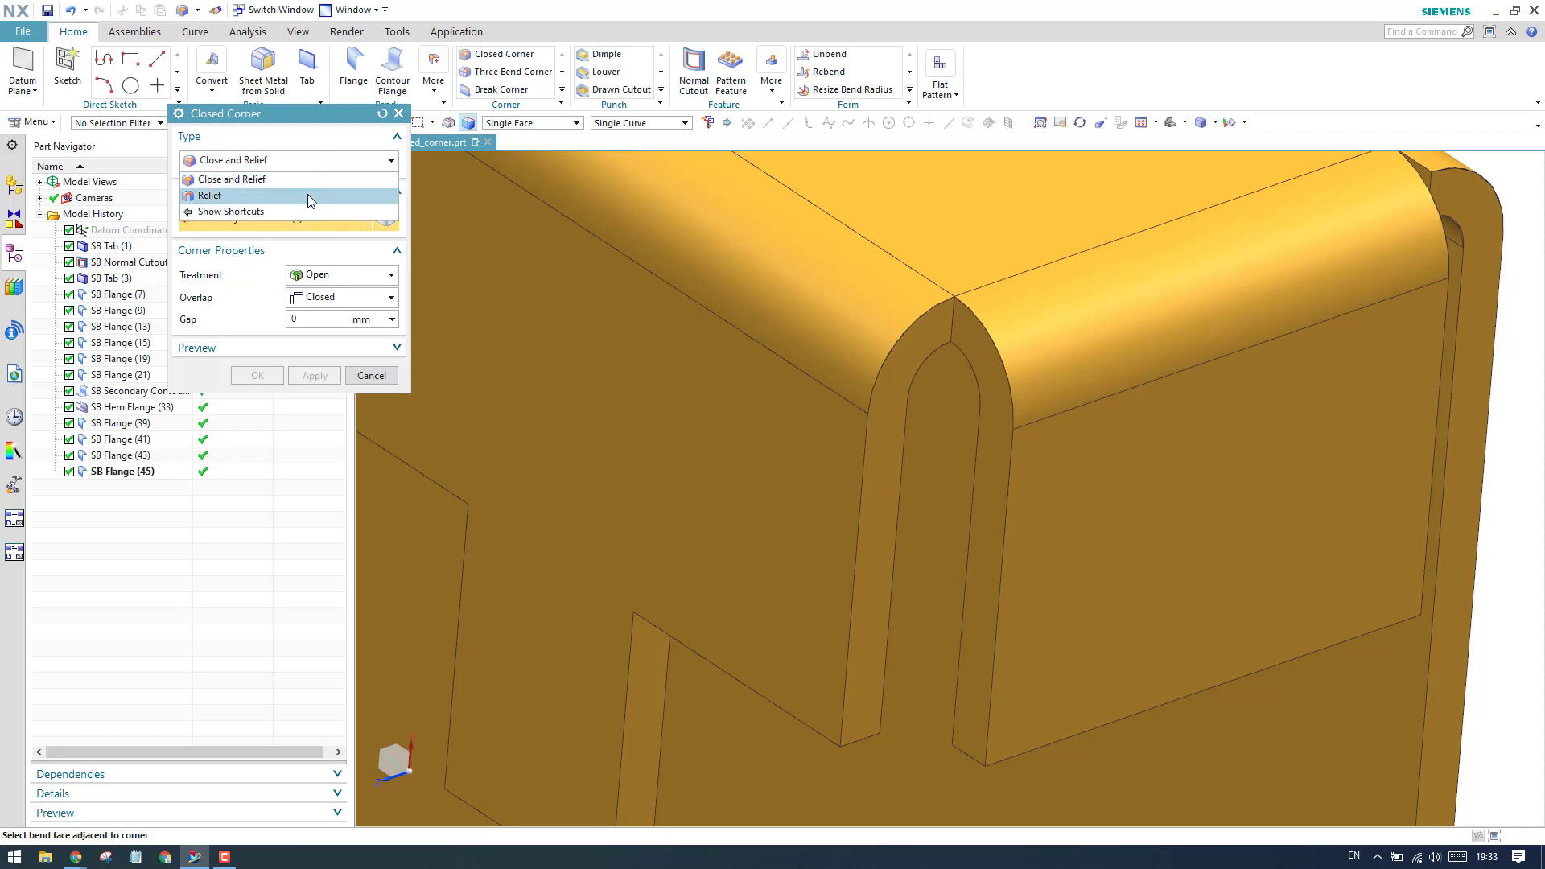
left_click(234, 178)
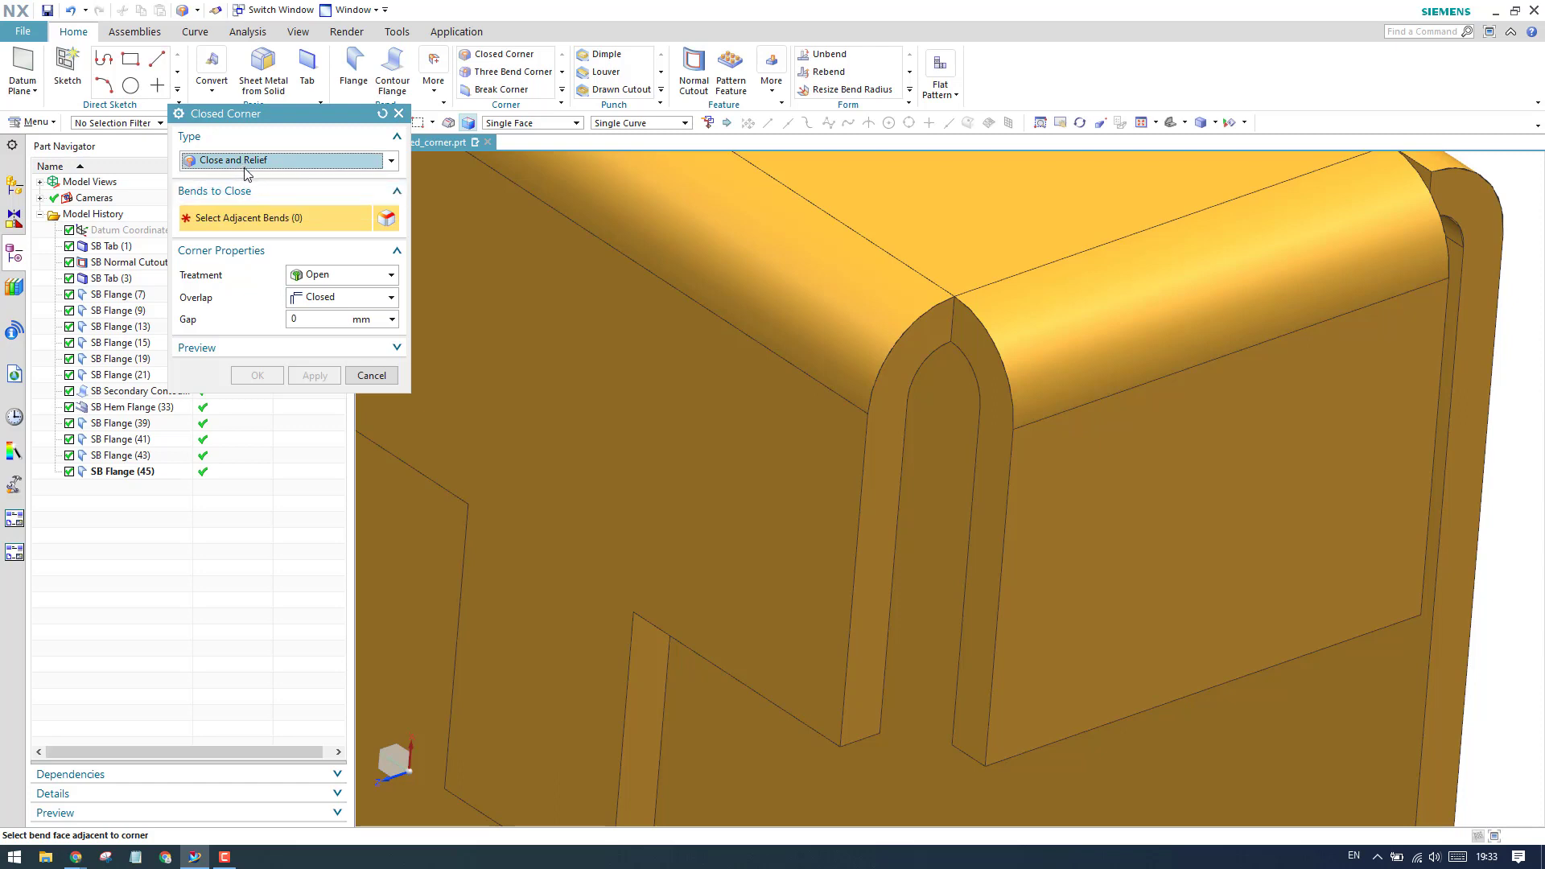
mouse_move(246, 192)
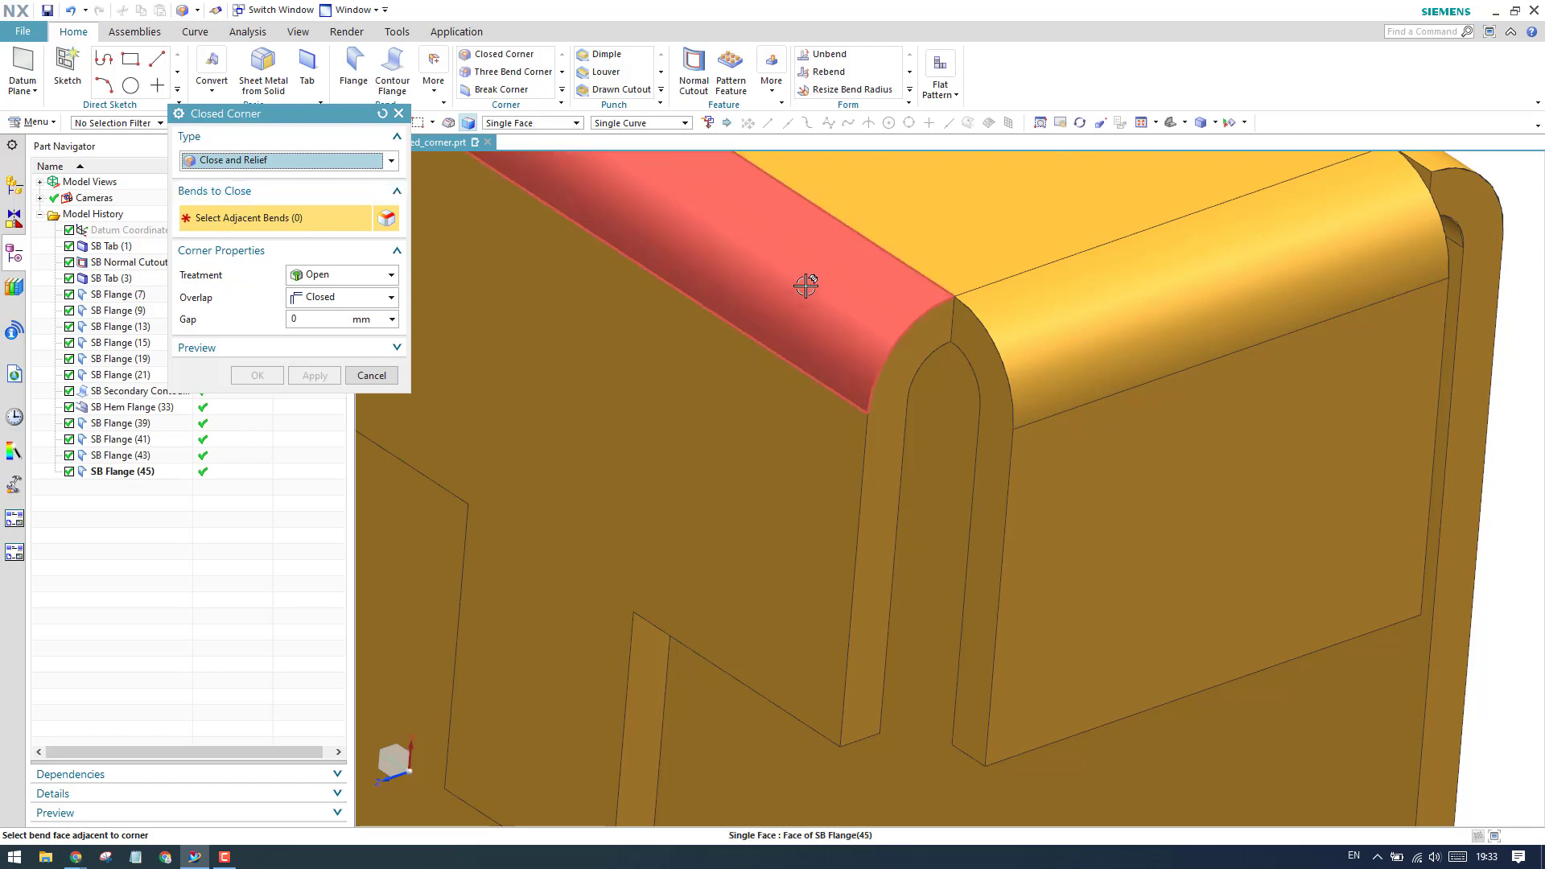
Select the bend face adjacent to the corner so the closed corner preview appears.
left_click(805, 287)
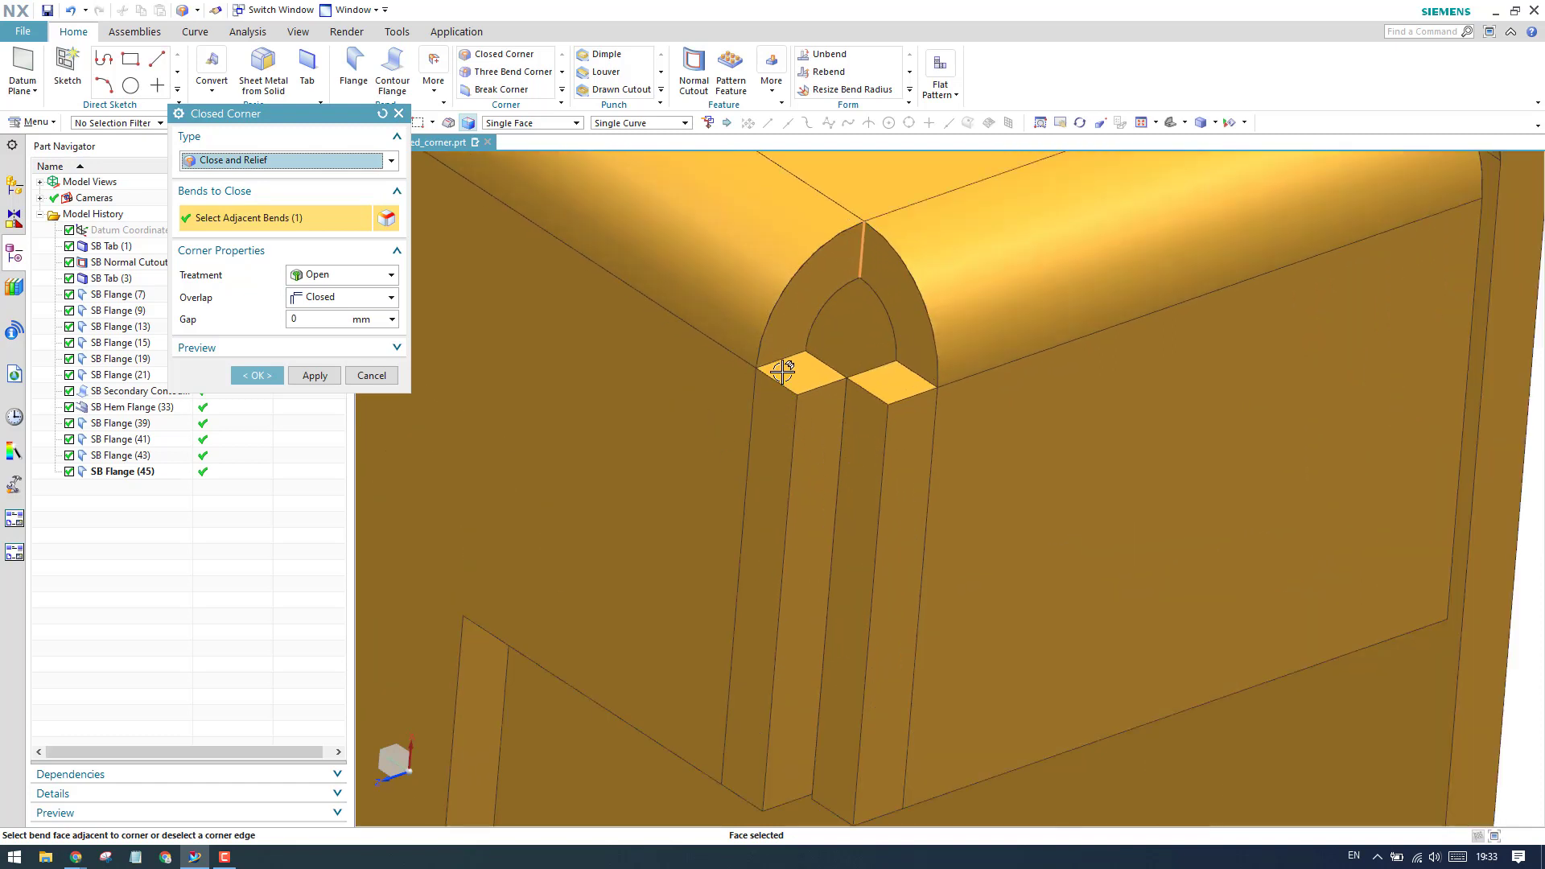
mouse_move(771, 398)
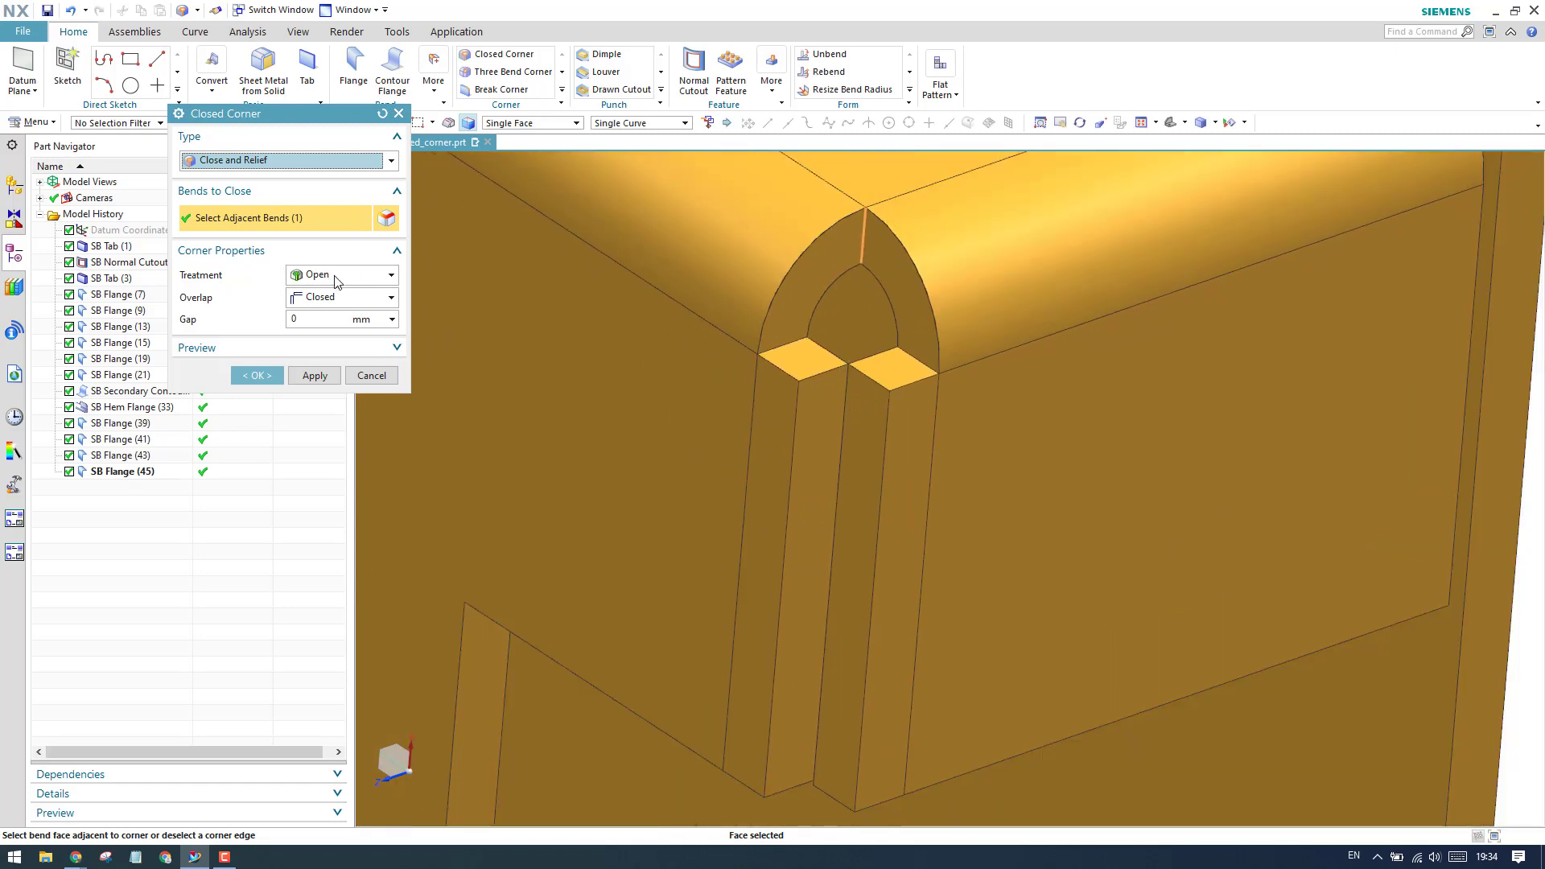
left_click(335, 276)
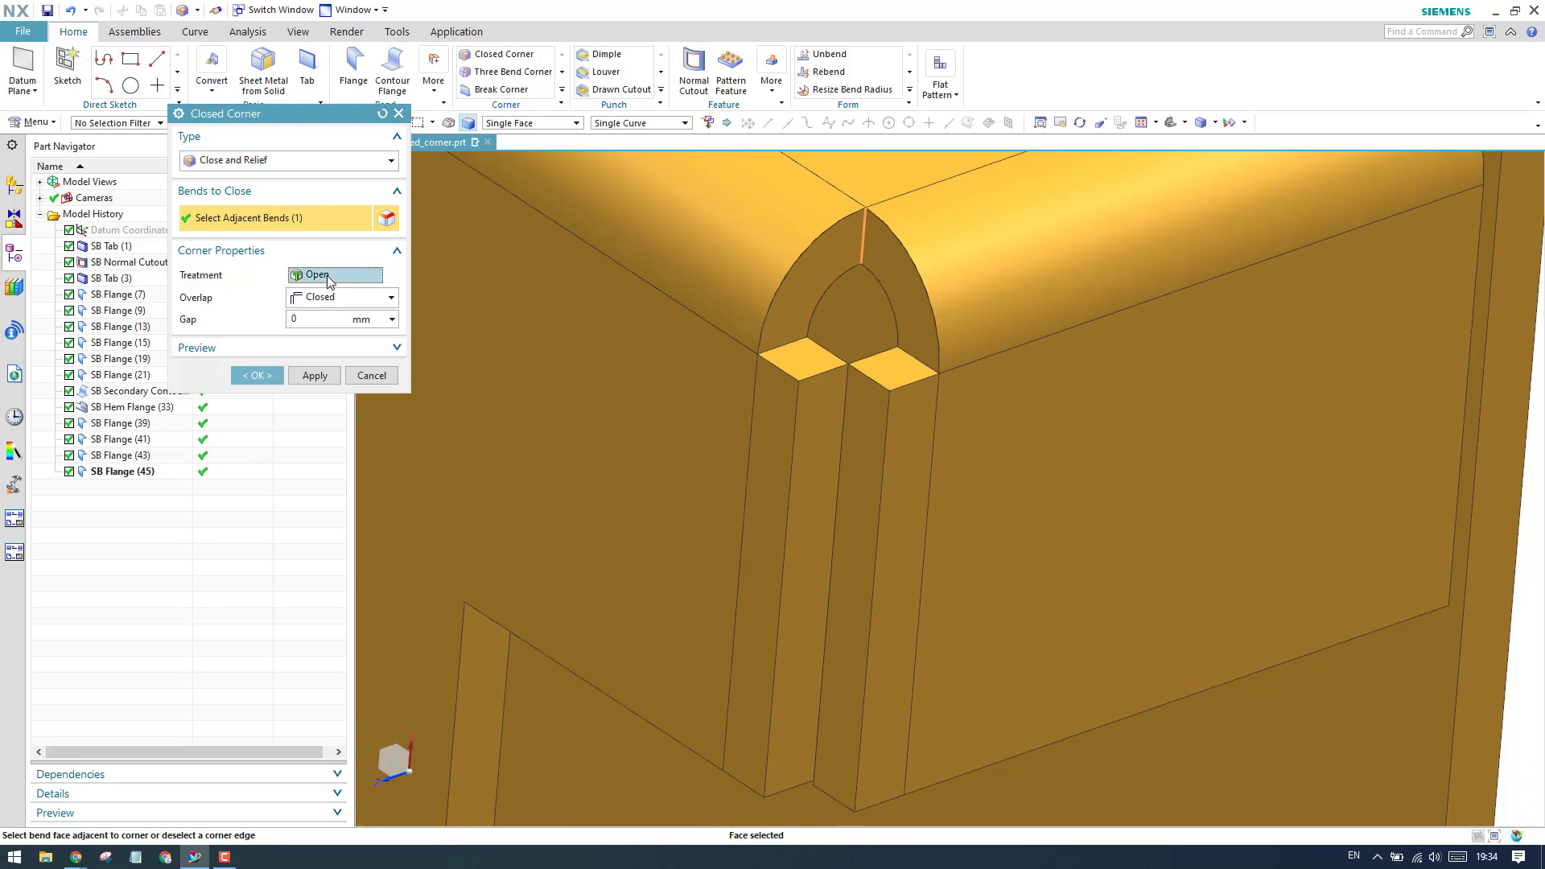
left_click(334, 275)
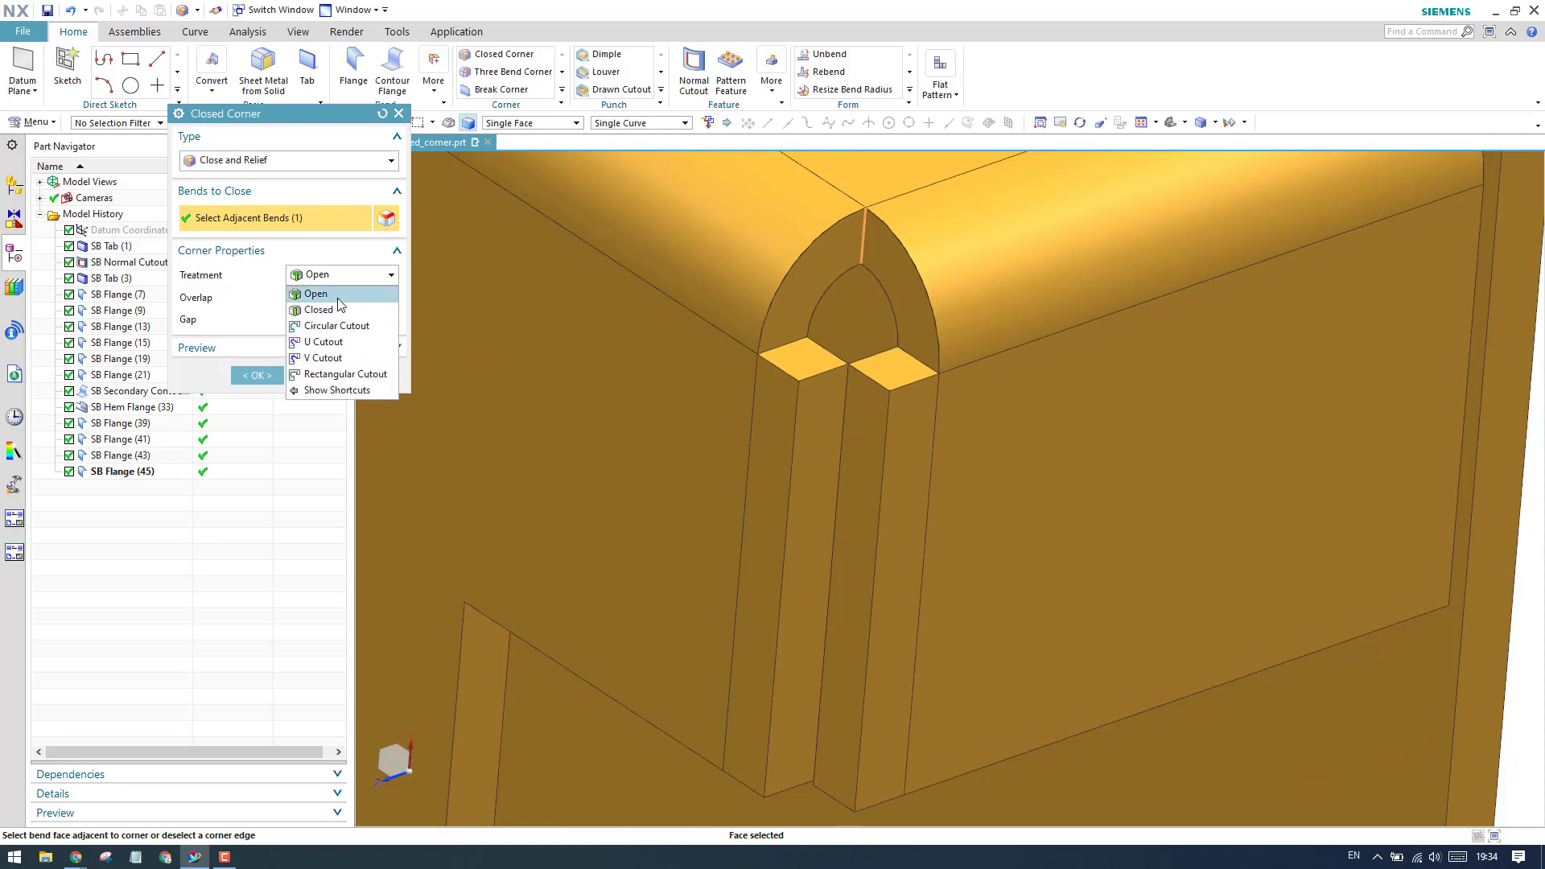
Keep Open treatment and switch the flange overlap from Closed to Overlapping.
left_click(316, 293)
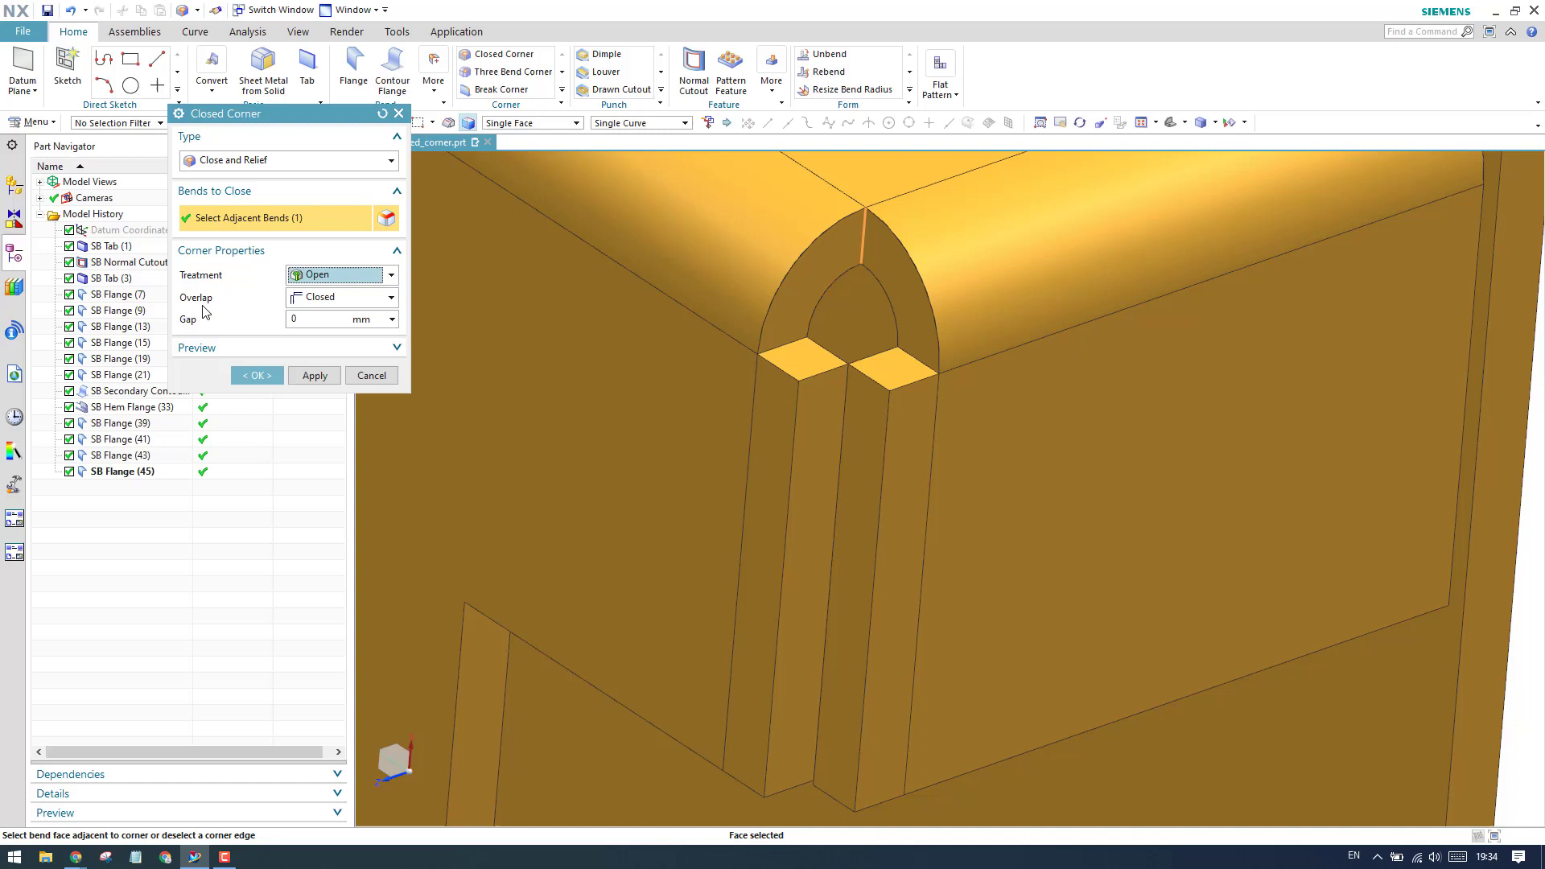
mouse_move(331, 306)
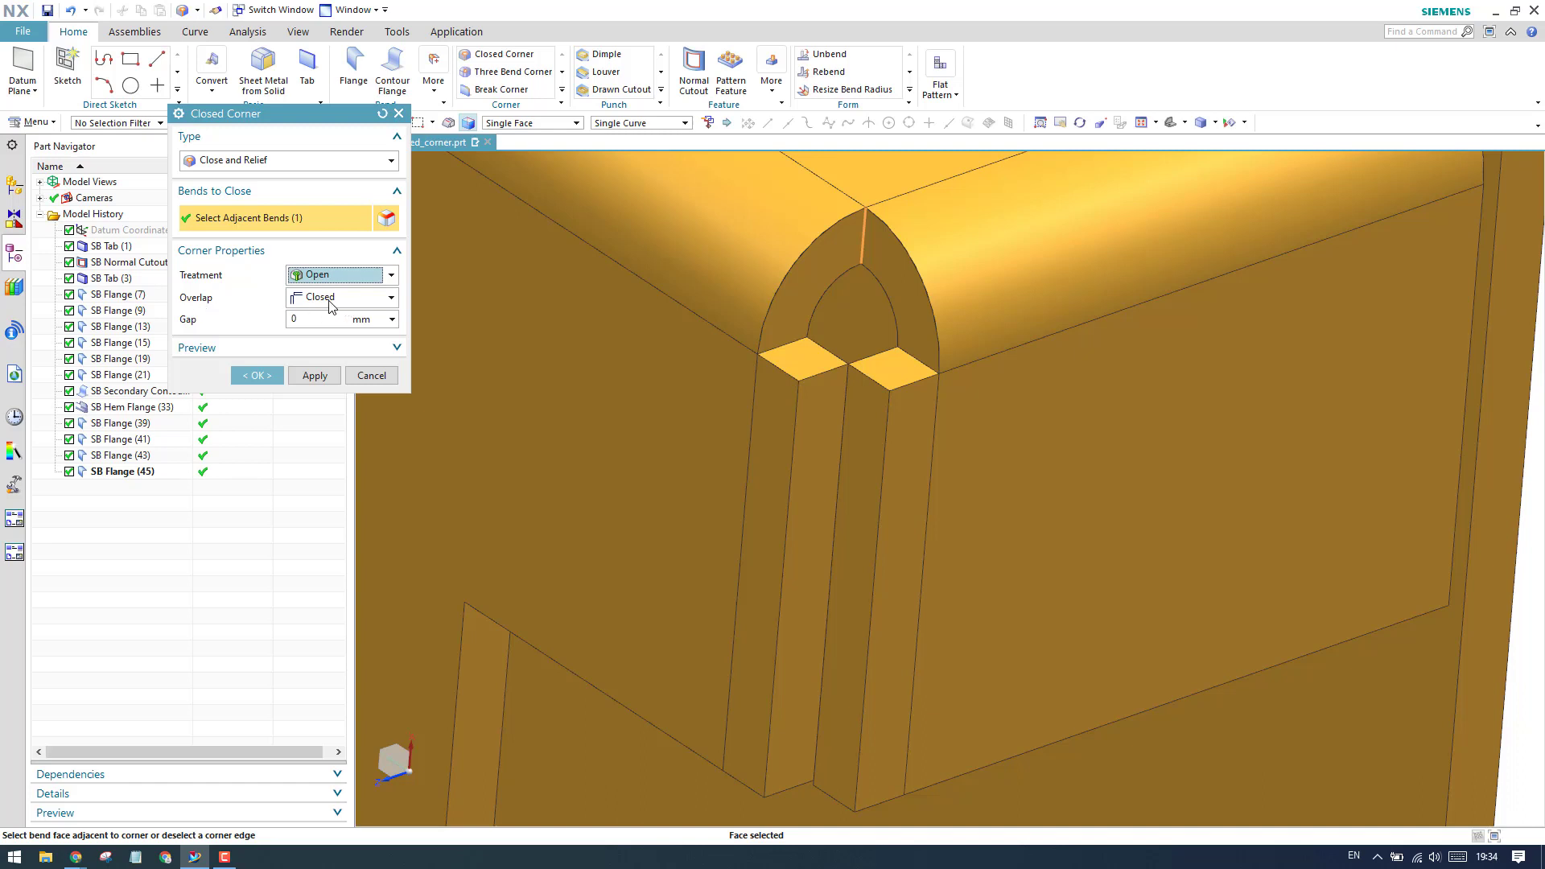
left_click(390, 296)
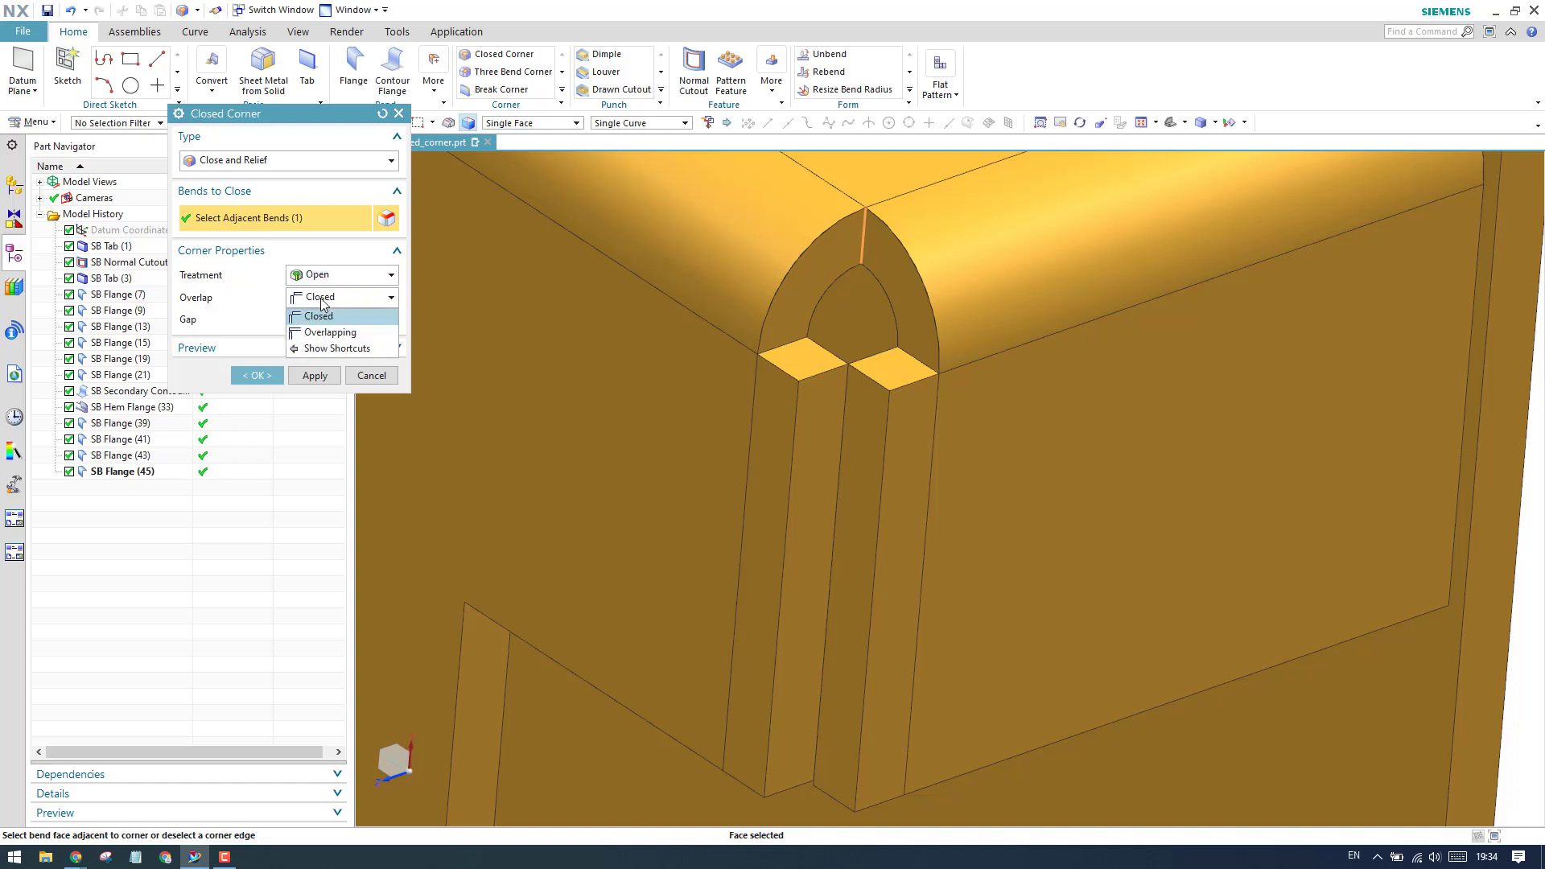
left_click(319, 317)
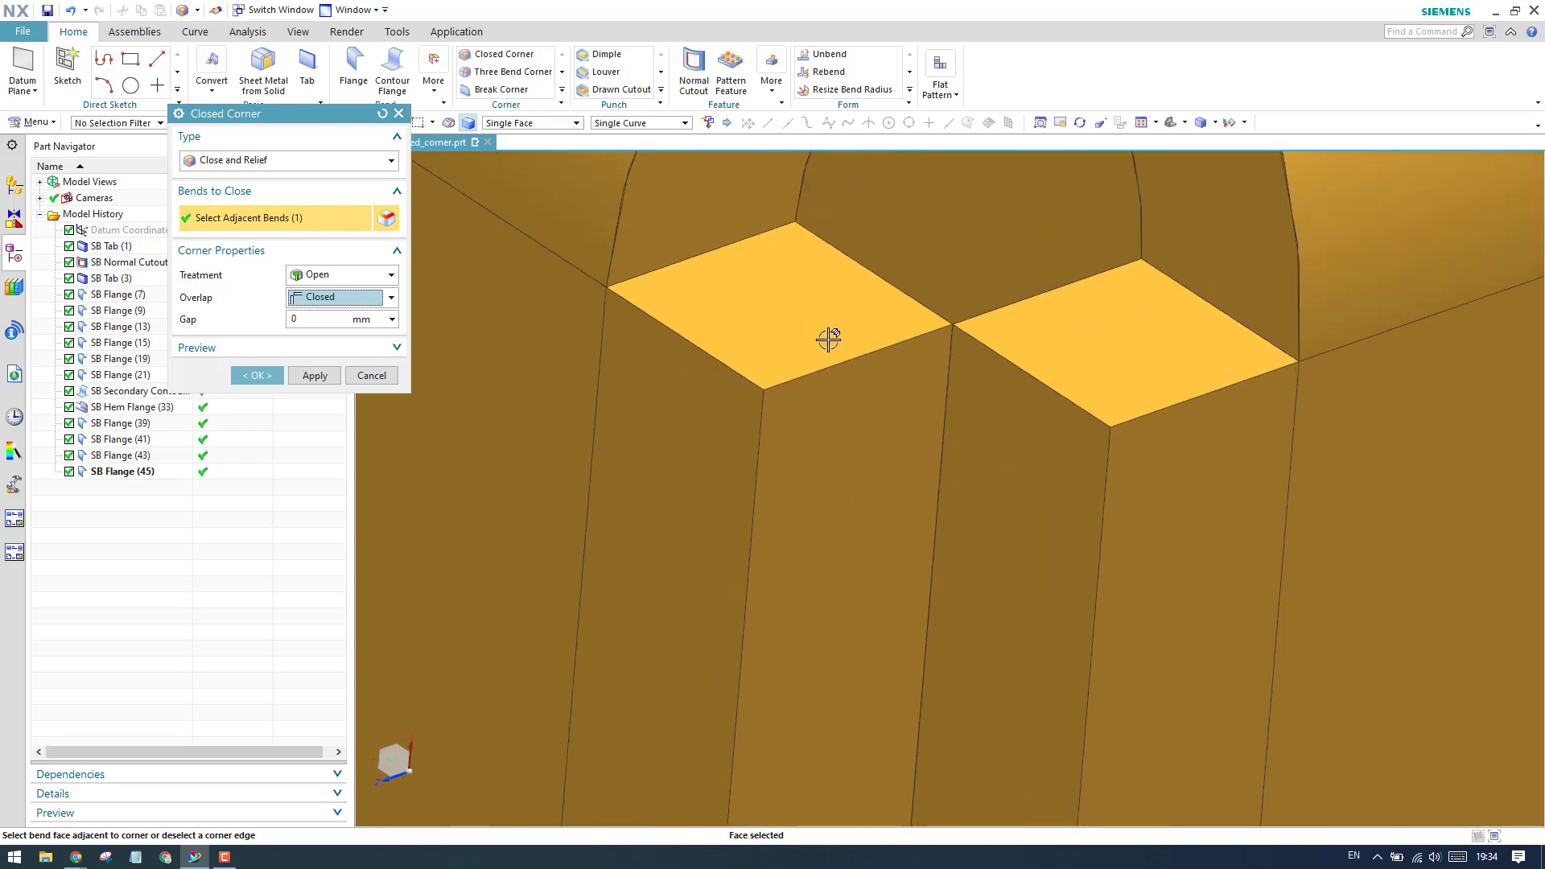
left_click(391, 296)
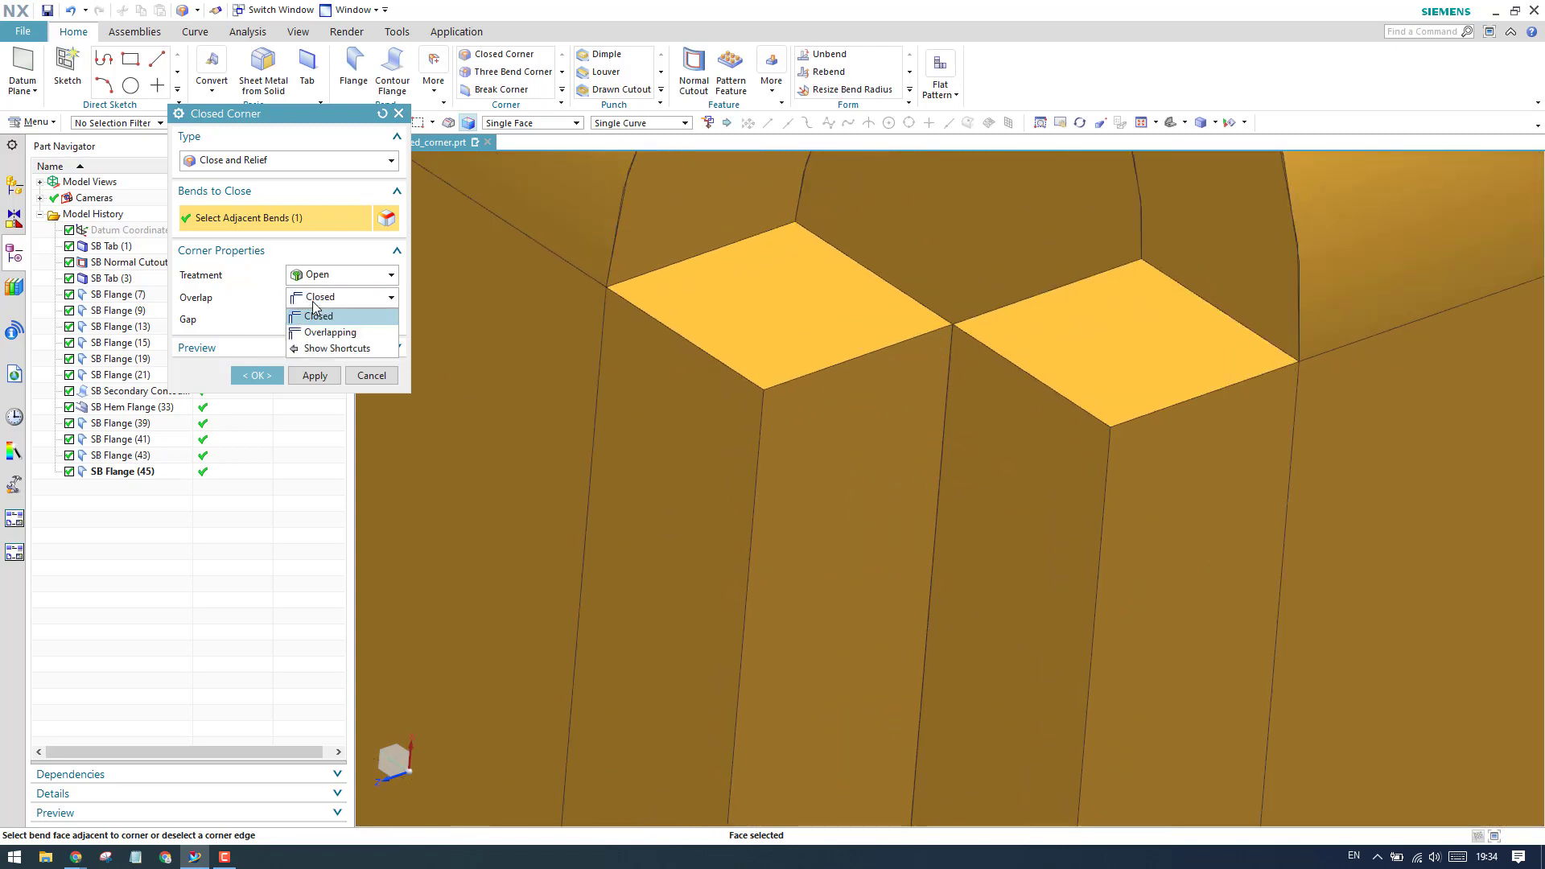
left_click(330, 331)
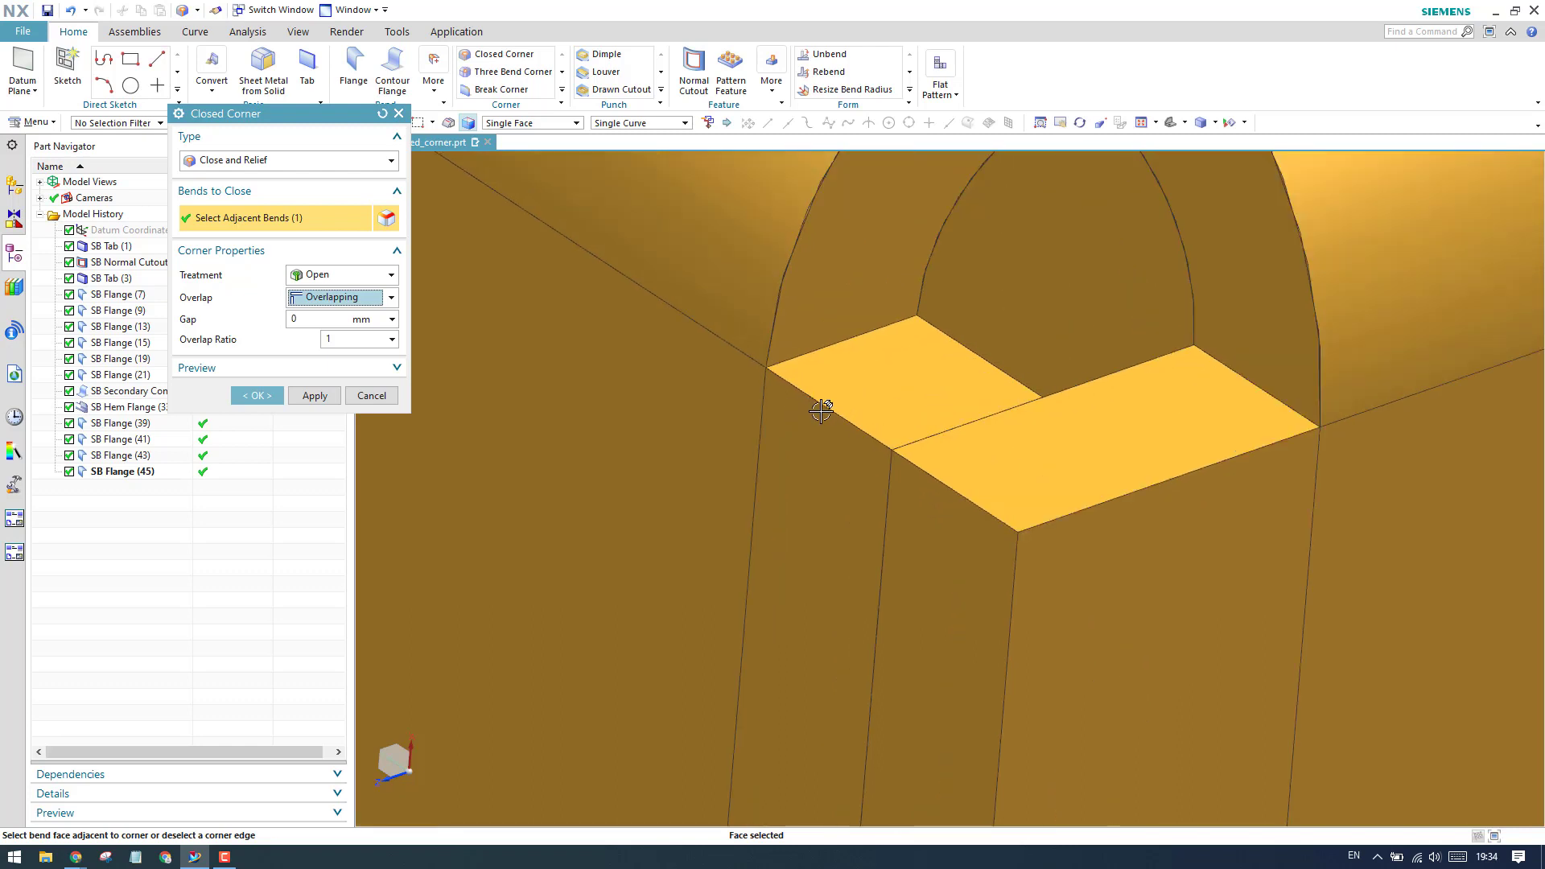
mouse_move(866, 441)
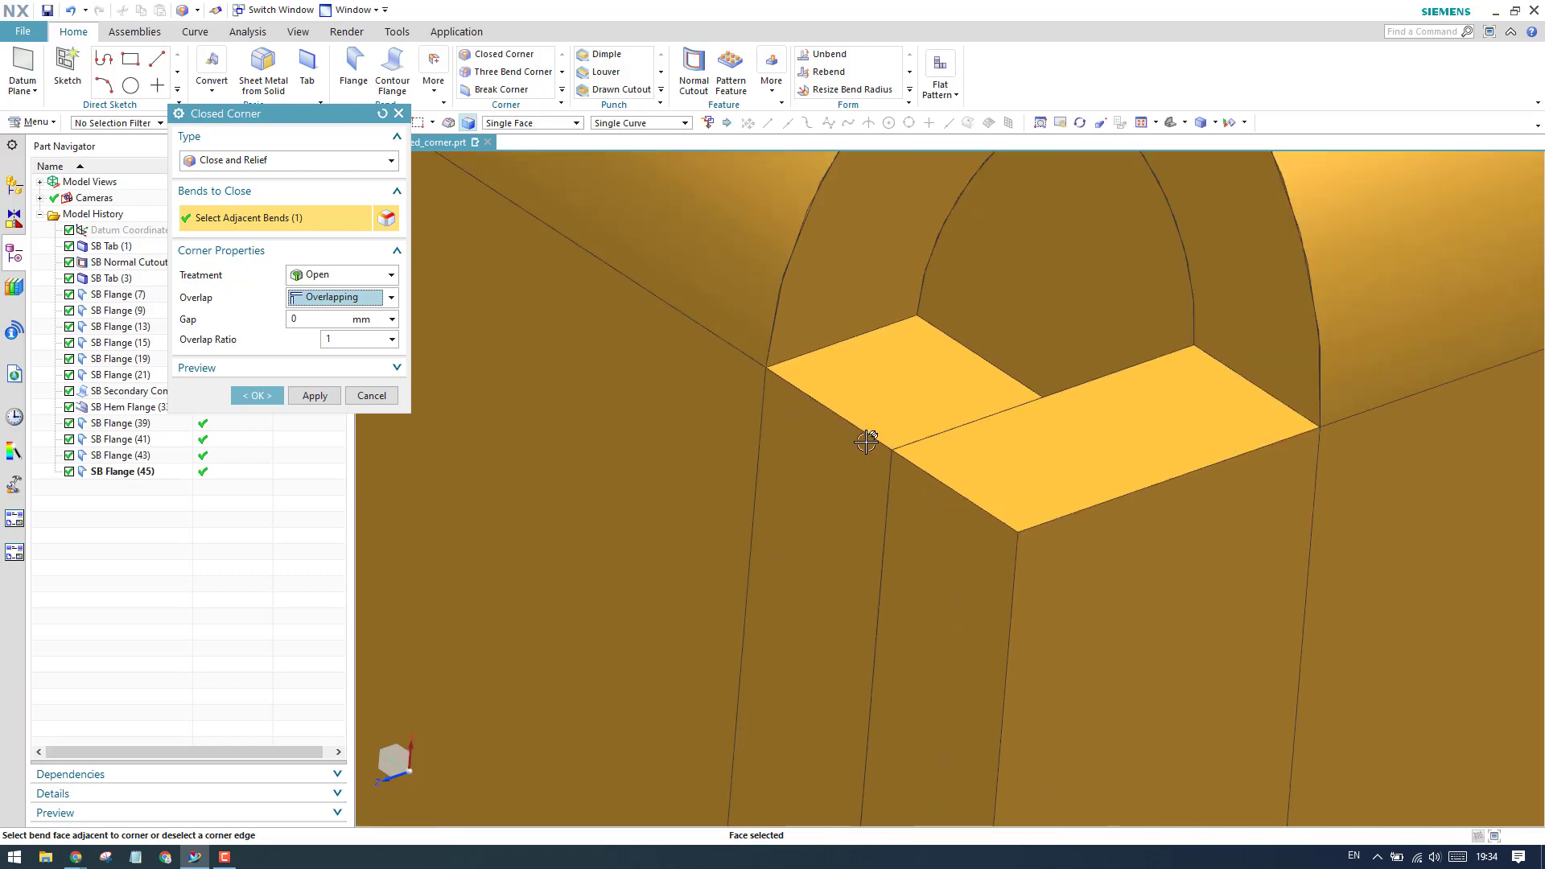
mouse_move(924, 435)
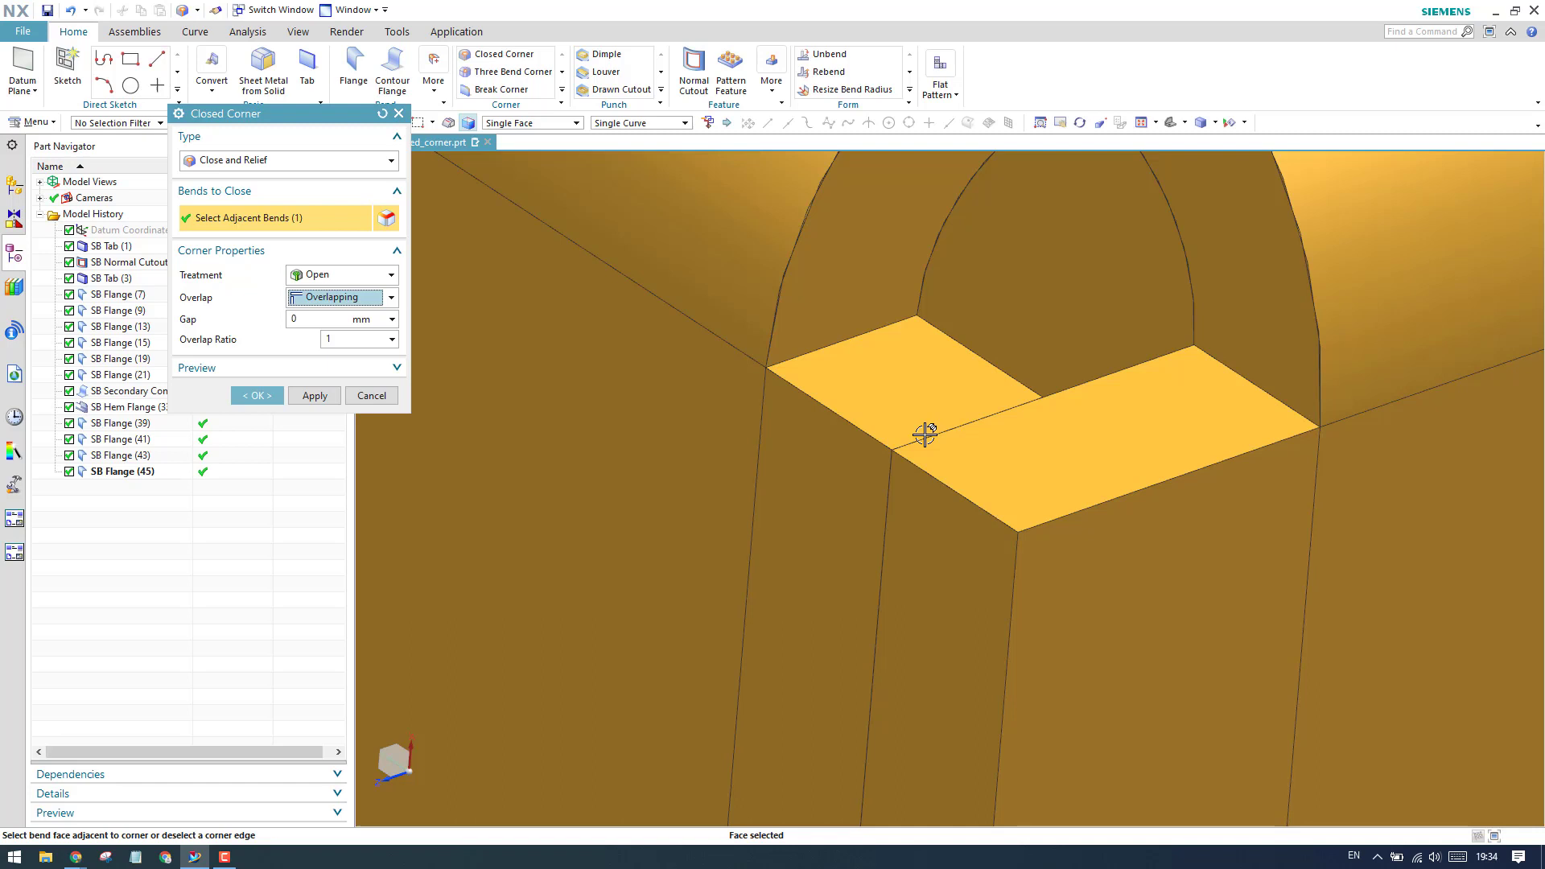
mouse_move(977, 486)
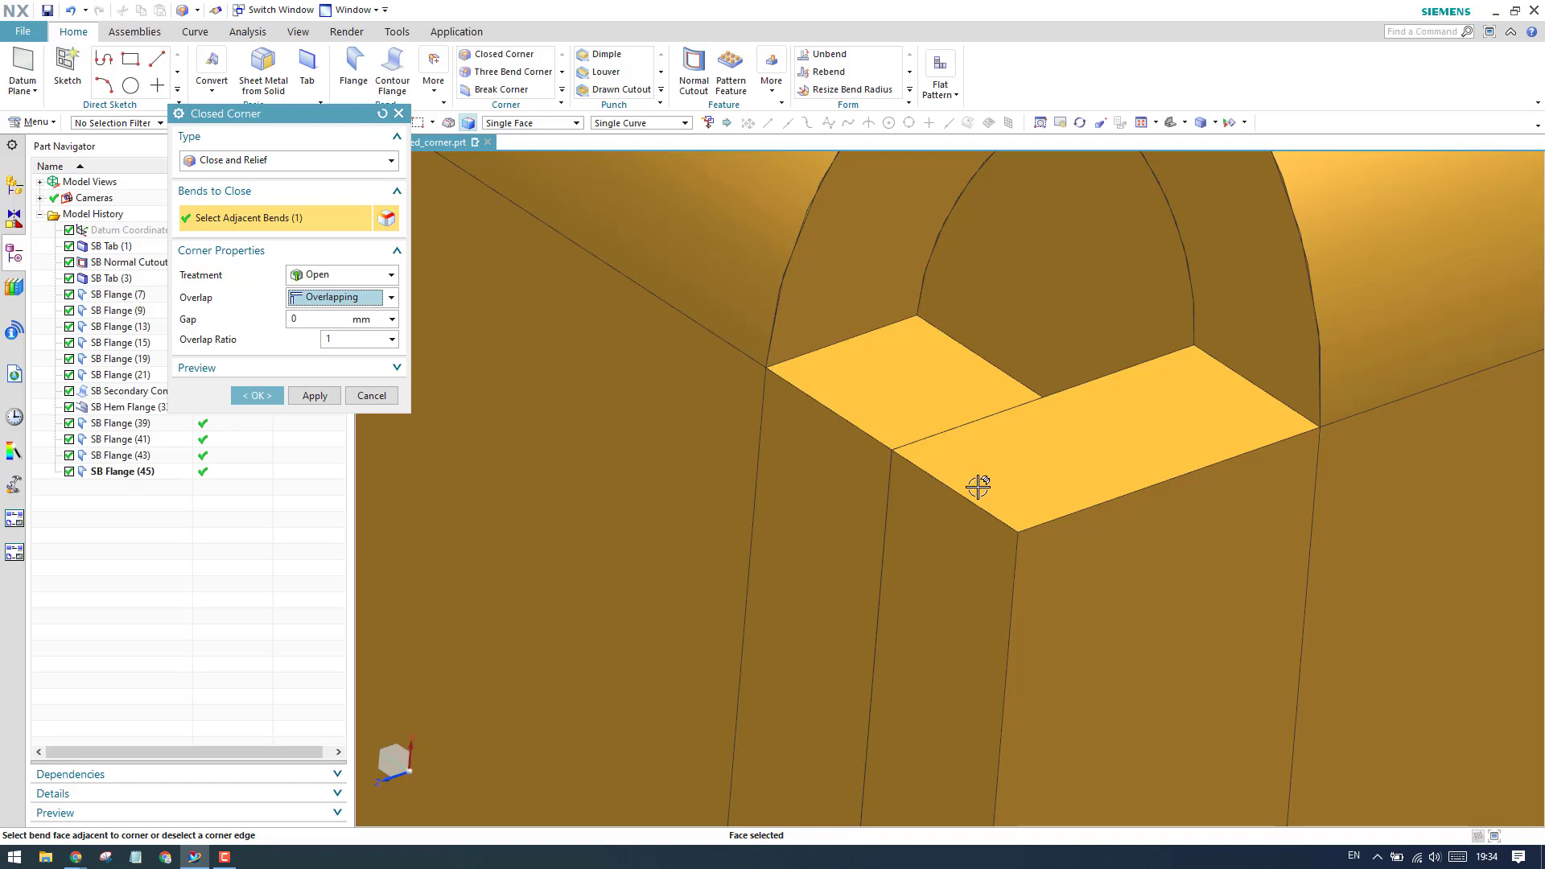
mouse_move(887, 425)
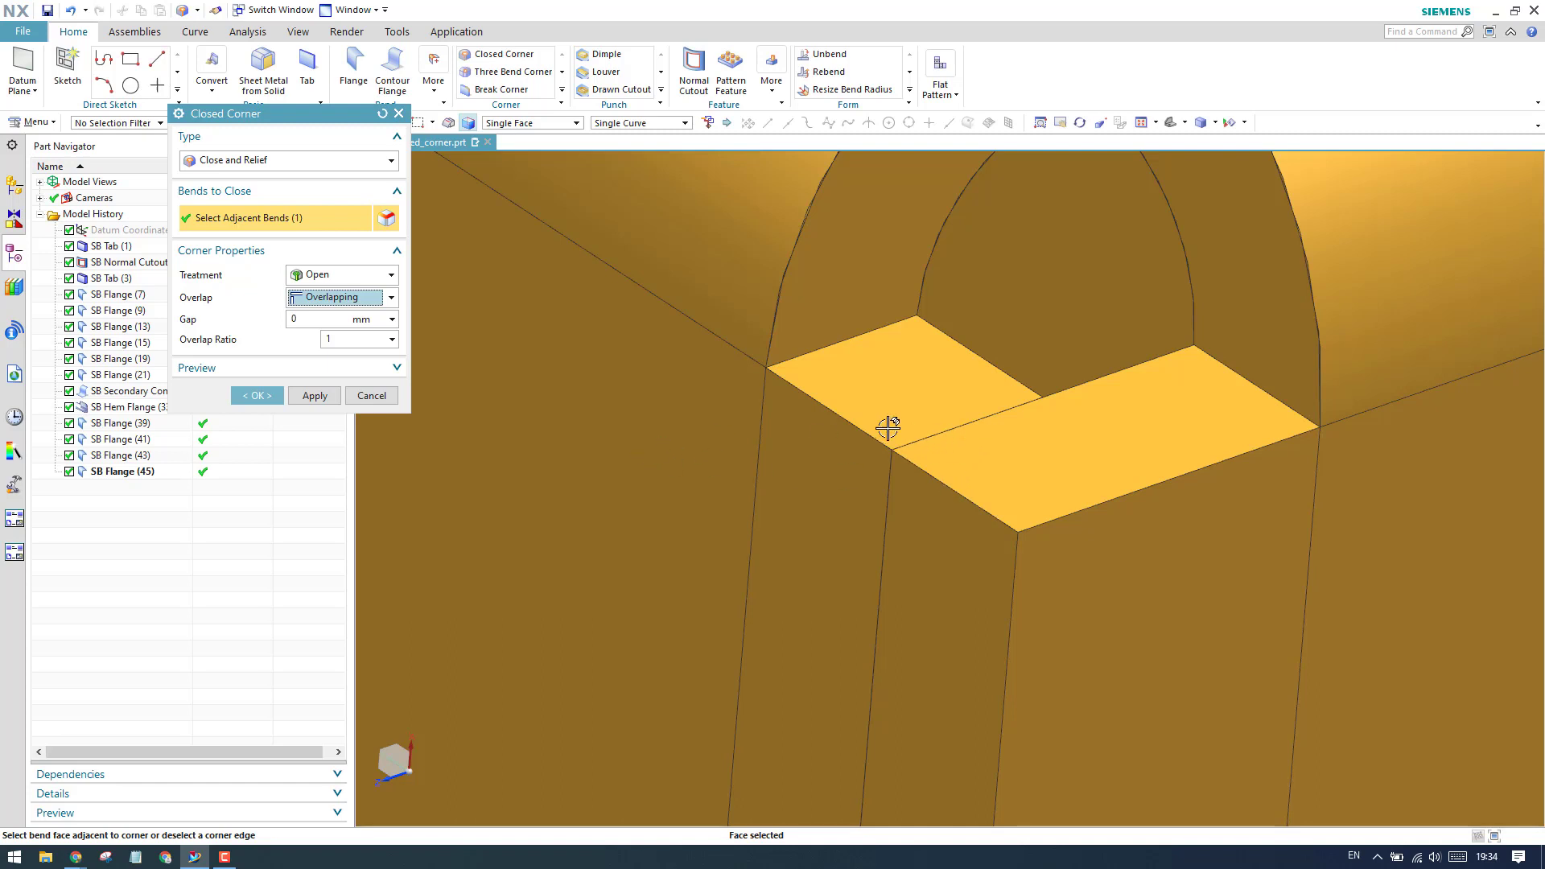
mouse_move(338, 352)
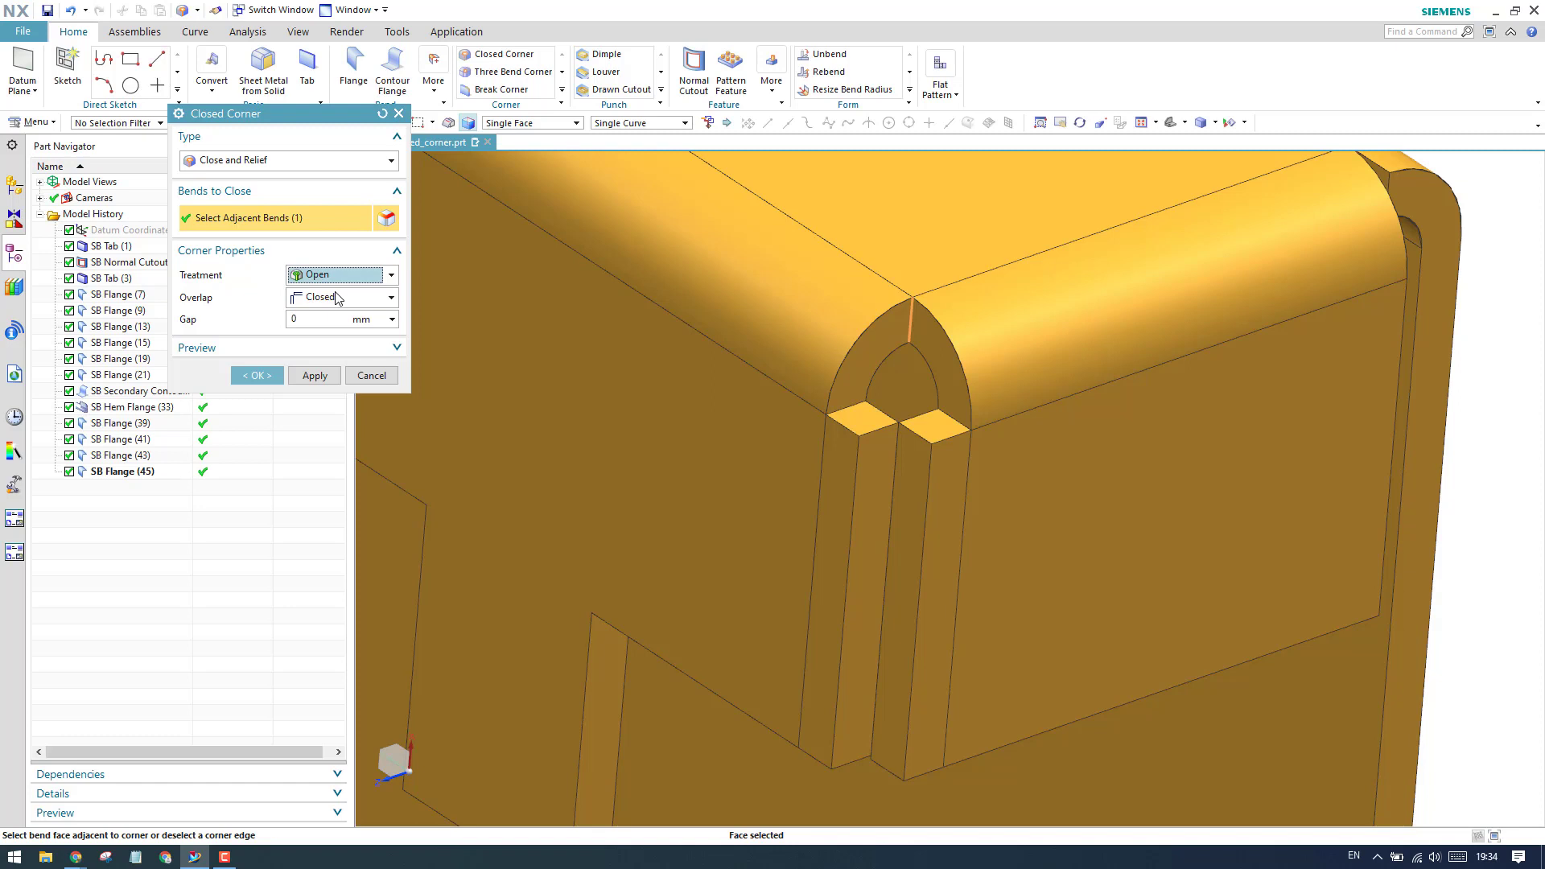
mouse_move(345, 278)
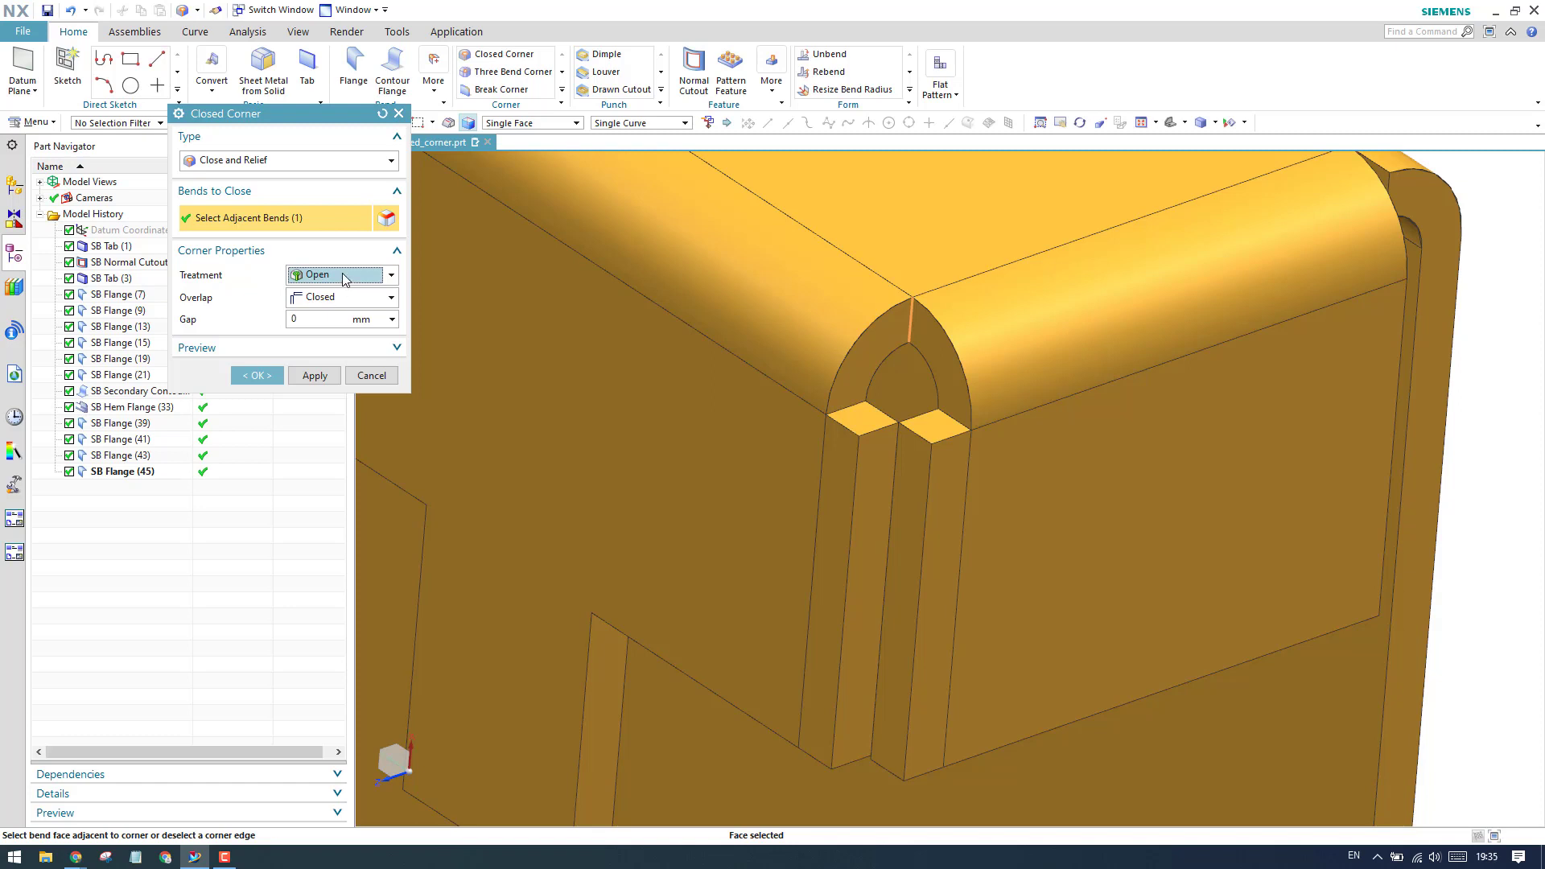
Change the corner treatment from Open to Closed so bend material fills the corner.
left_click(390, 275)
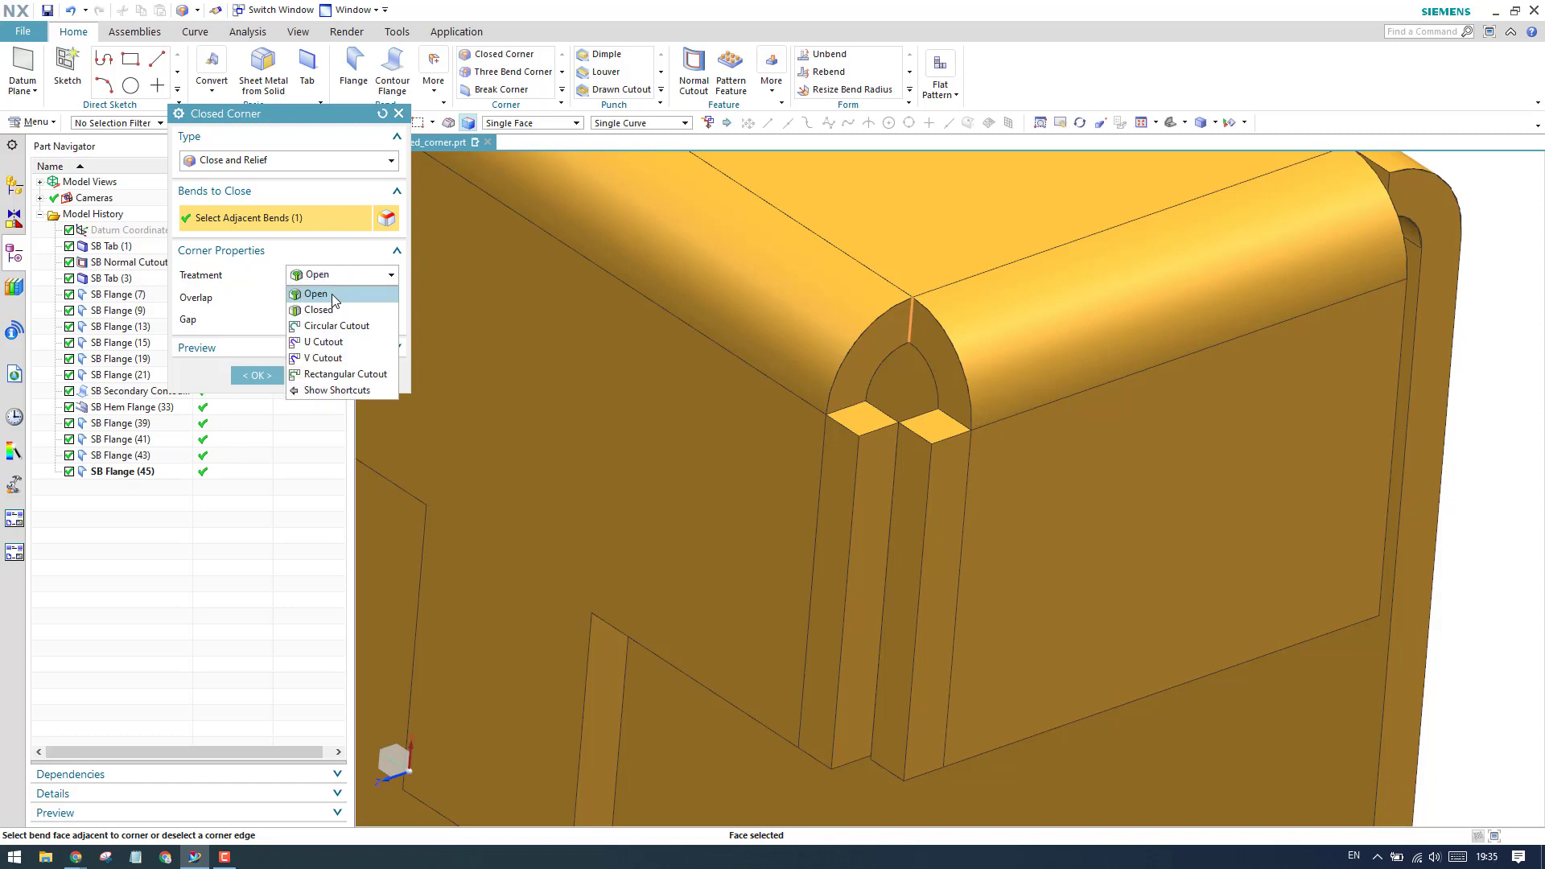
left_click(317, 293)
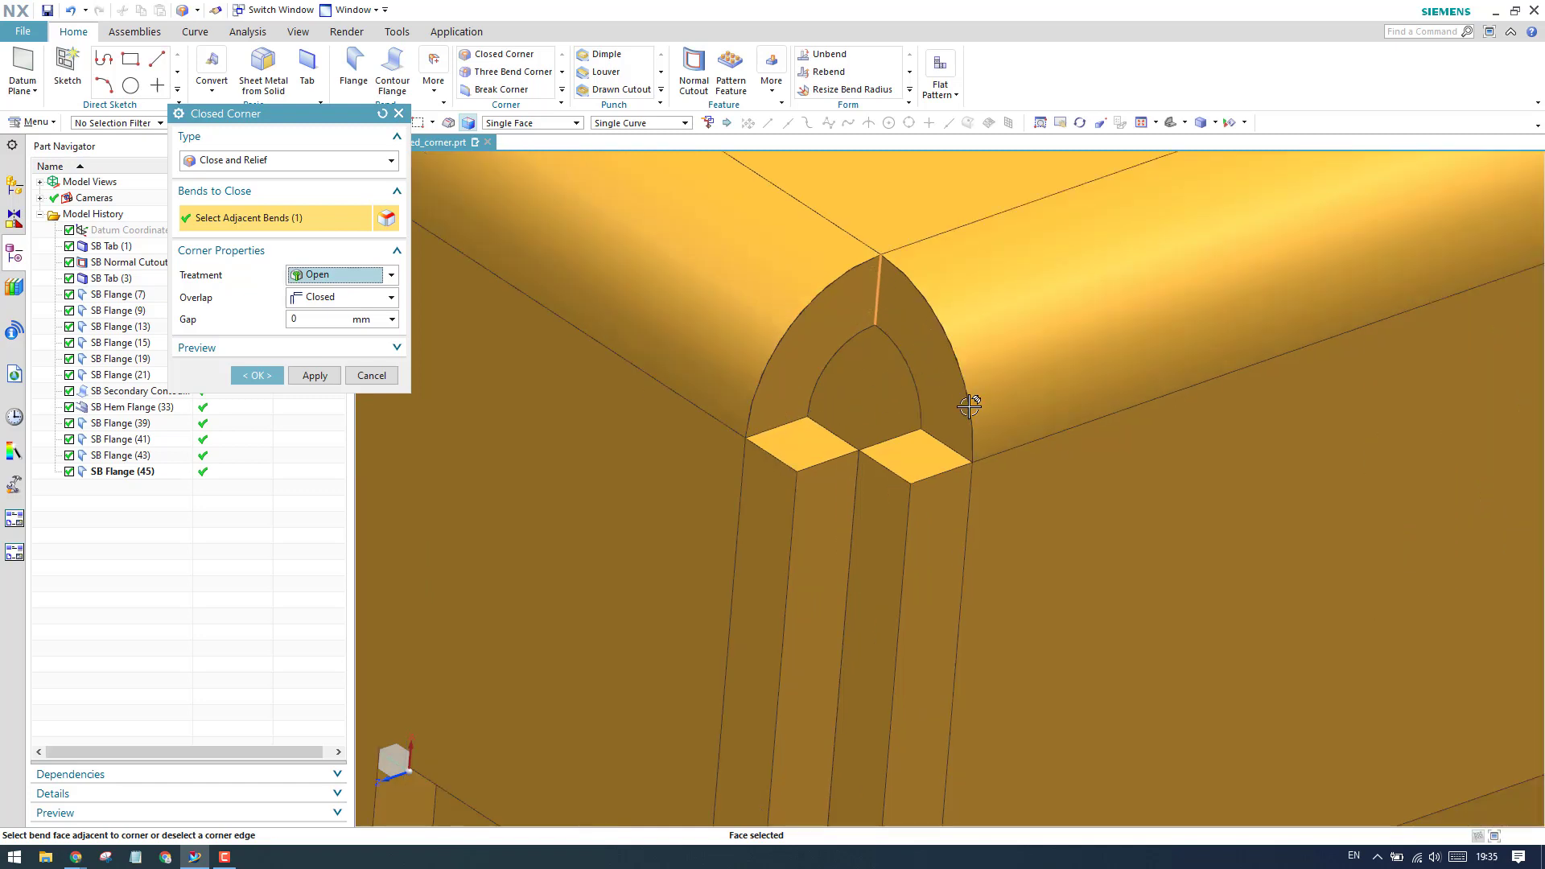
mouse_move(859, 328)
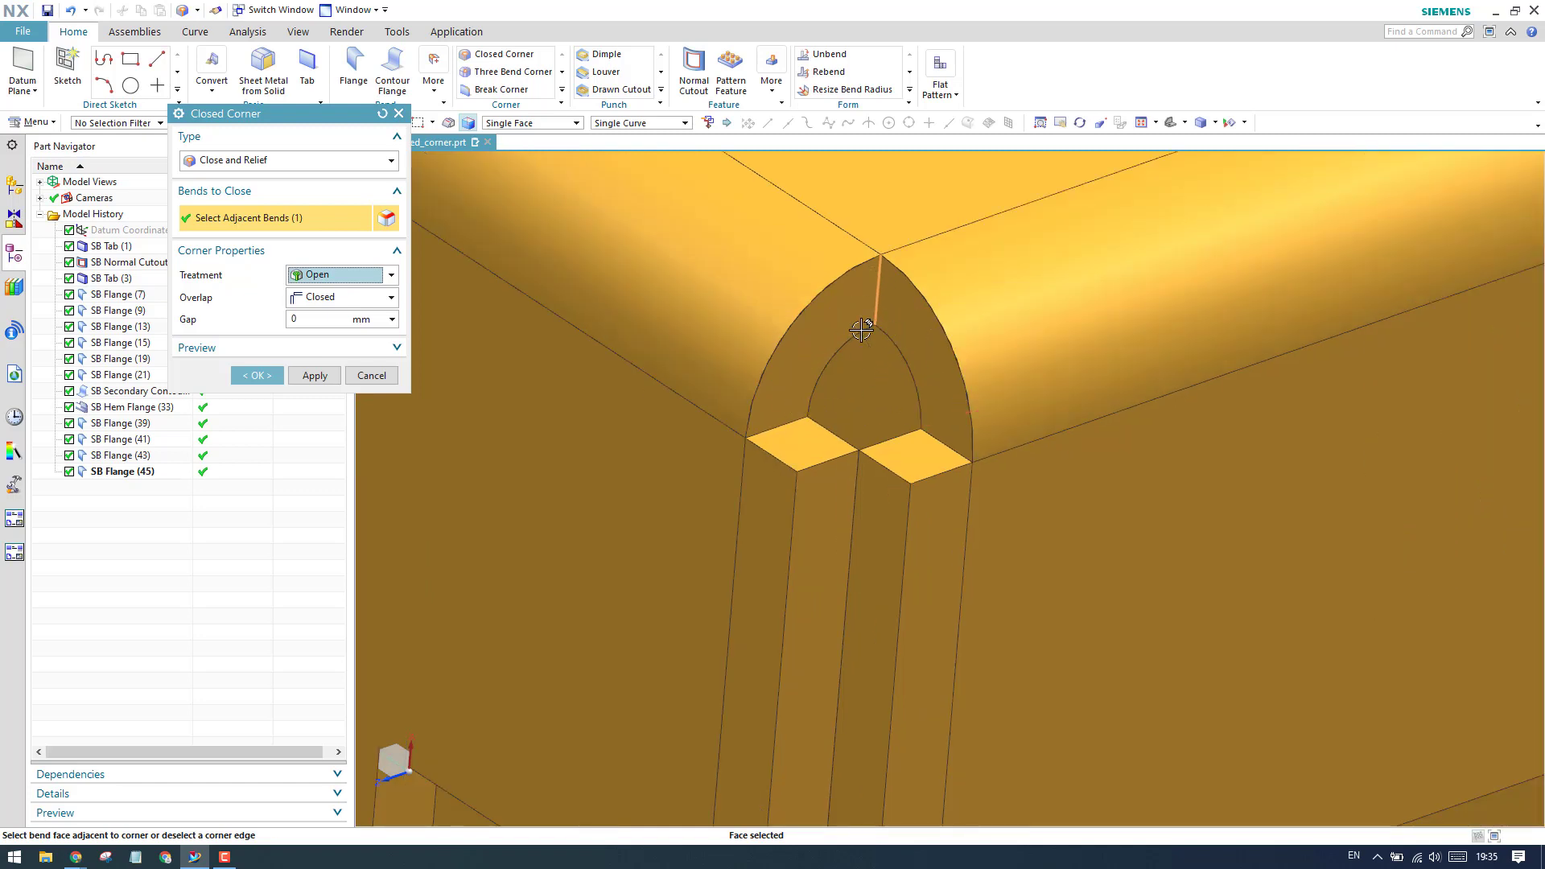
left_click(389, 275)
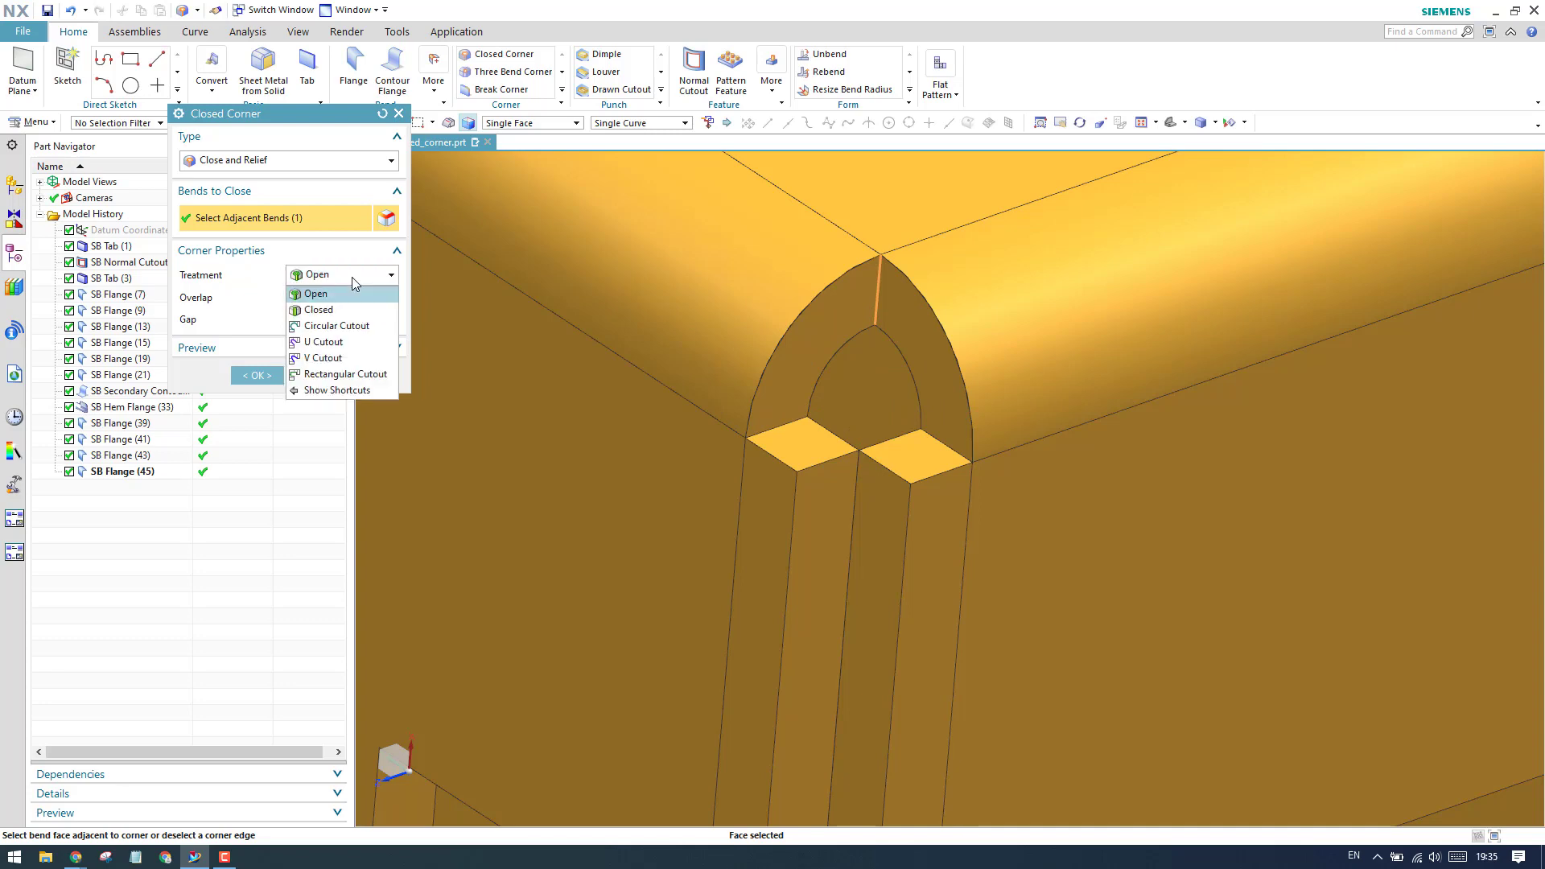
left_click(319, 309)
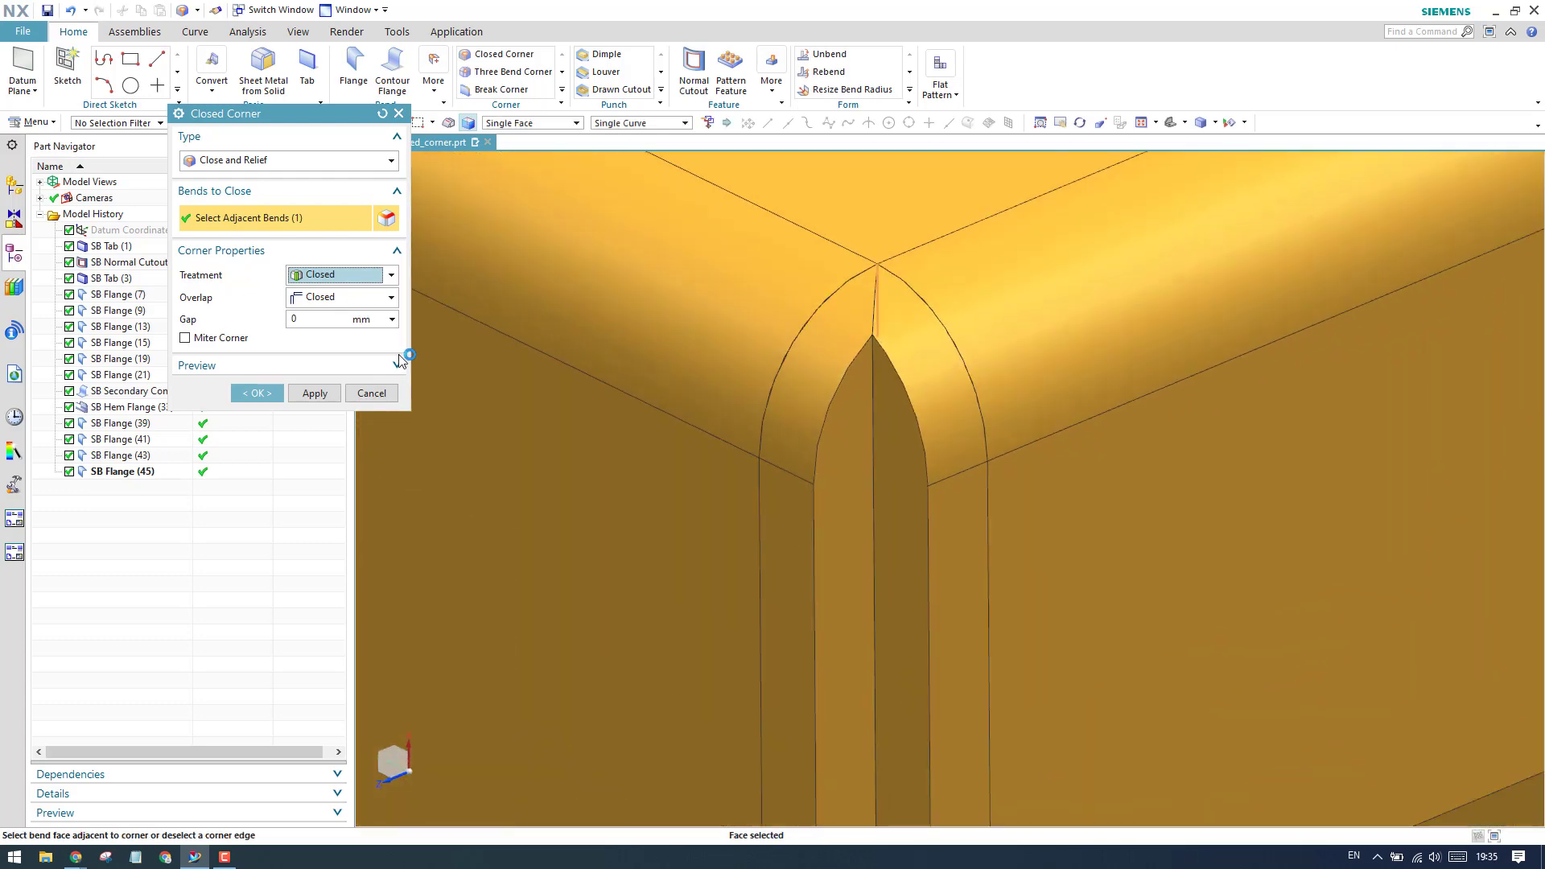
Set treatment to Circular Cutout and move the relief origin to Corner Point, then Bend Center.
left_click(335, 274)
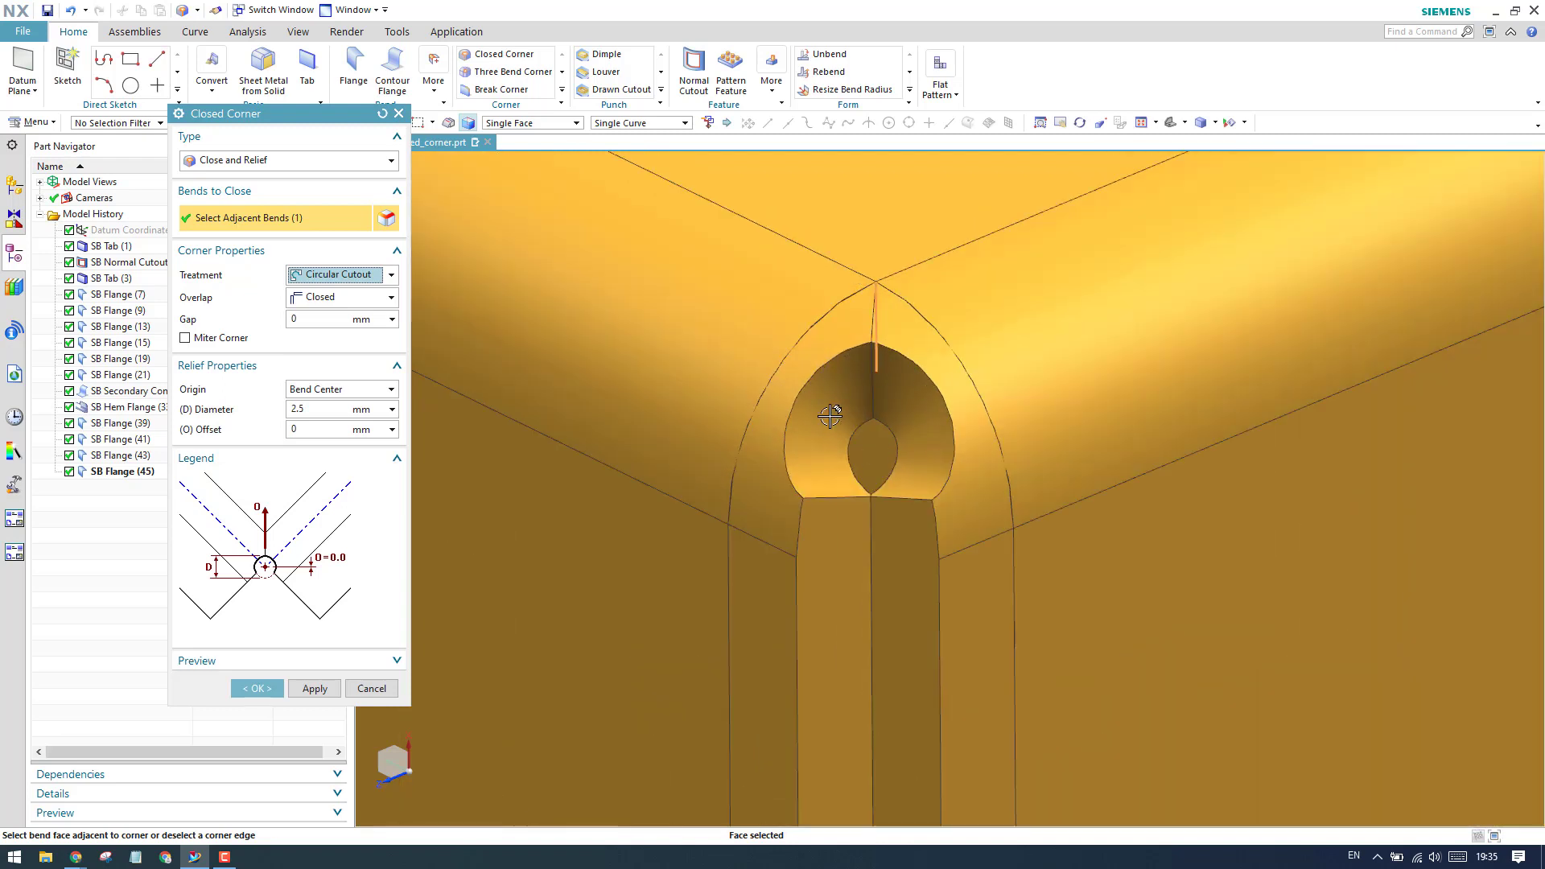
mouse_move(814, 411)
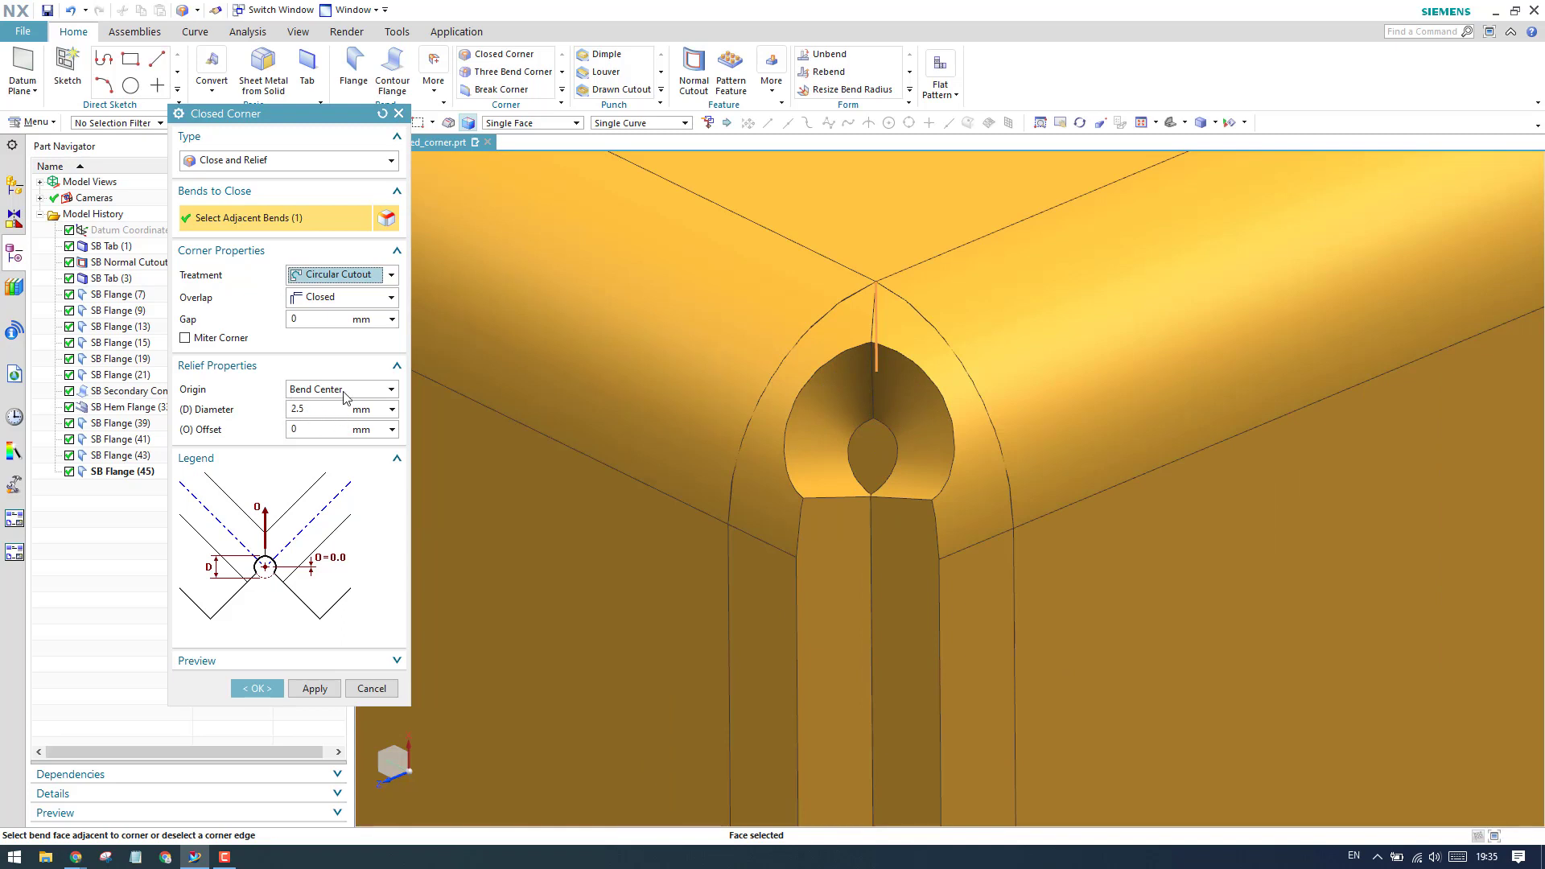
left_click(391, 388)
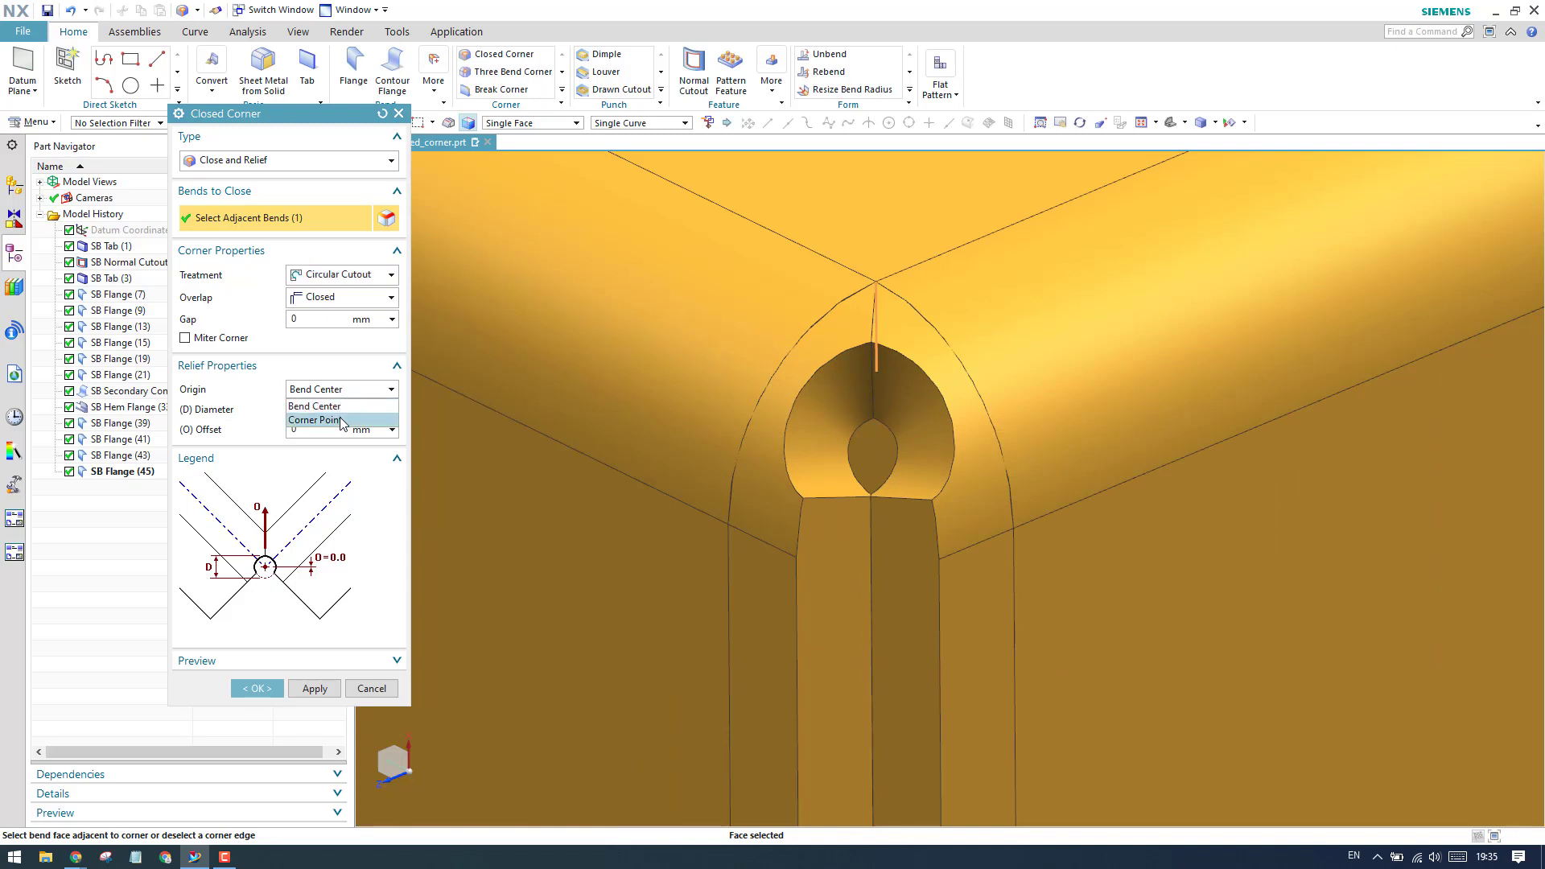
left_click(316, 420)
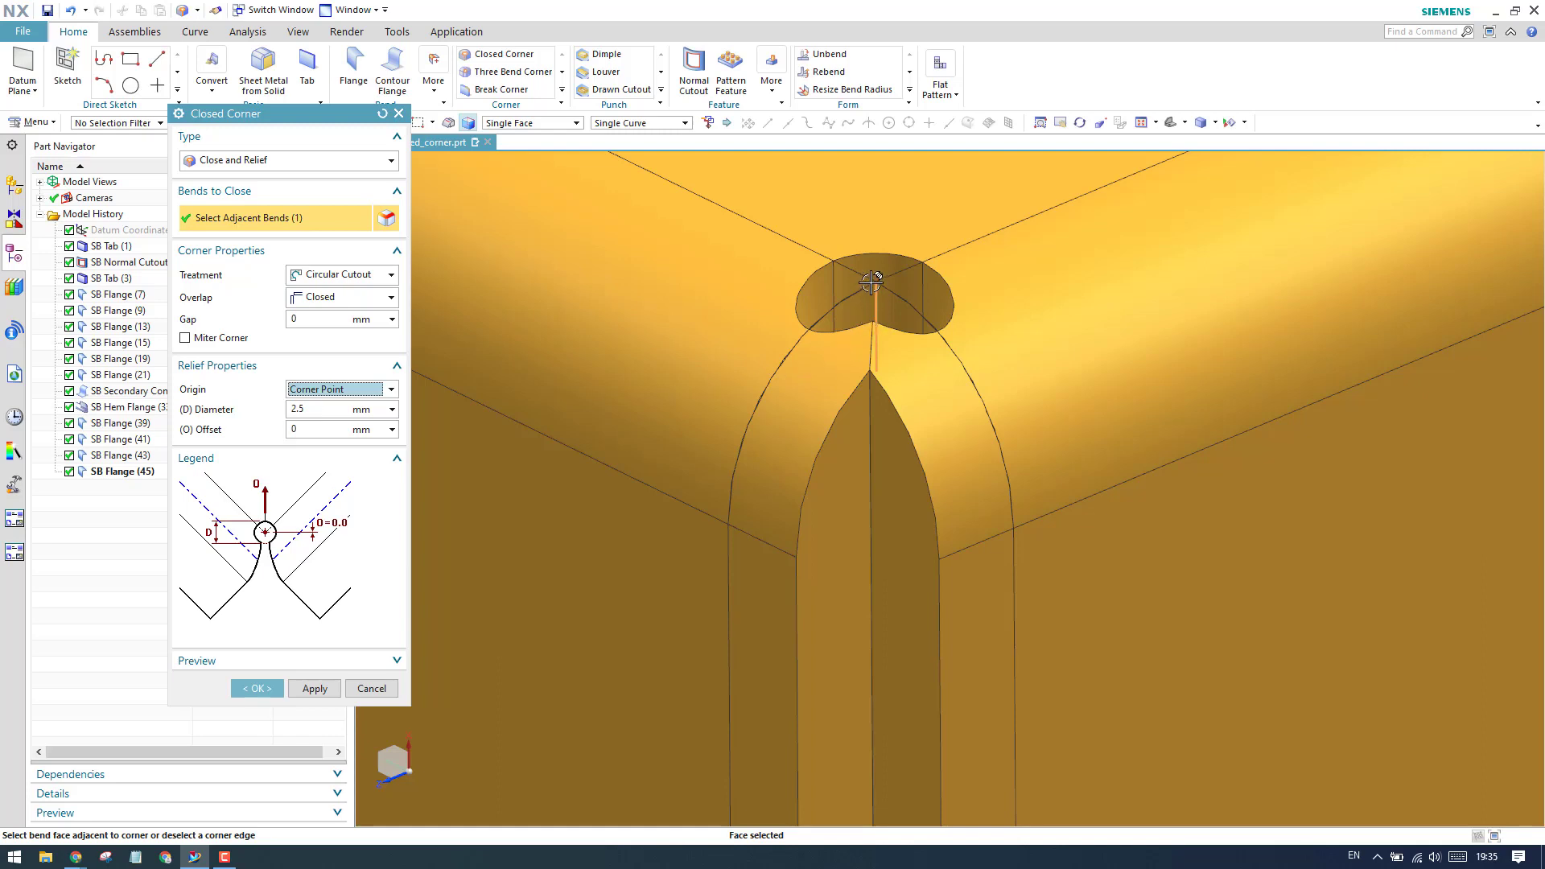
mouse_move(868, 391)
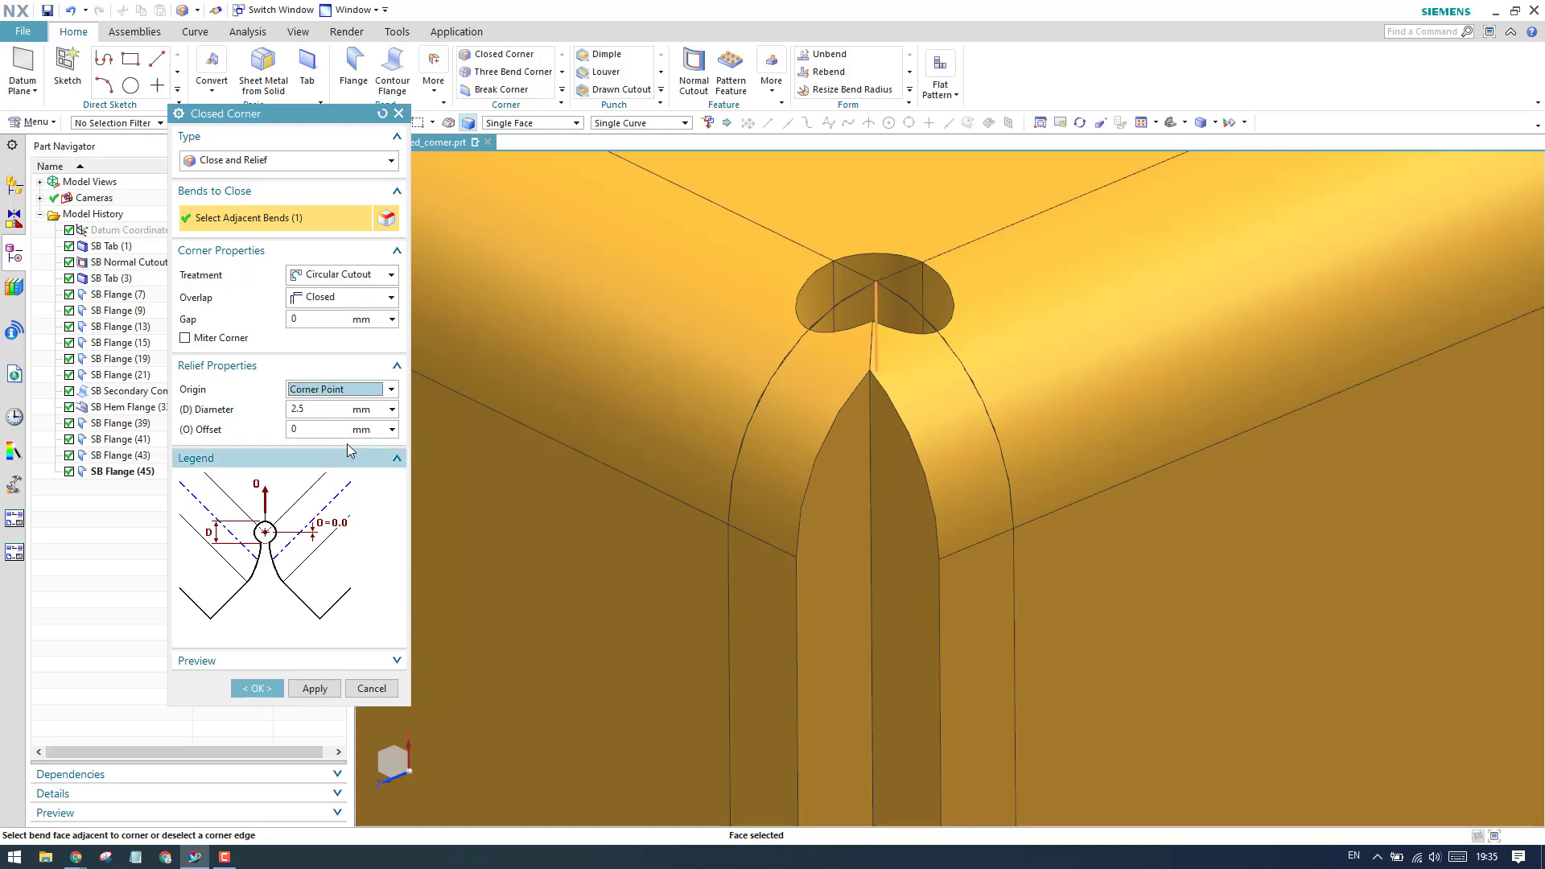
left_click(391, 388)
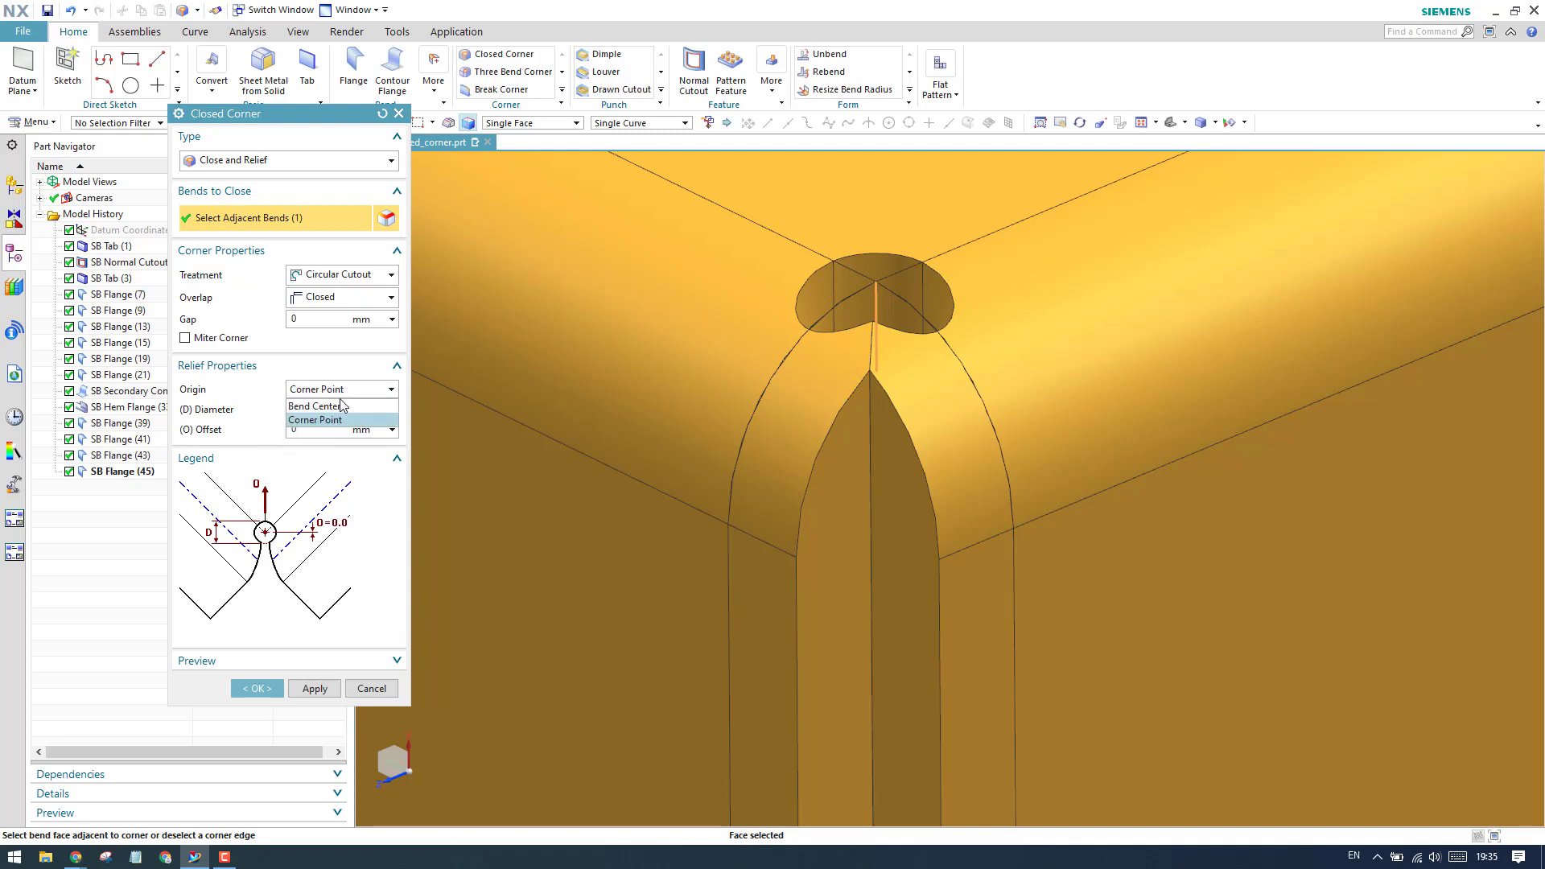
left_click(314, 405)
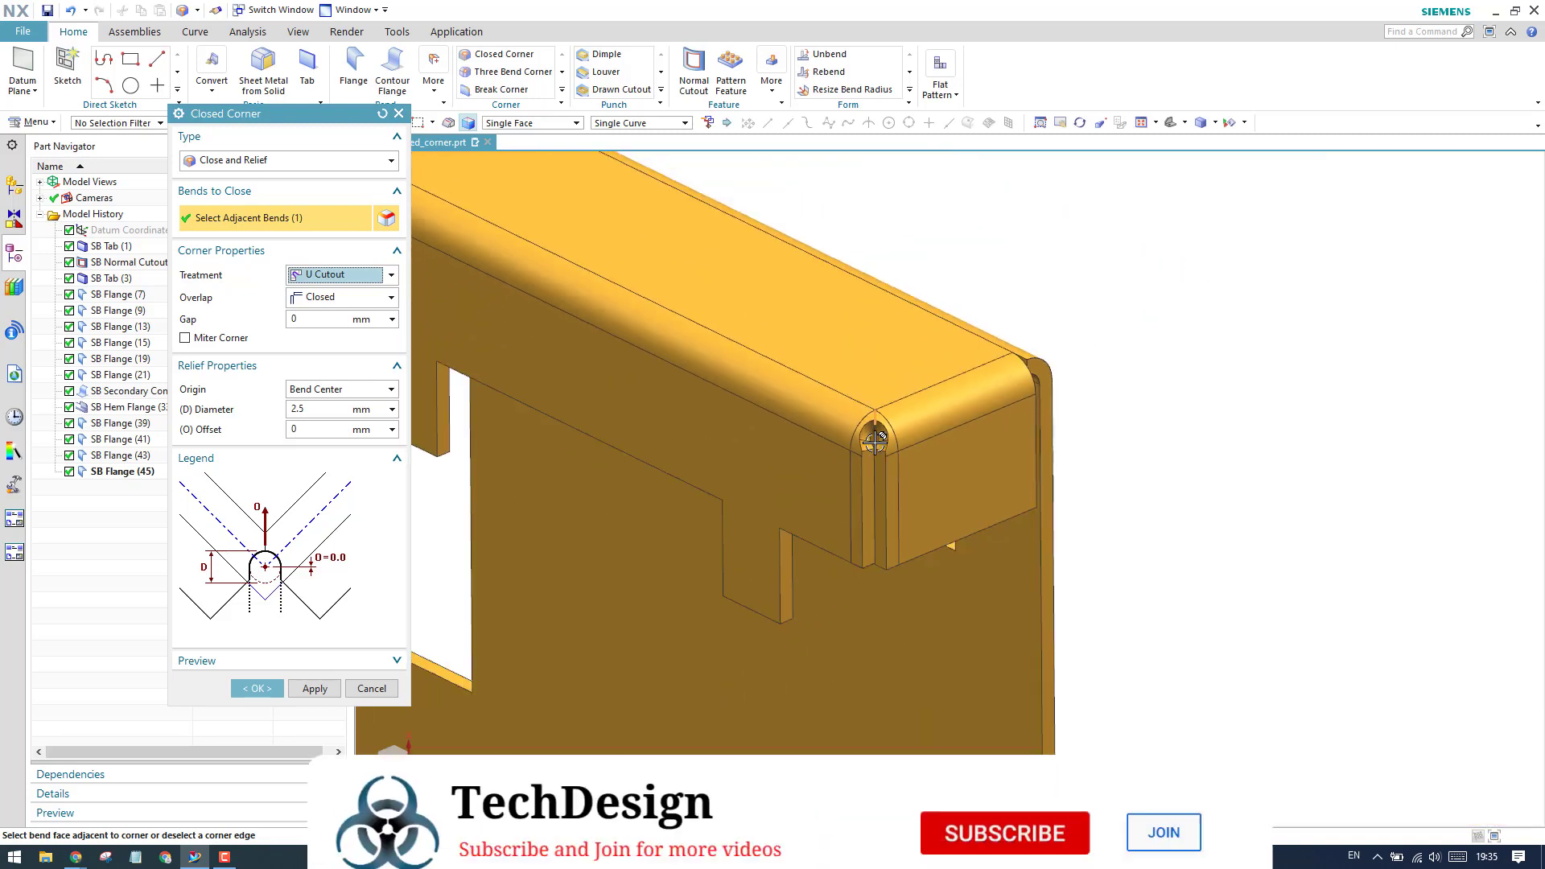
Preview the U Cutout relief, then change the treatment to Rectangular Cutout with 1 mm length and width.
left_click(877, 438)
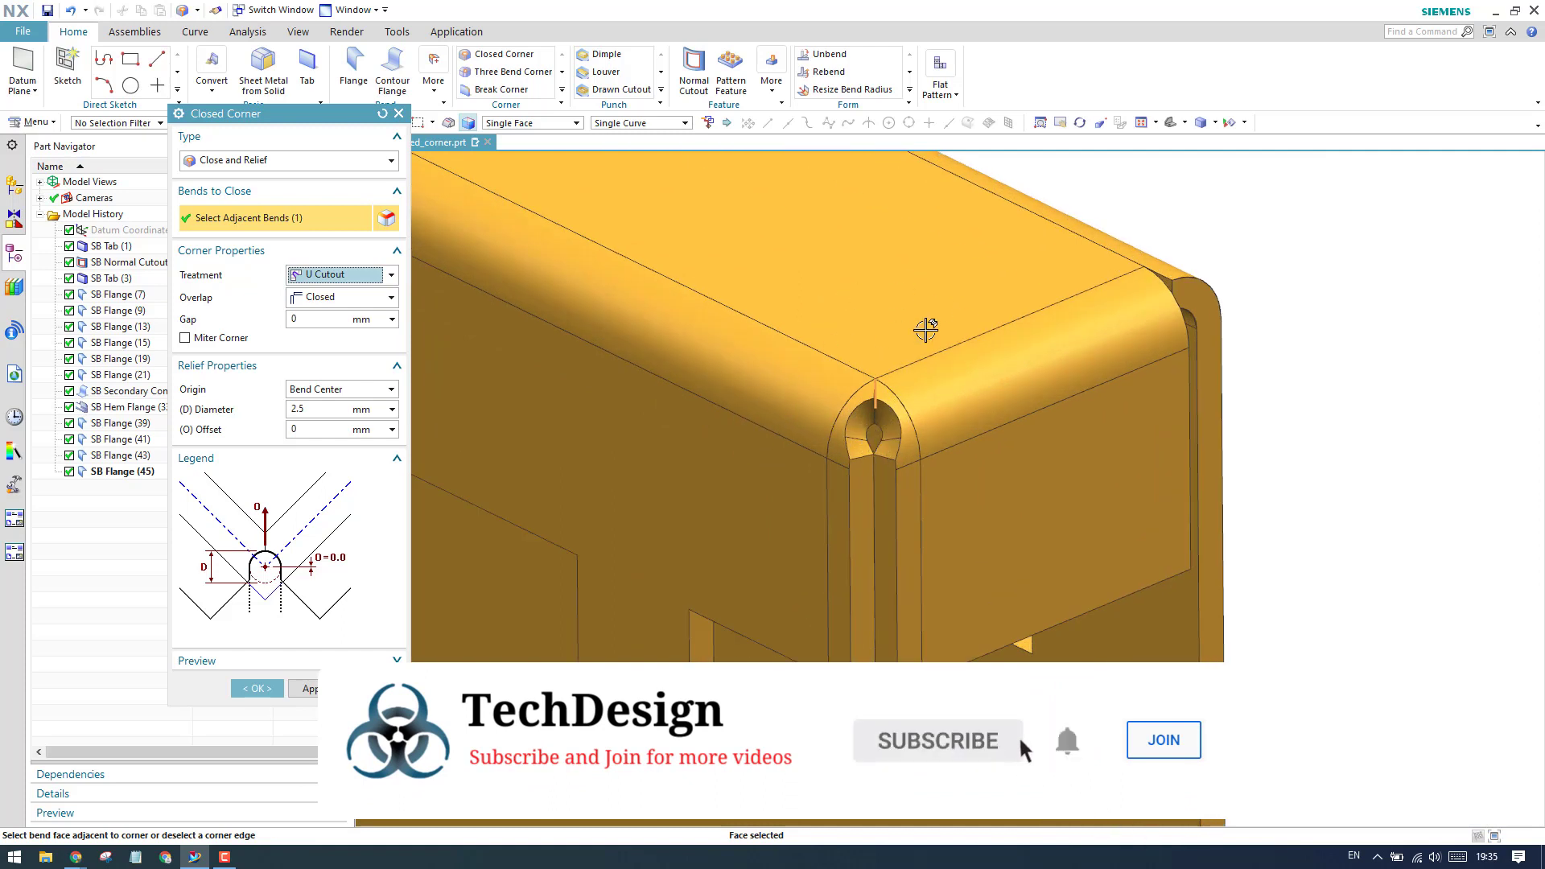
mouse_move(703, 433)
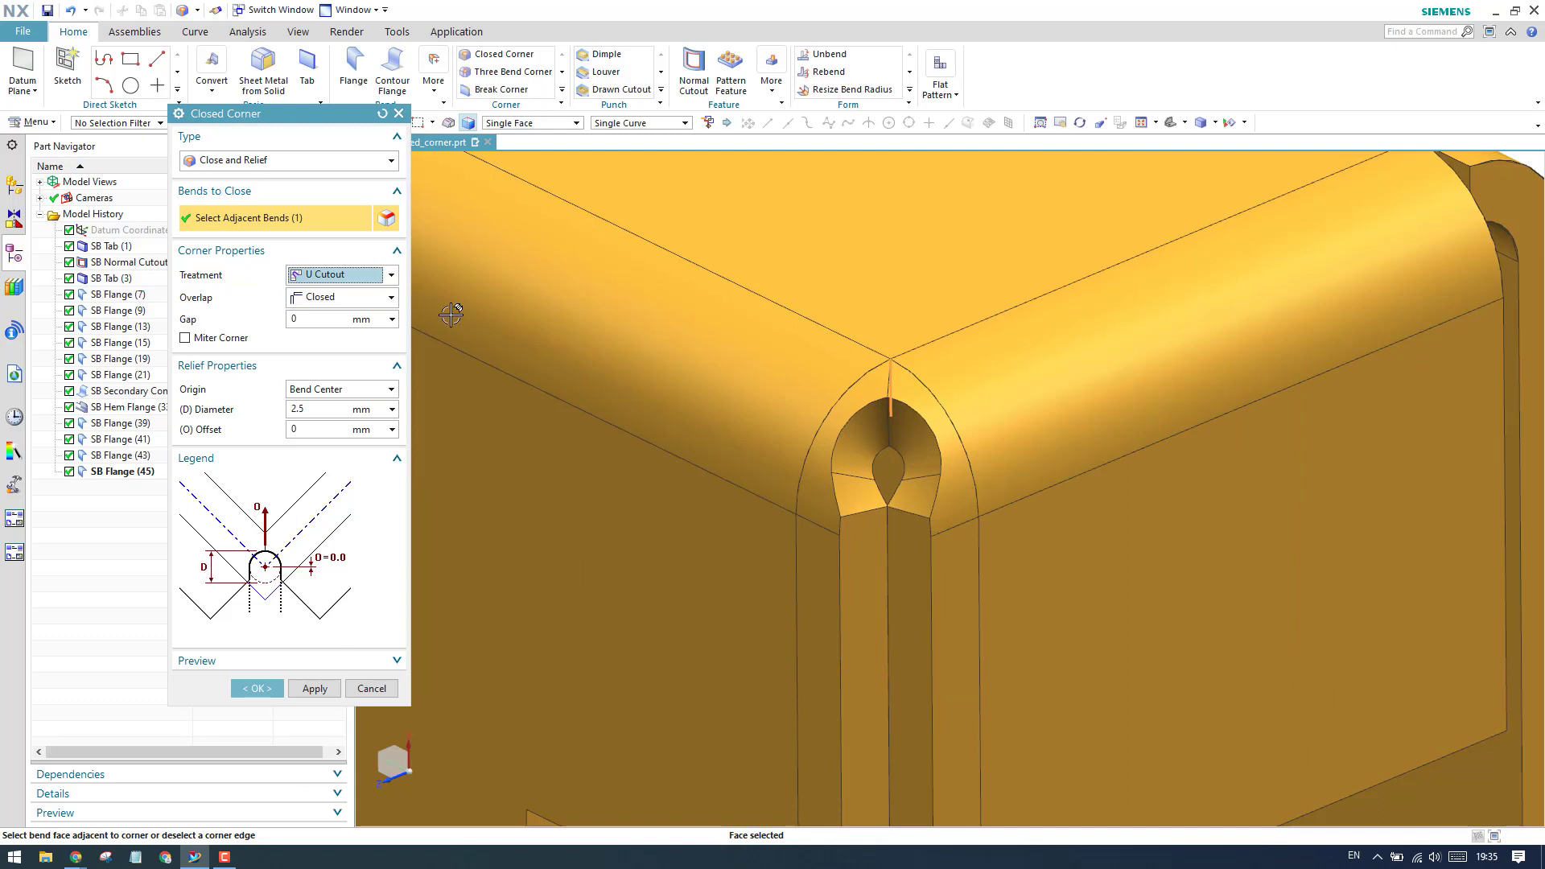
left_click(390, 273)
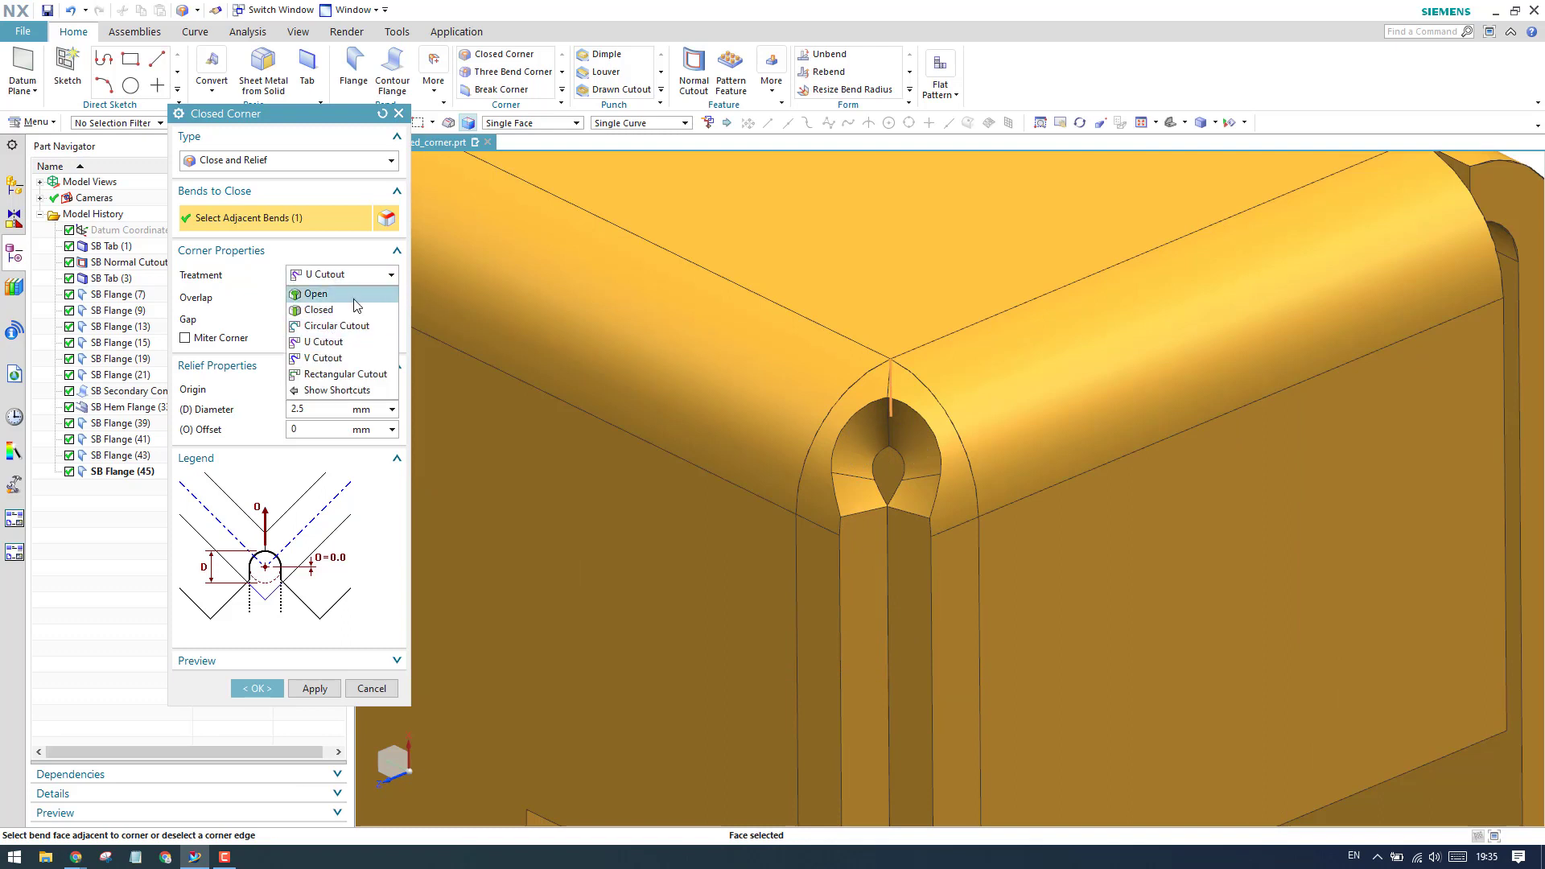
left_click(348, 375)
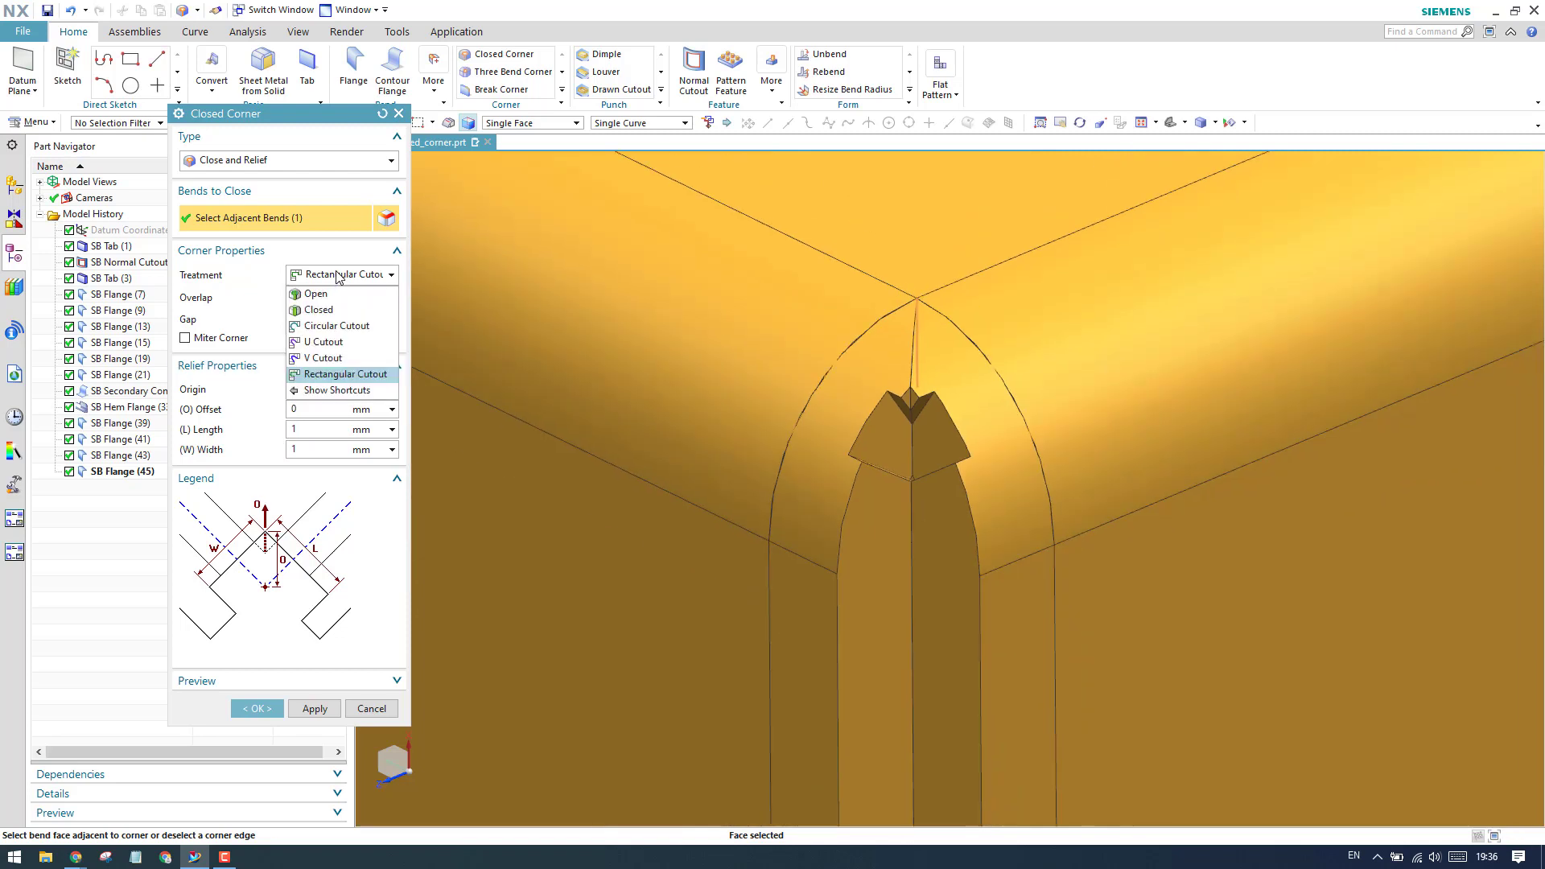
mouse_move(333, 292)
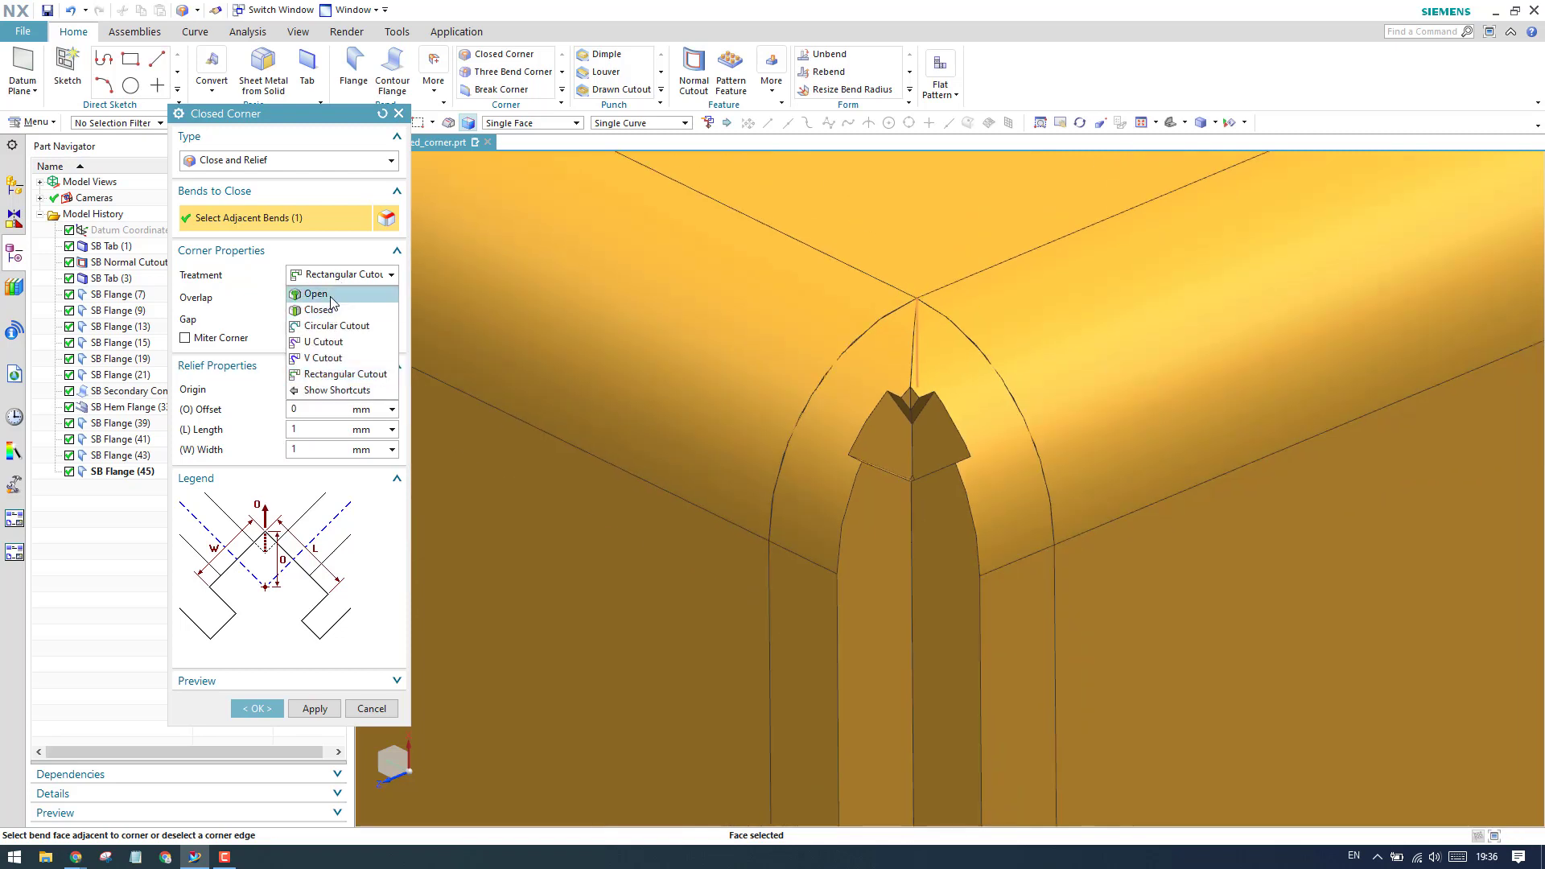
Set treatment back to Open with Closed overlap and create the SB Closed Corner feature.
left_click(315, 293)
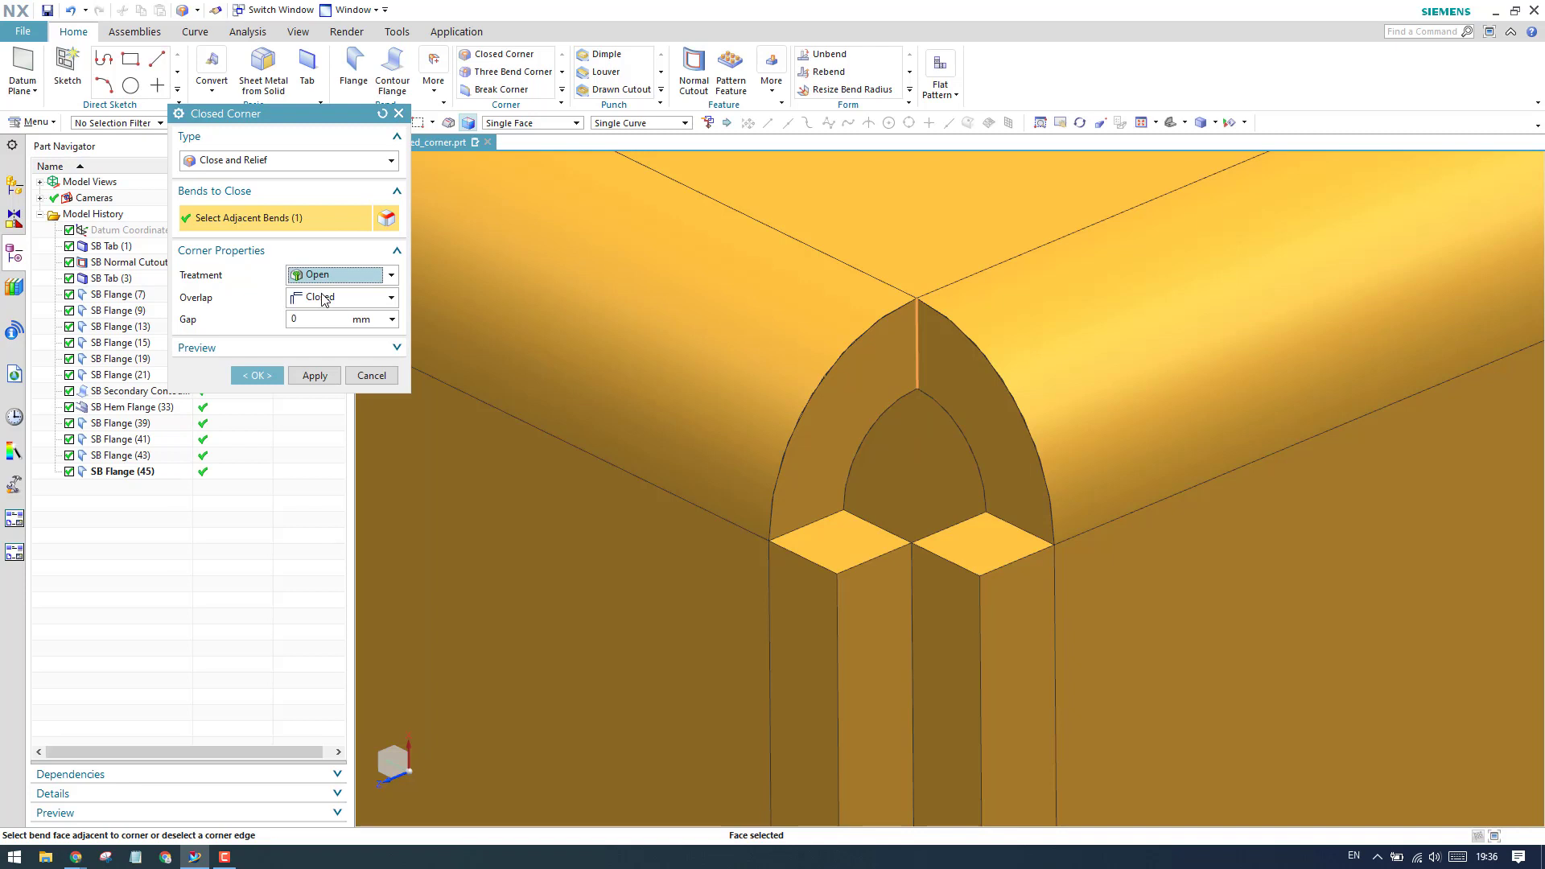
left_click(389, 296)
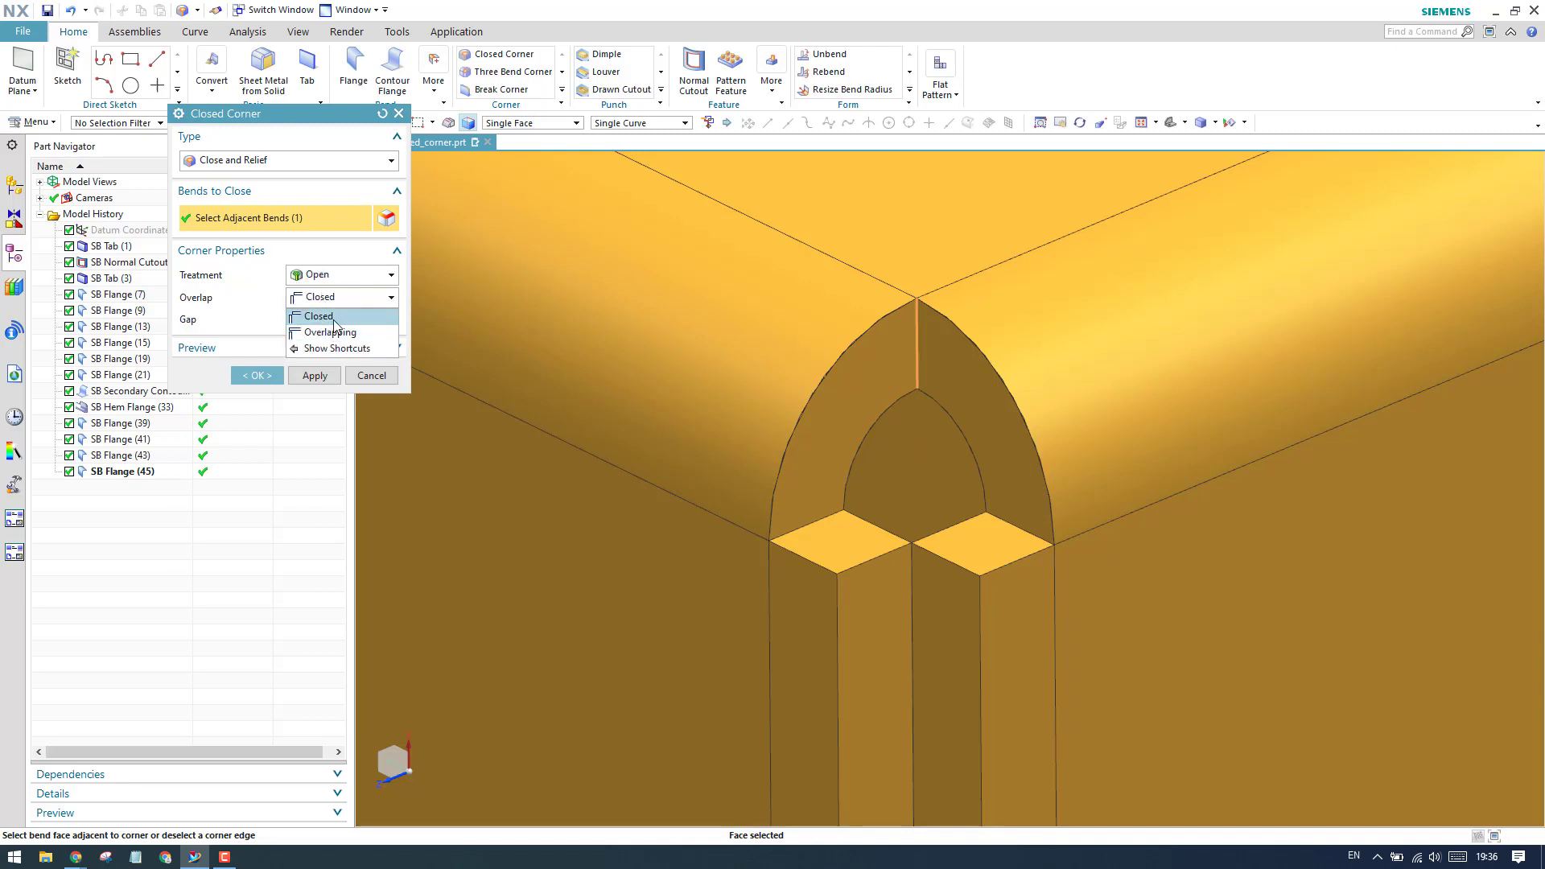
left_click(317, 317)
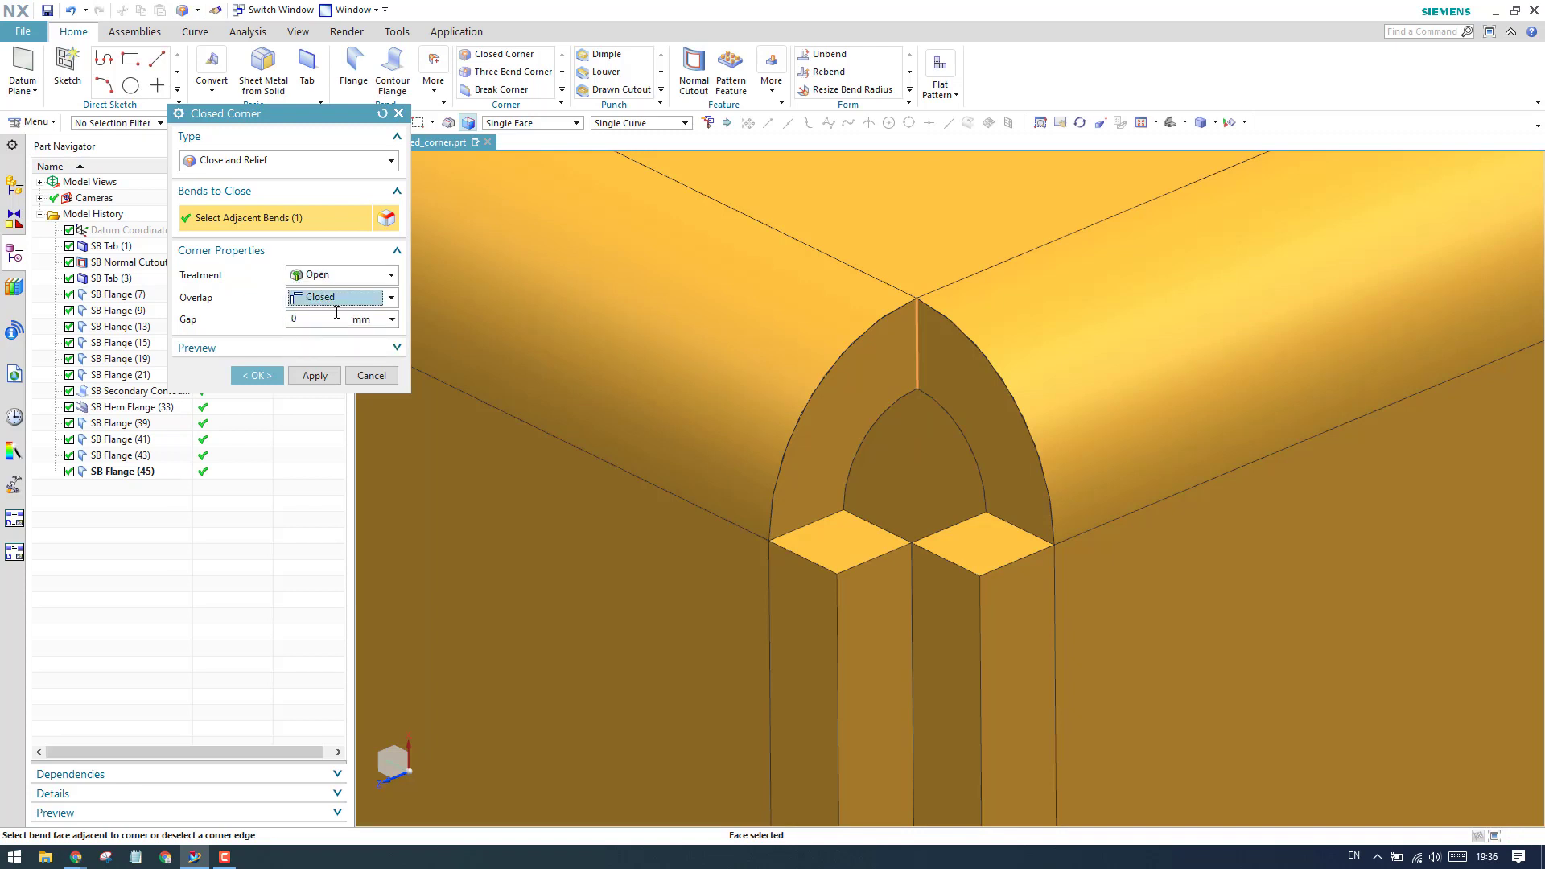
mouse_move(314, 375)
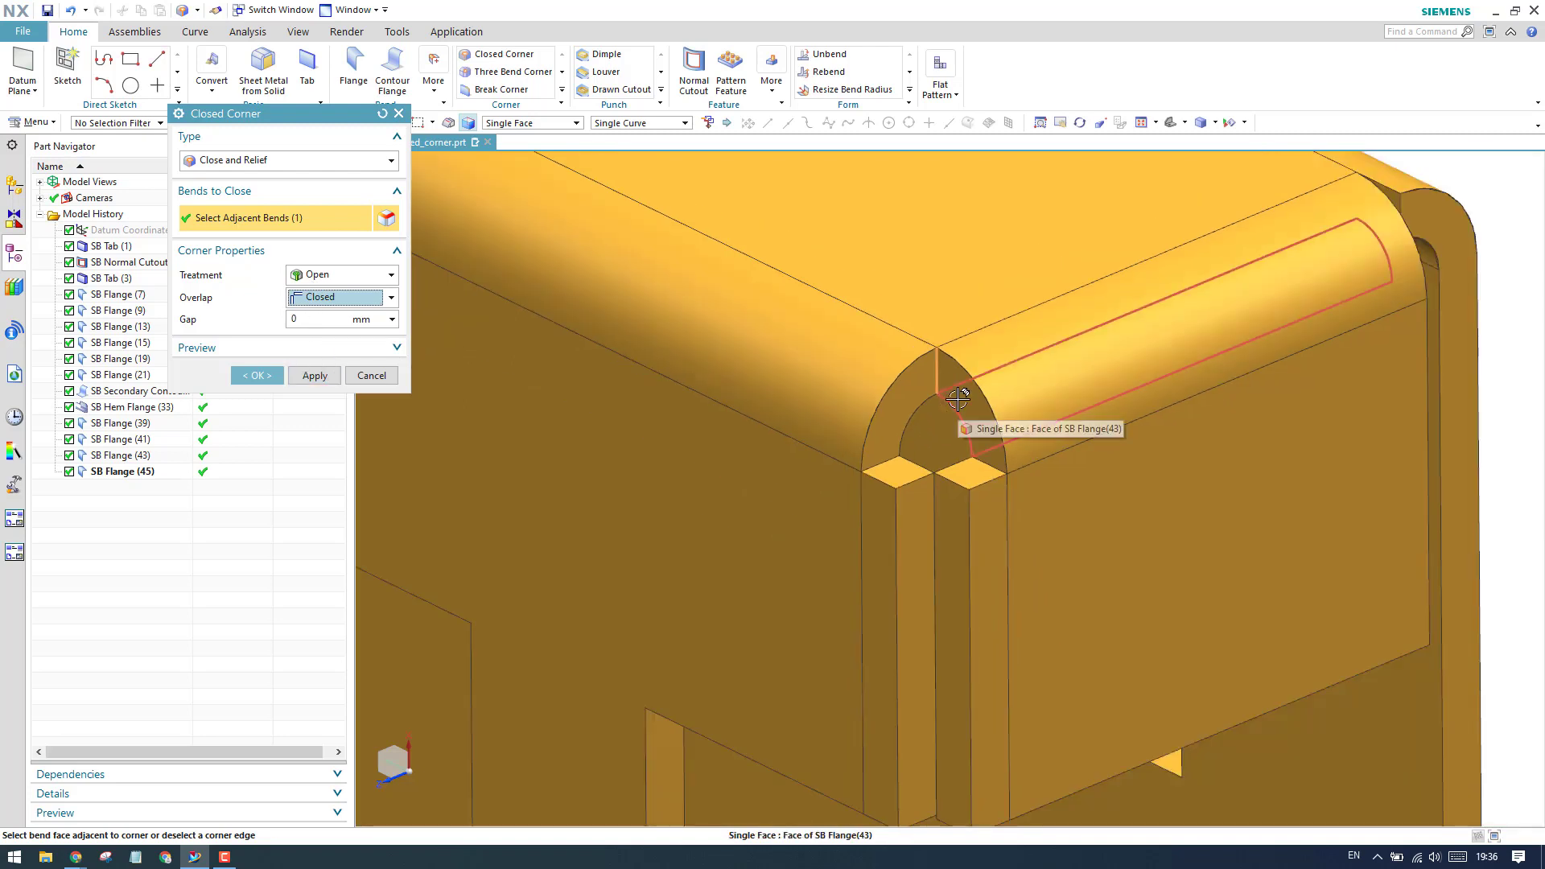
left_click(956, 399)
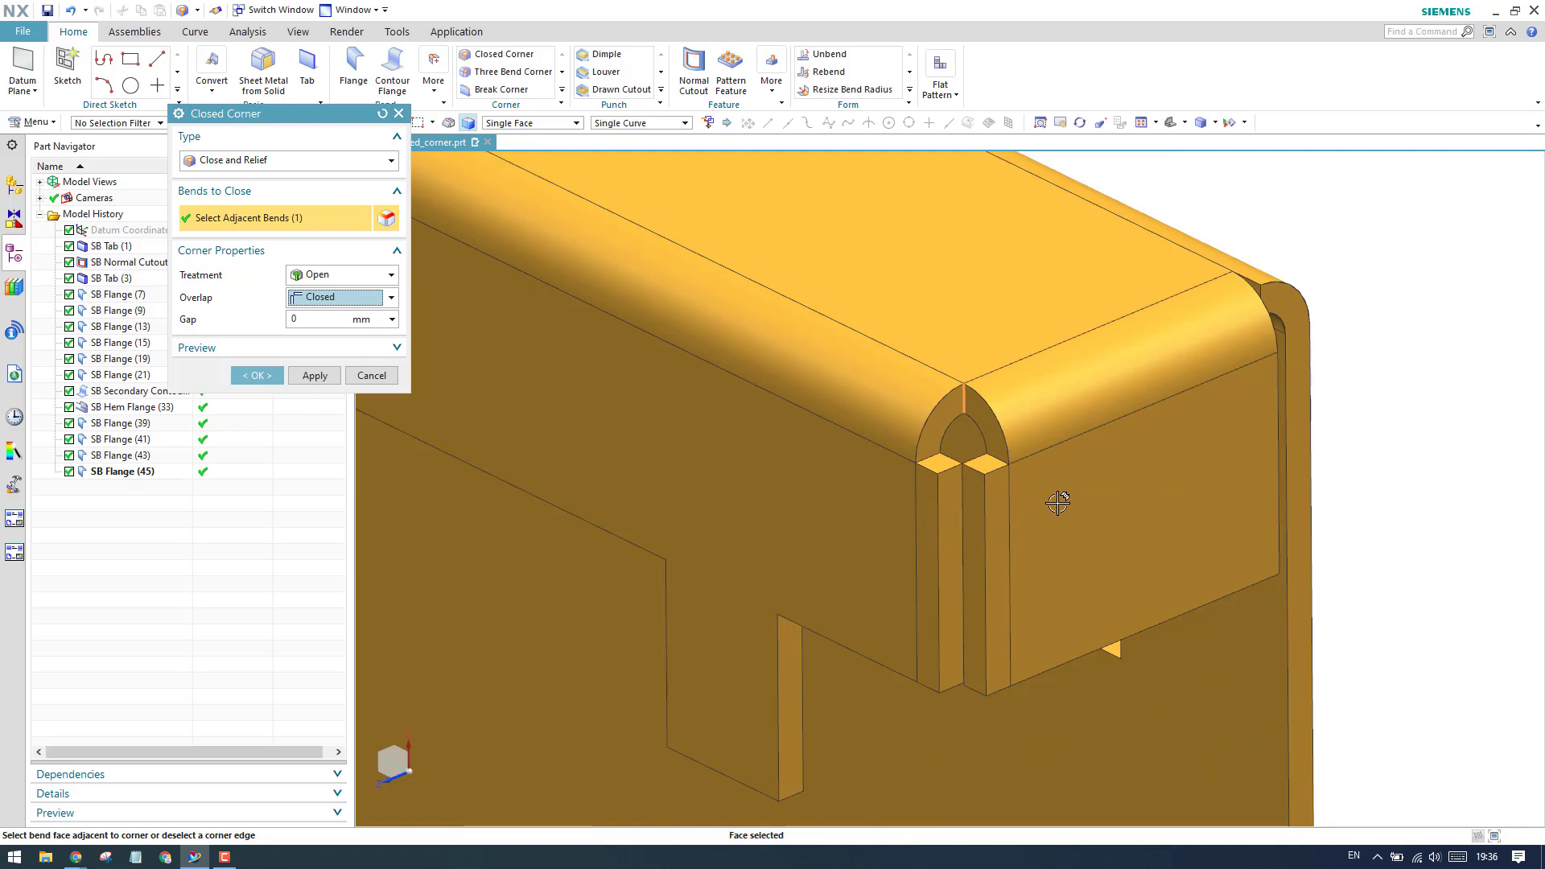
mouse_move(393, 78)
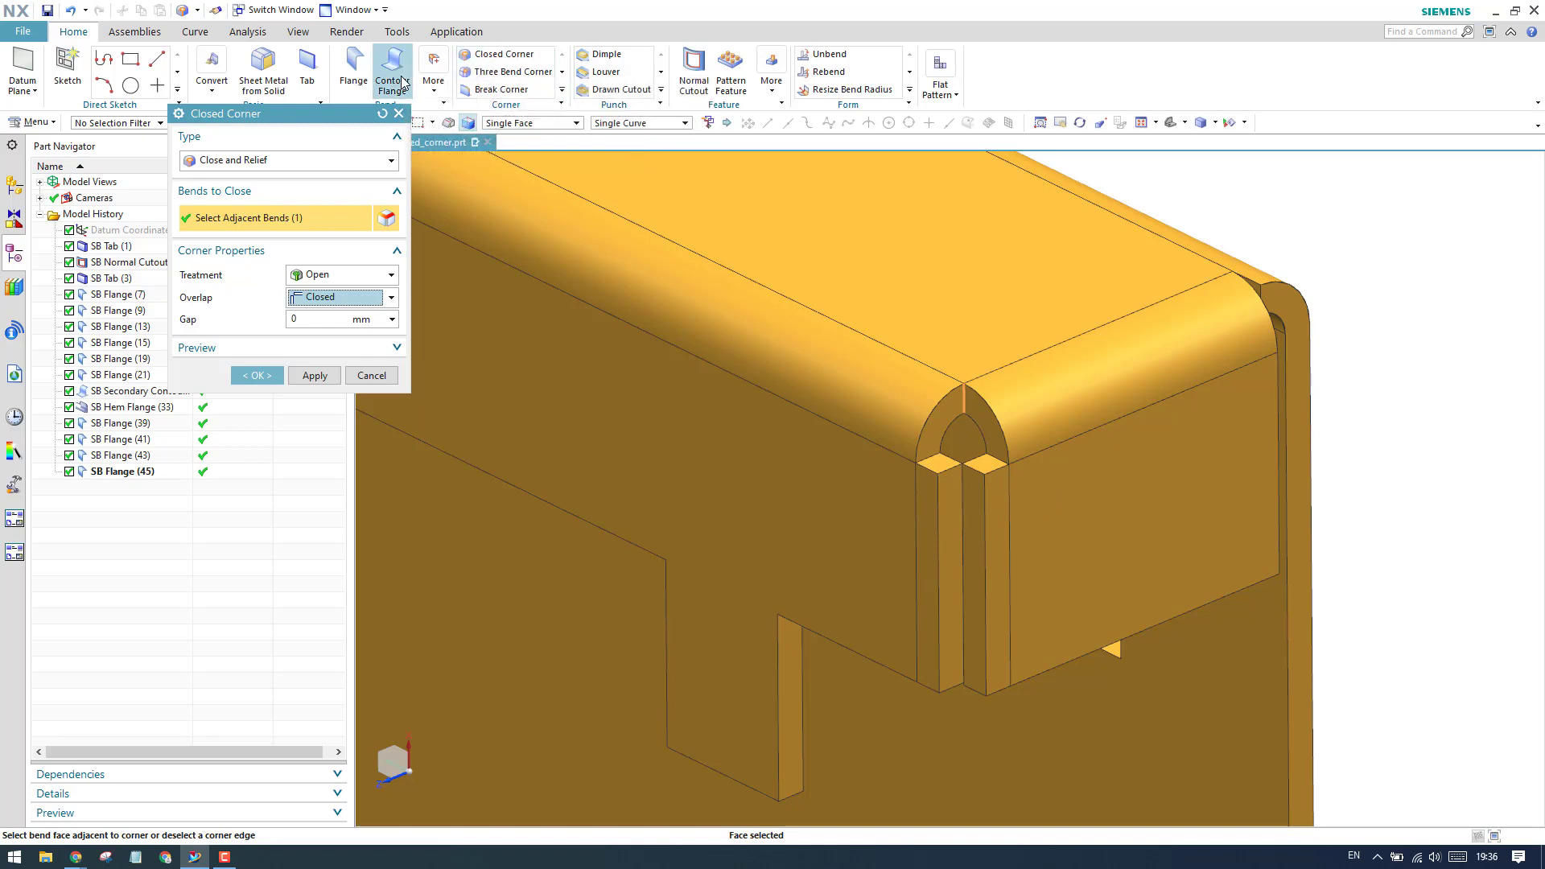
mouse_move(392, 71)
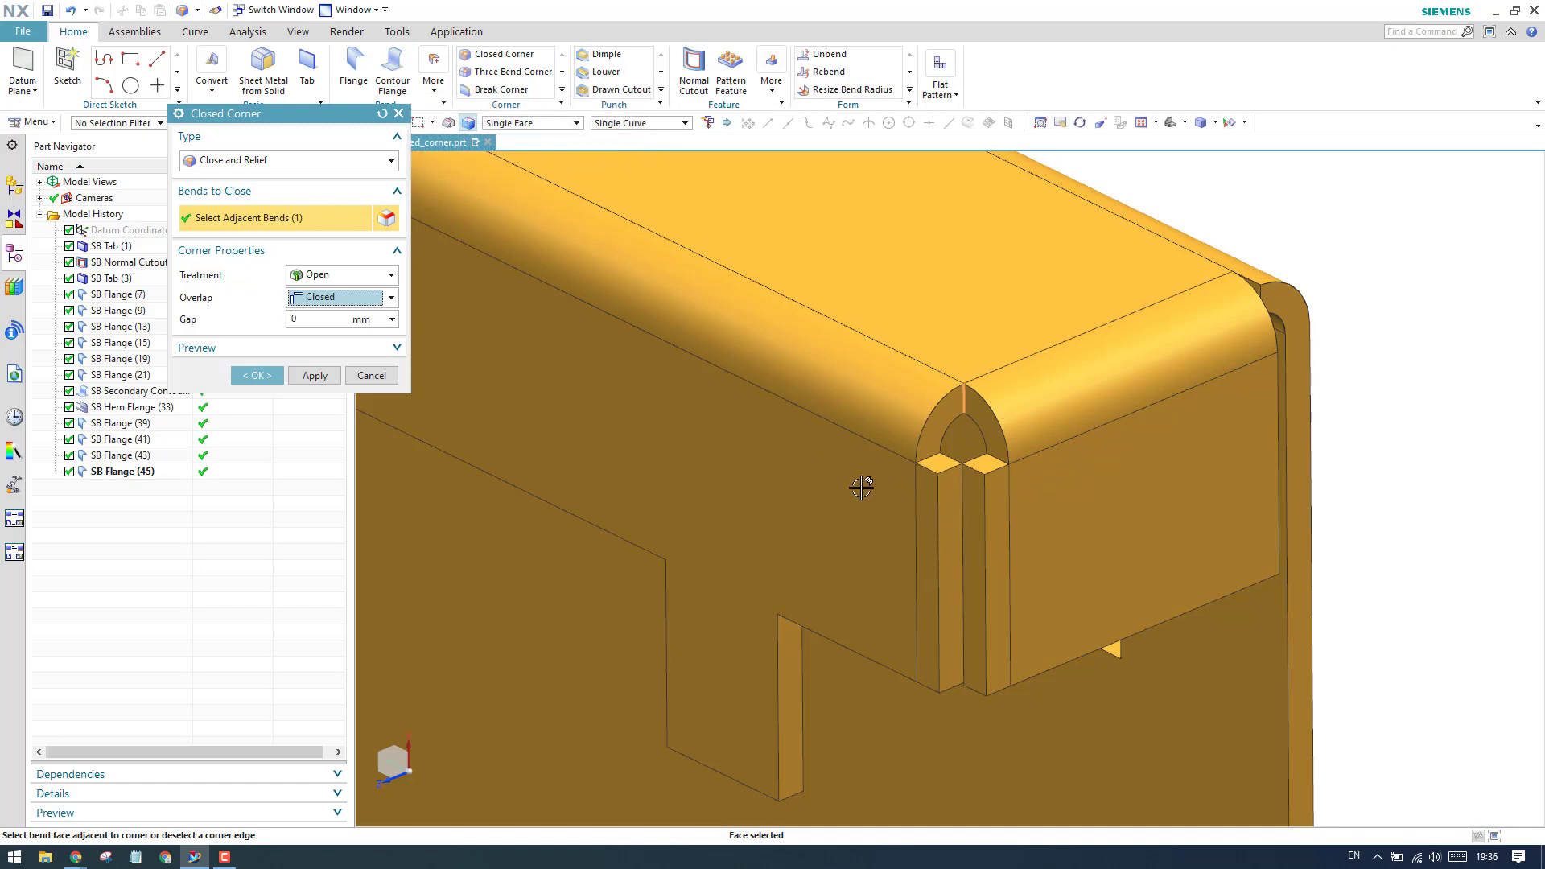
mouse_move(1044, 468)
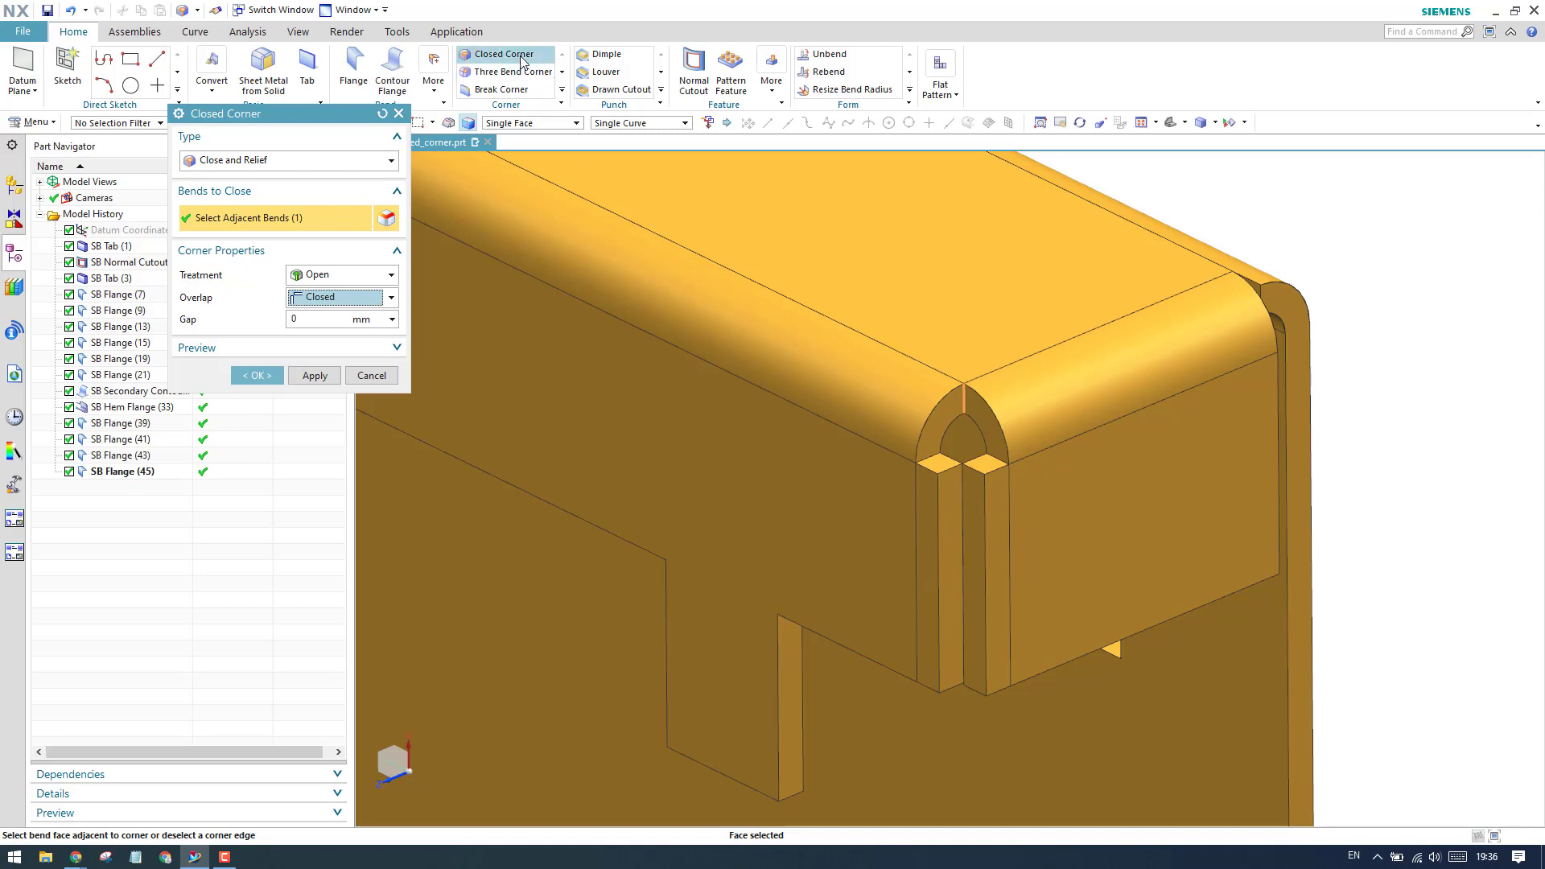
mouse_move(352, 388)
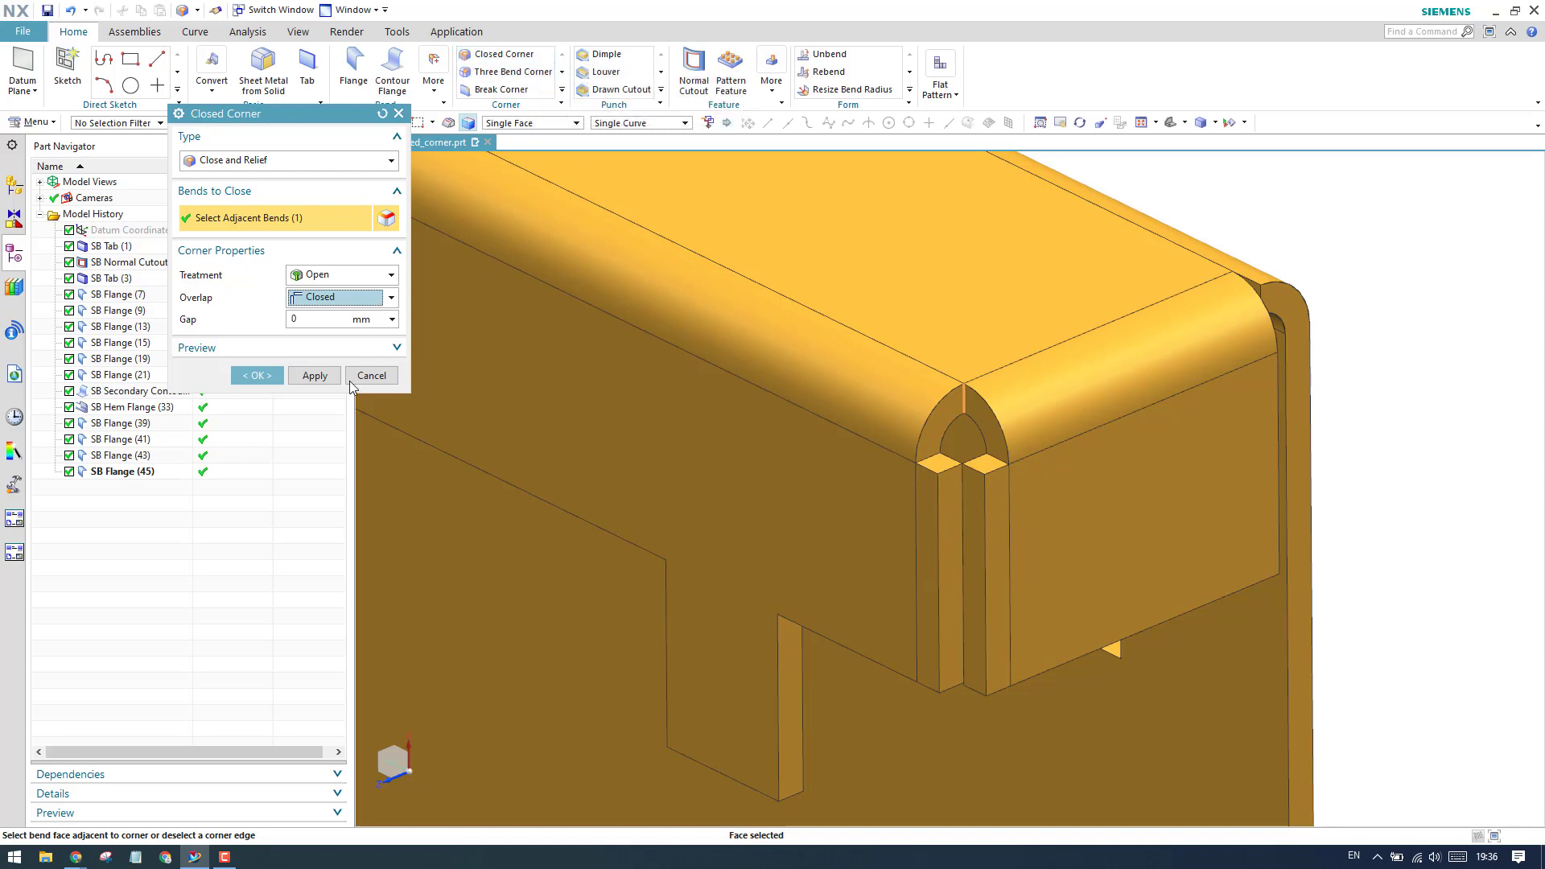
left_click(256, 375)
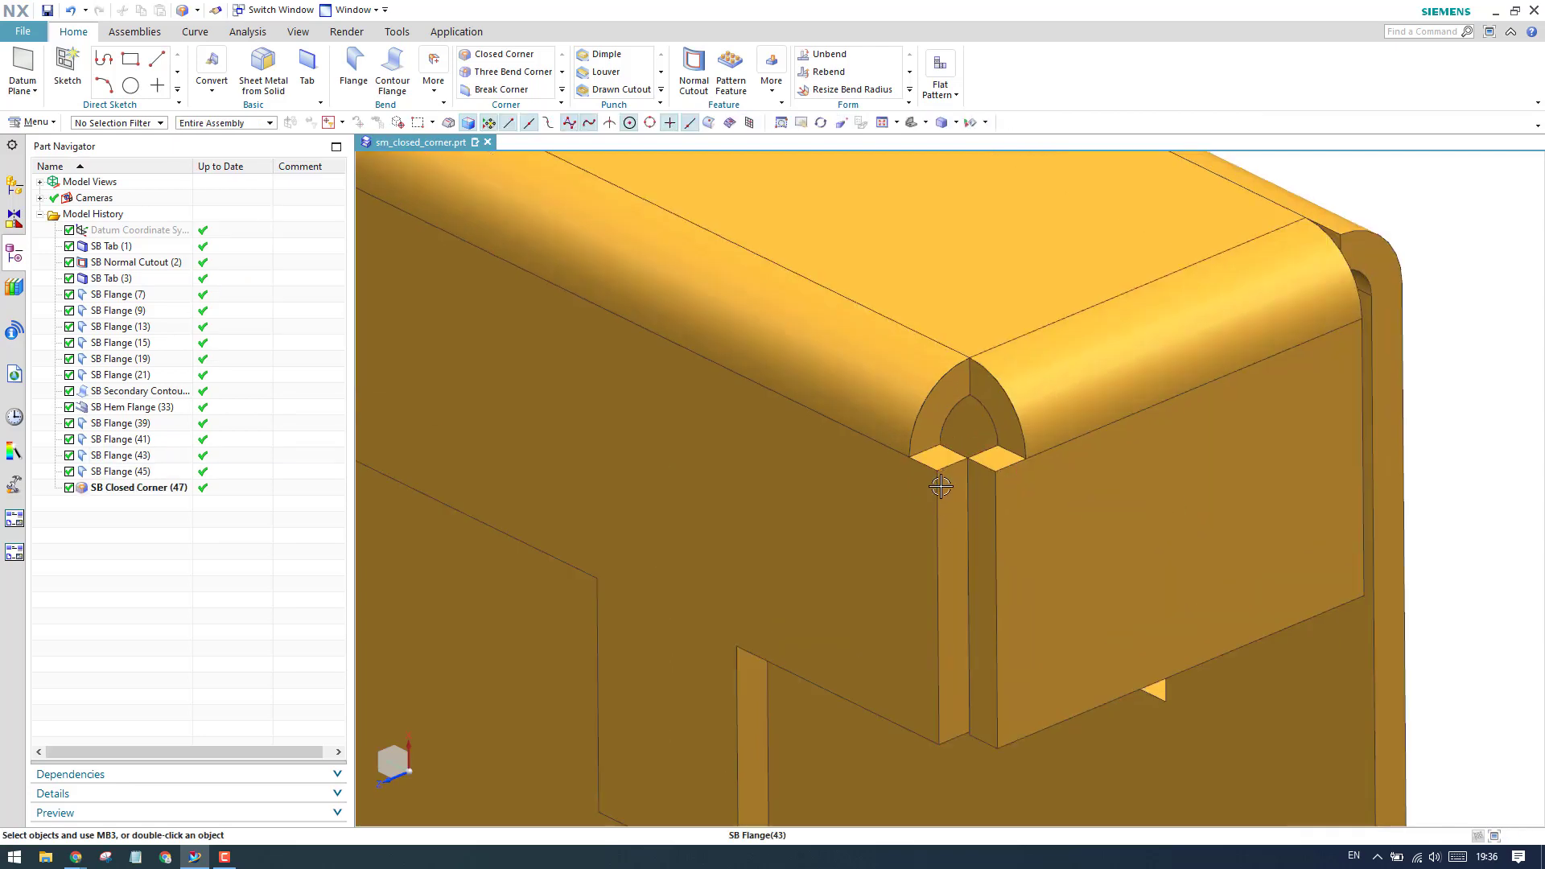